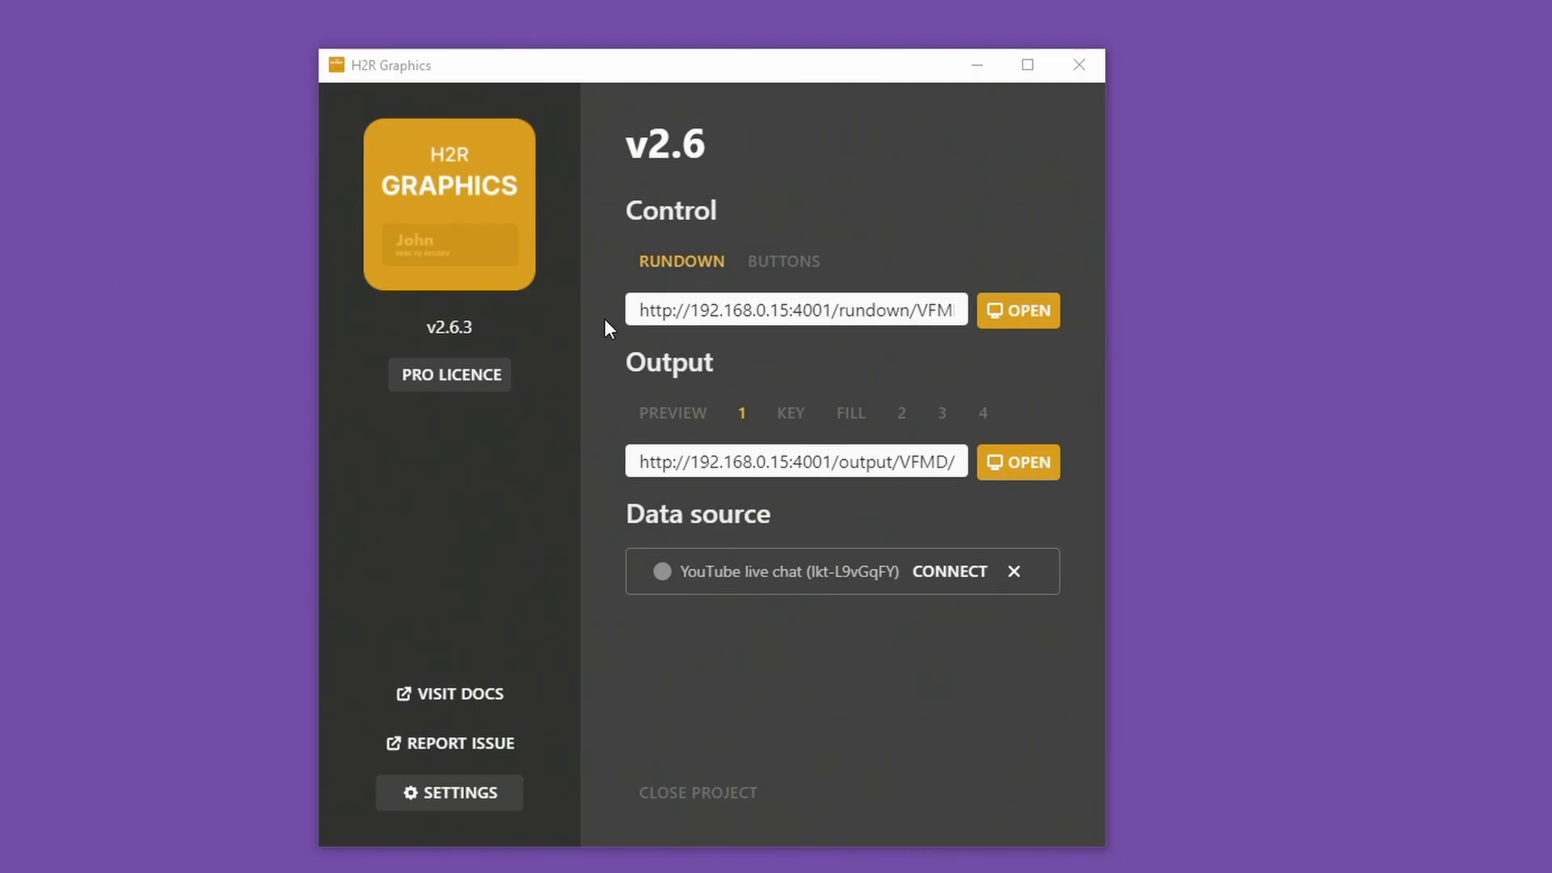
mouse_move(540, 319)
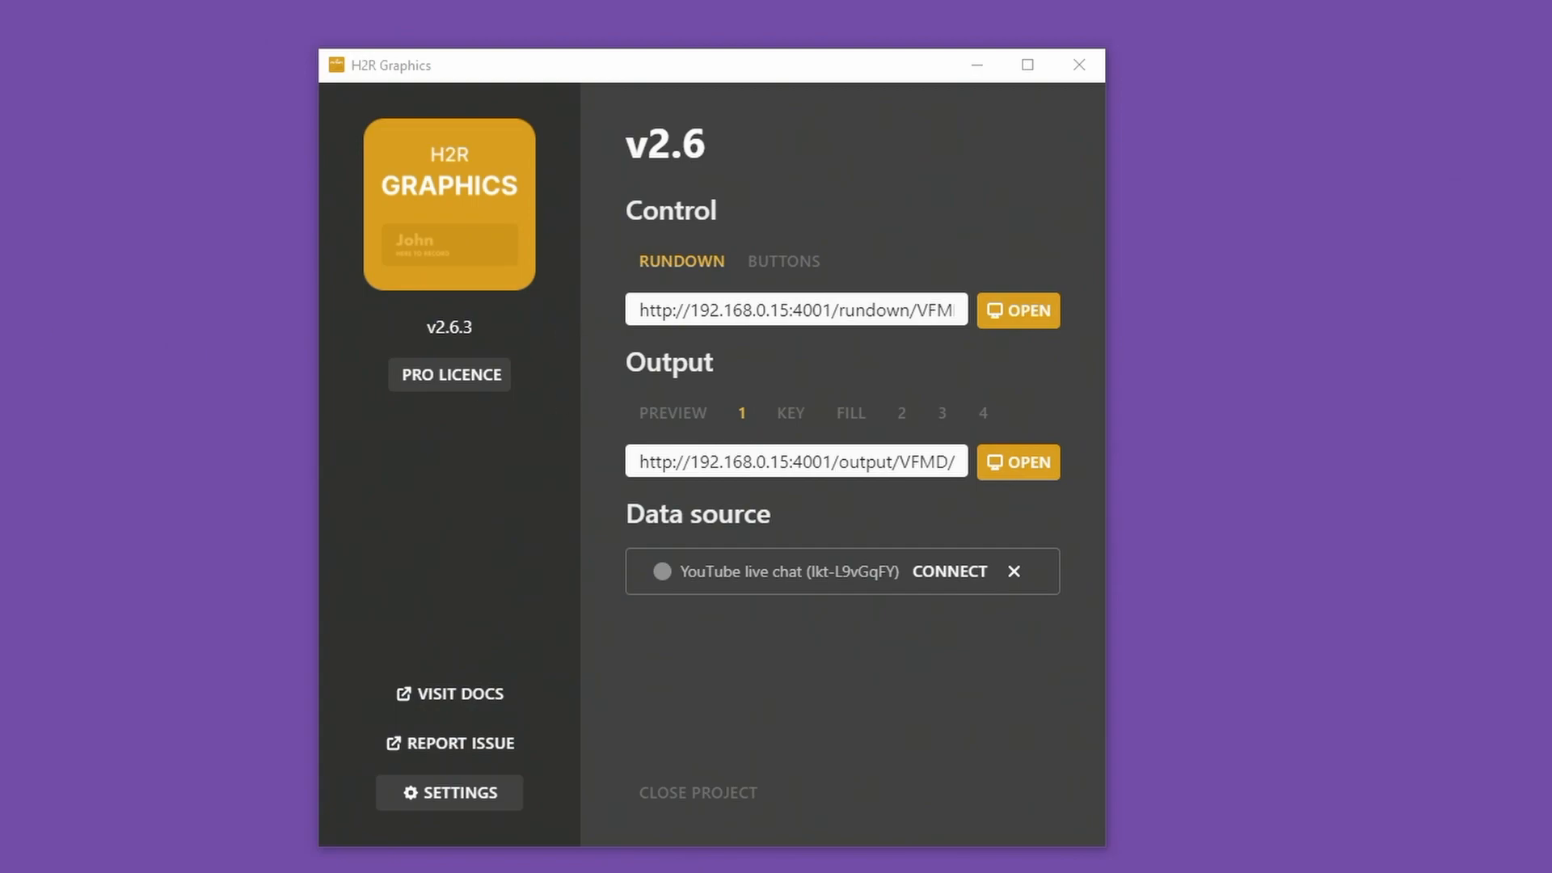
Bring up the Rundown control window alongside Output 1 with the Moving gradient item.
left_click(1016, 310)
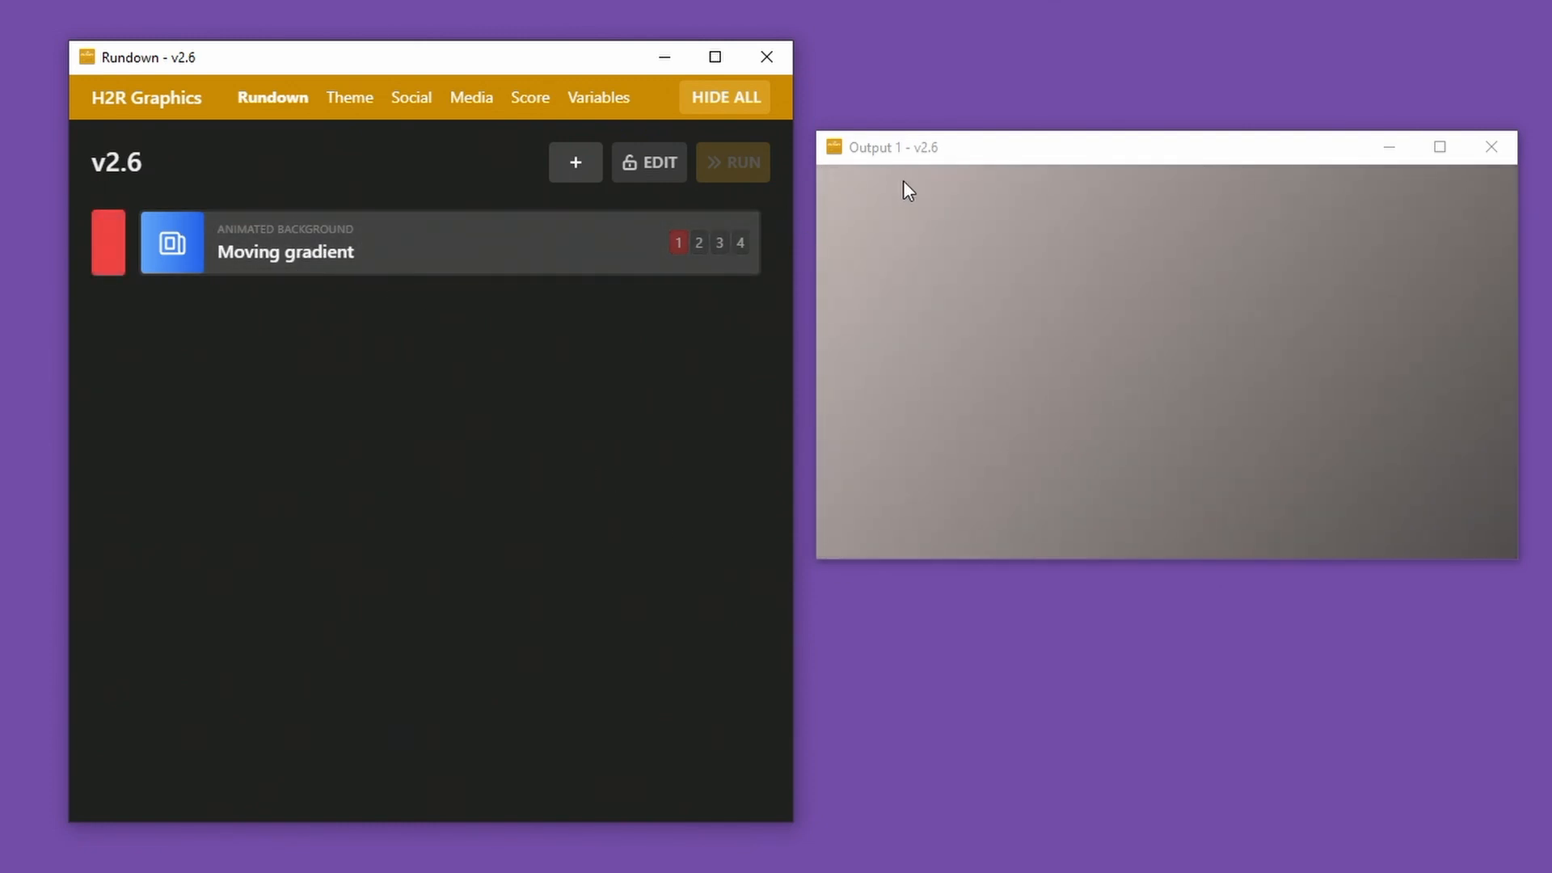
mouse_move(1195, 414)
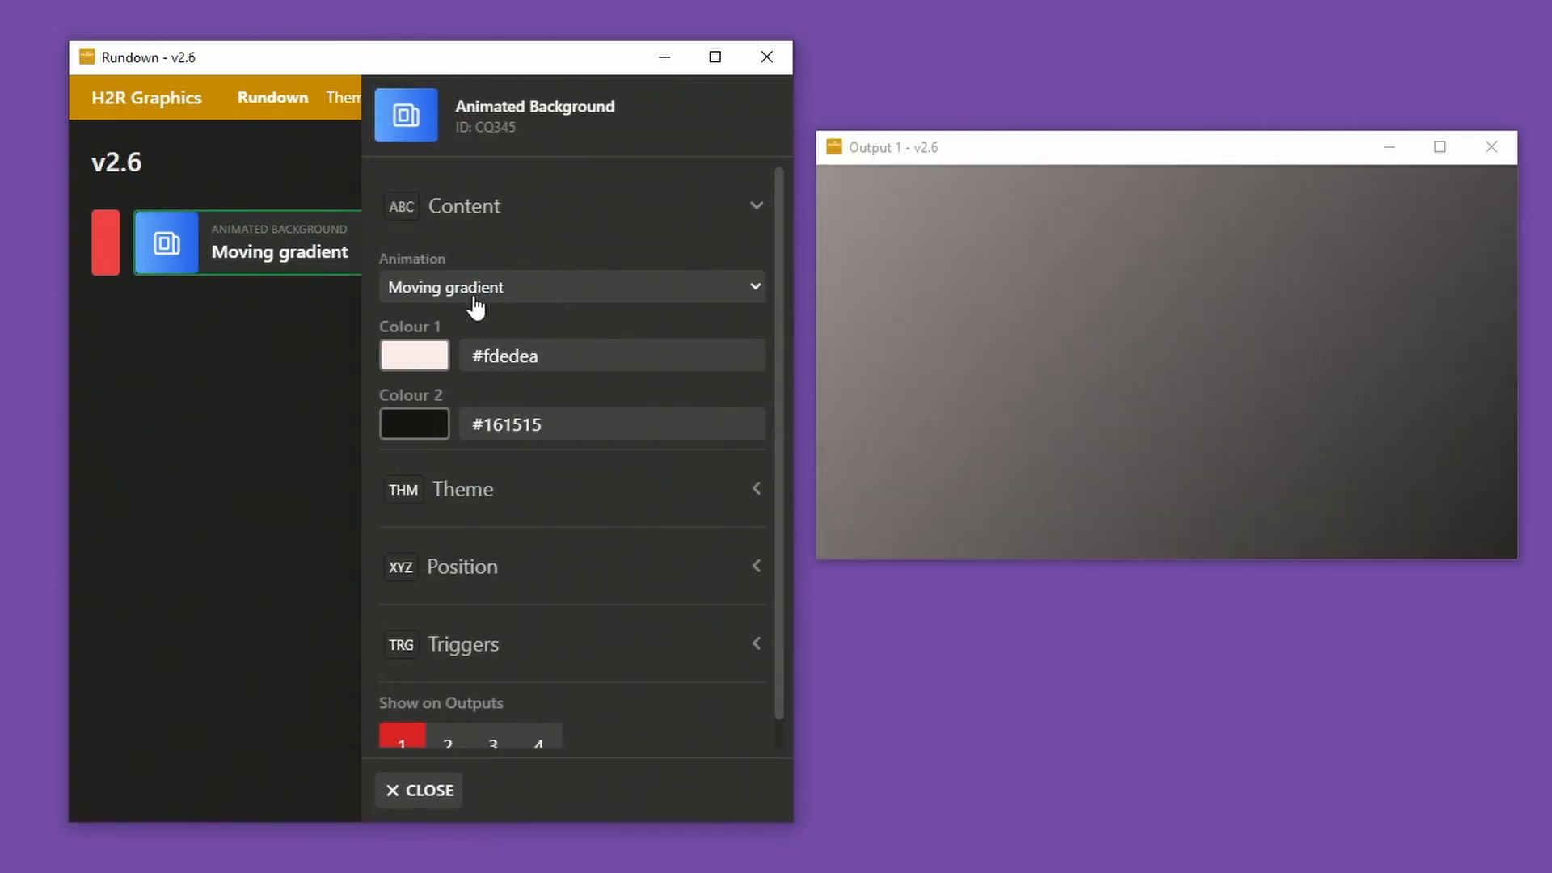
Switch the animated background style to Floating bulbs.
left_click(570, 287)
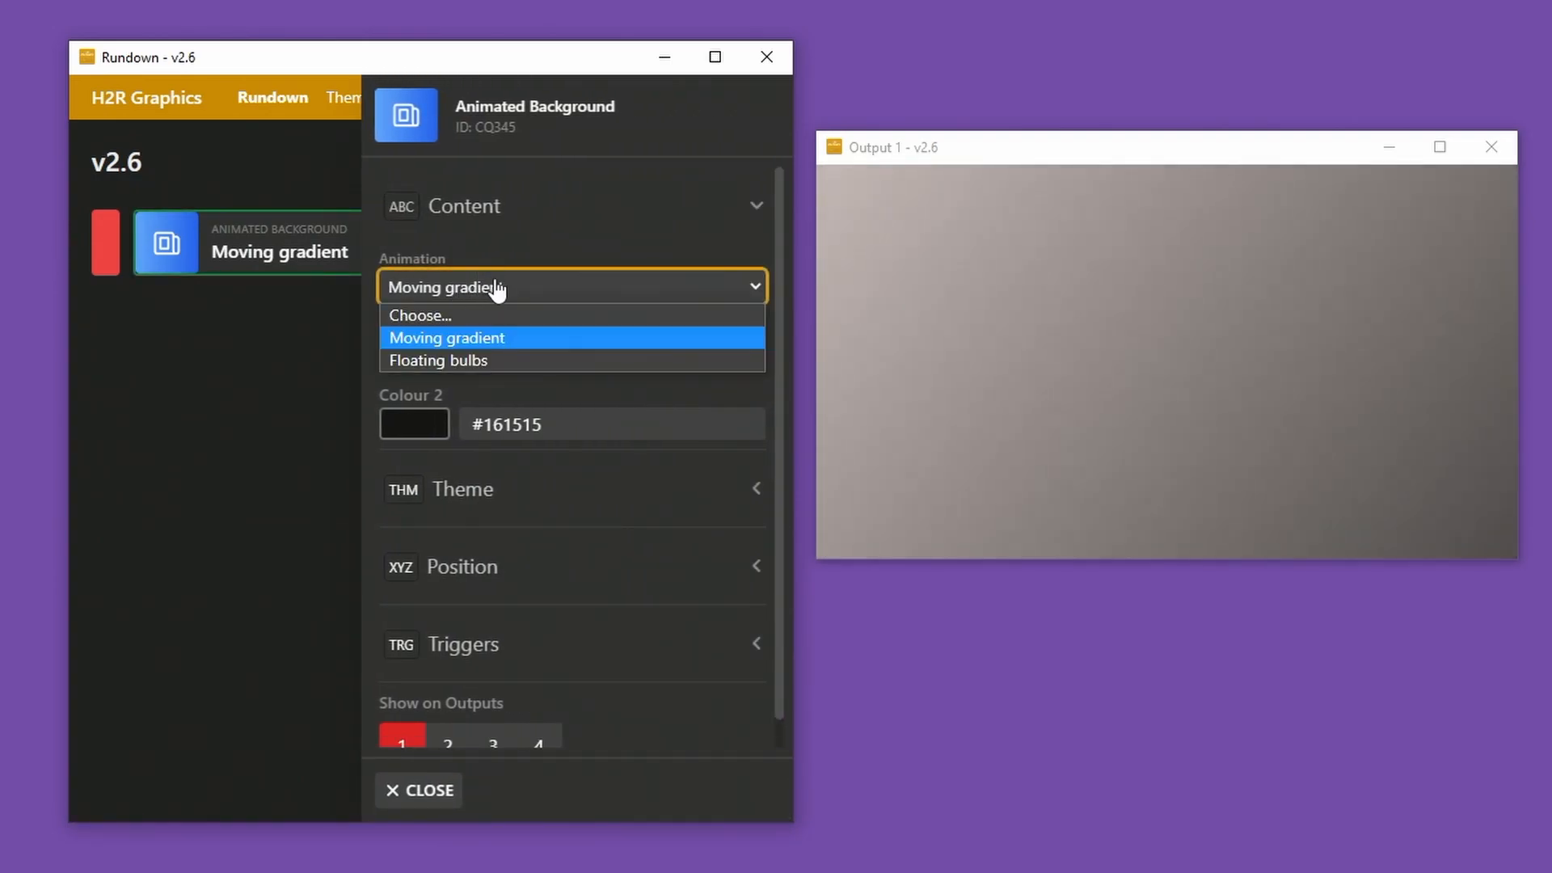
left_click(438, 359)
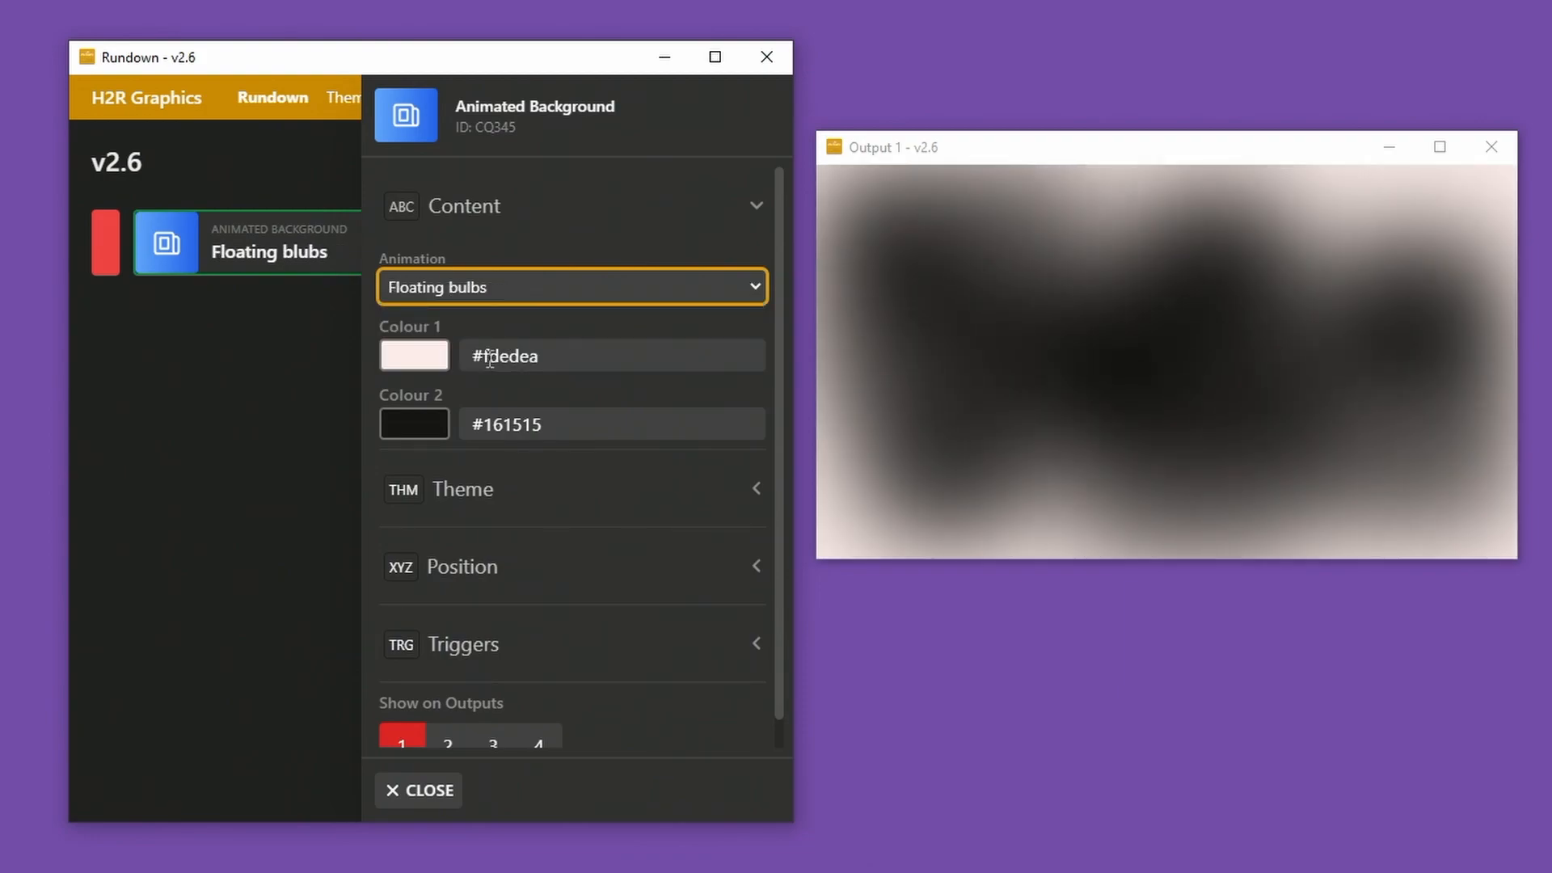
mouse_move(531, 307)
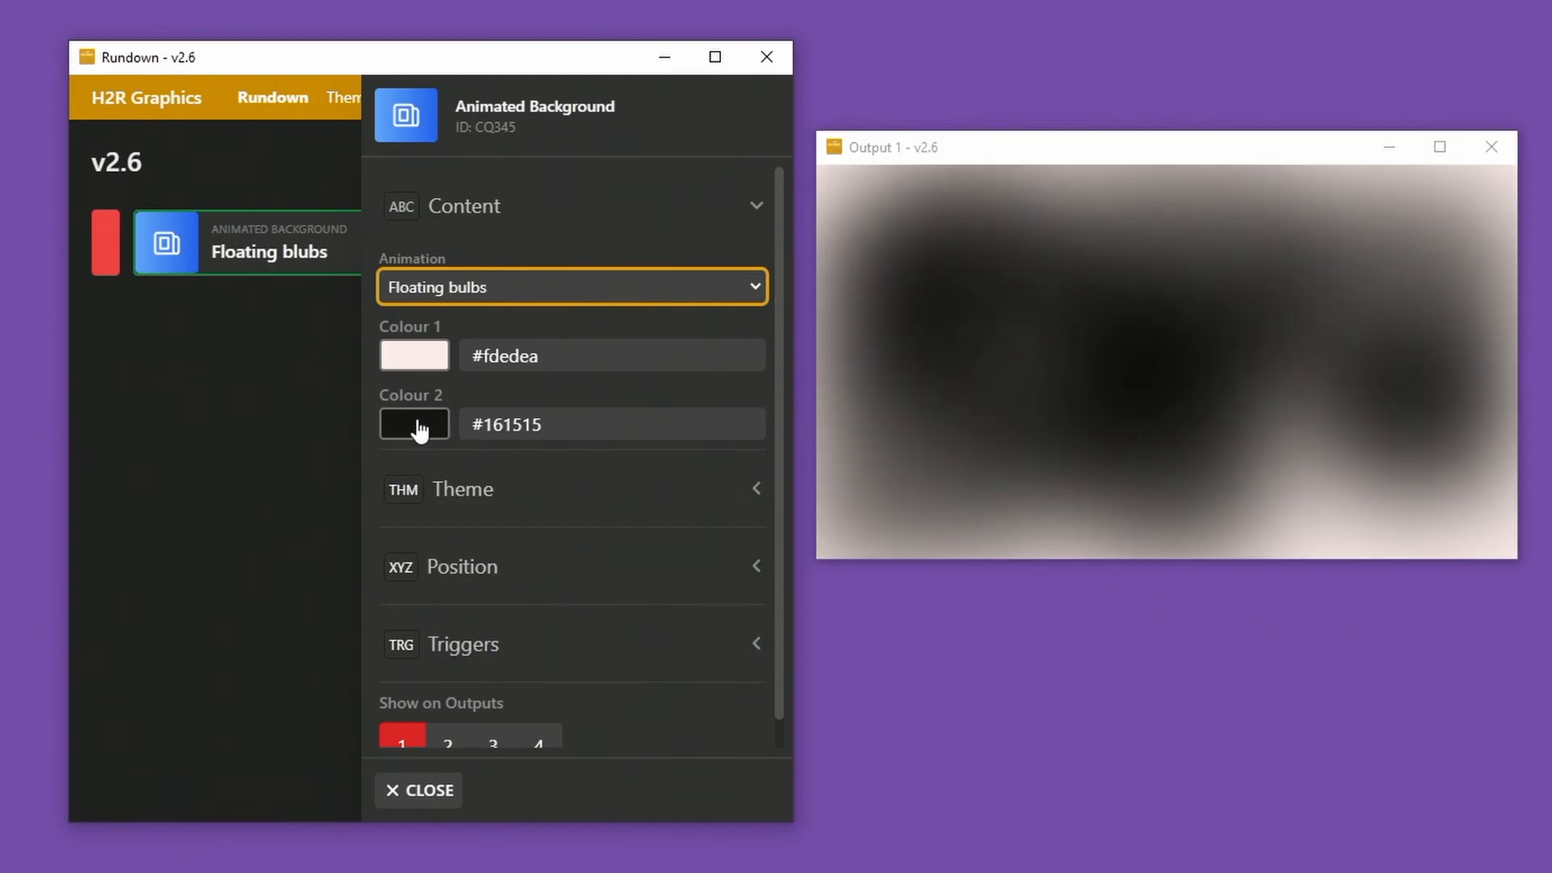
Set Colour 2 to #7a0808 and Colour 1 to dark red #5d1607.
left_click(414, 424)
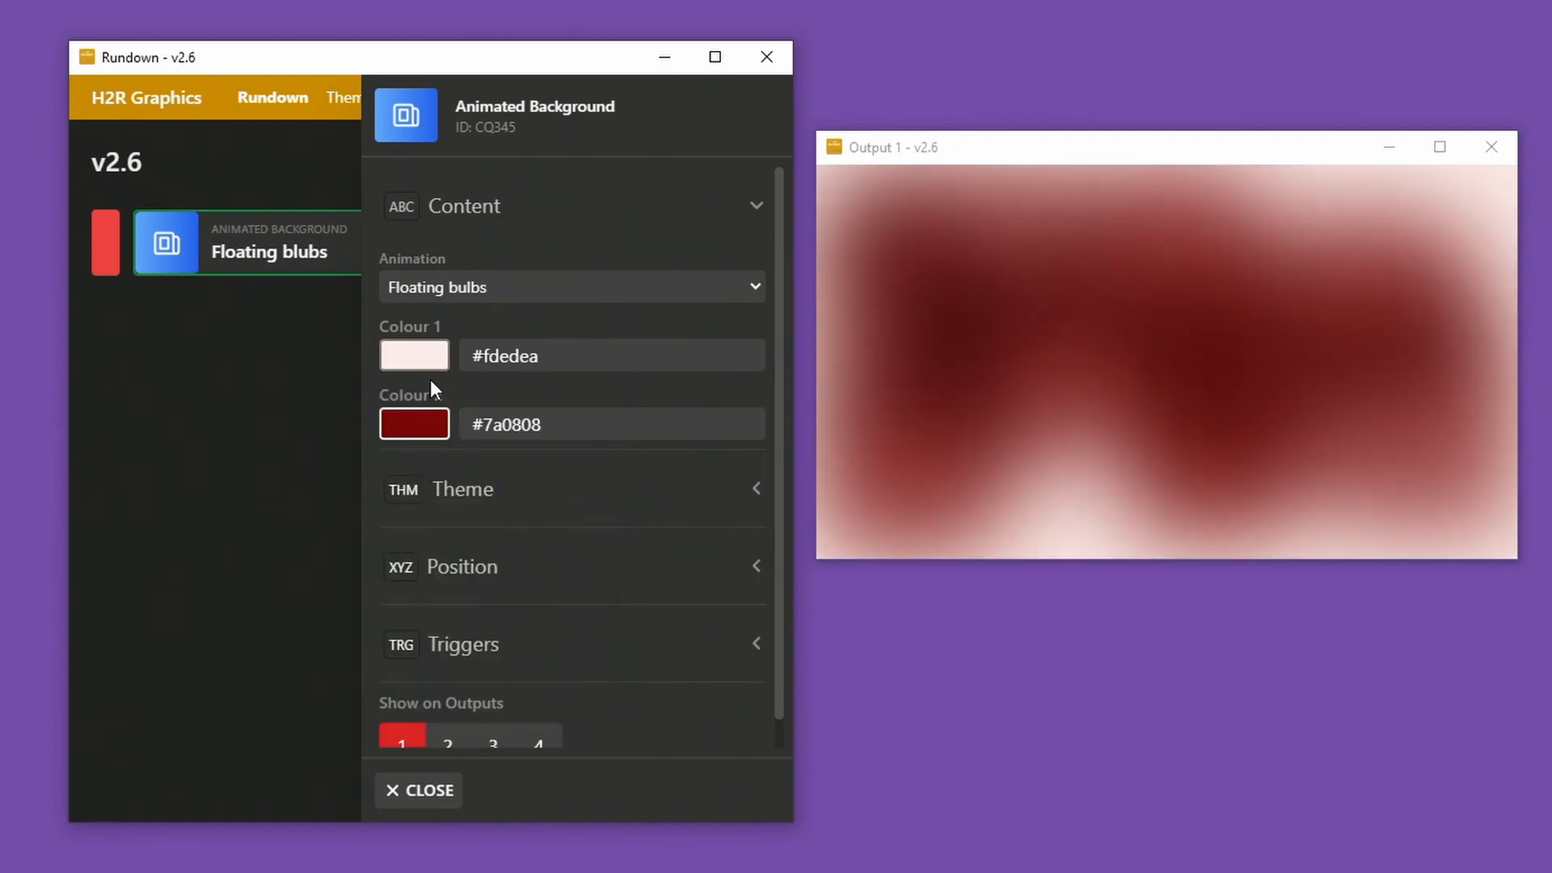
left_click(414, 354)
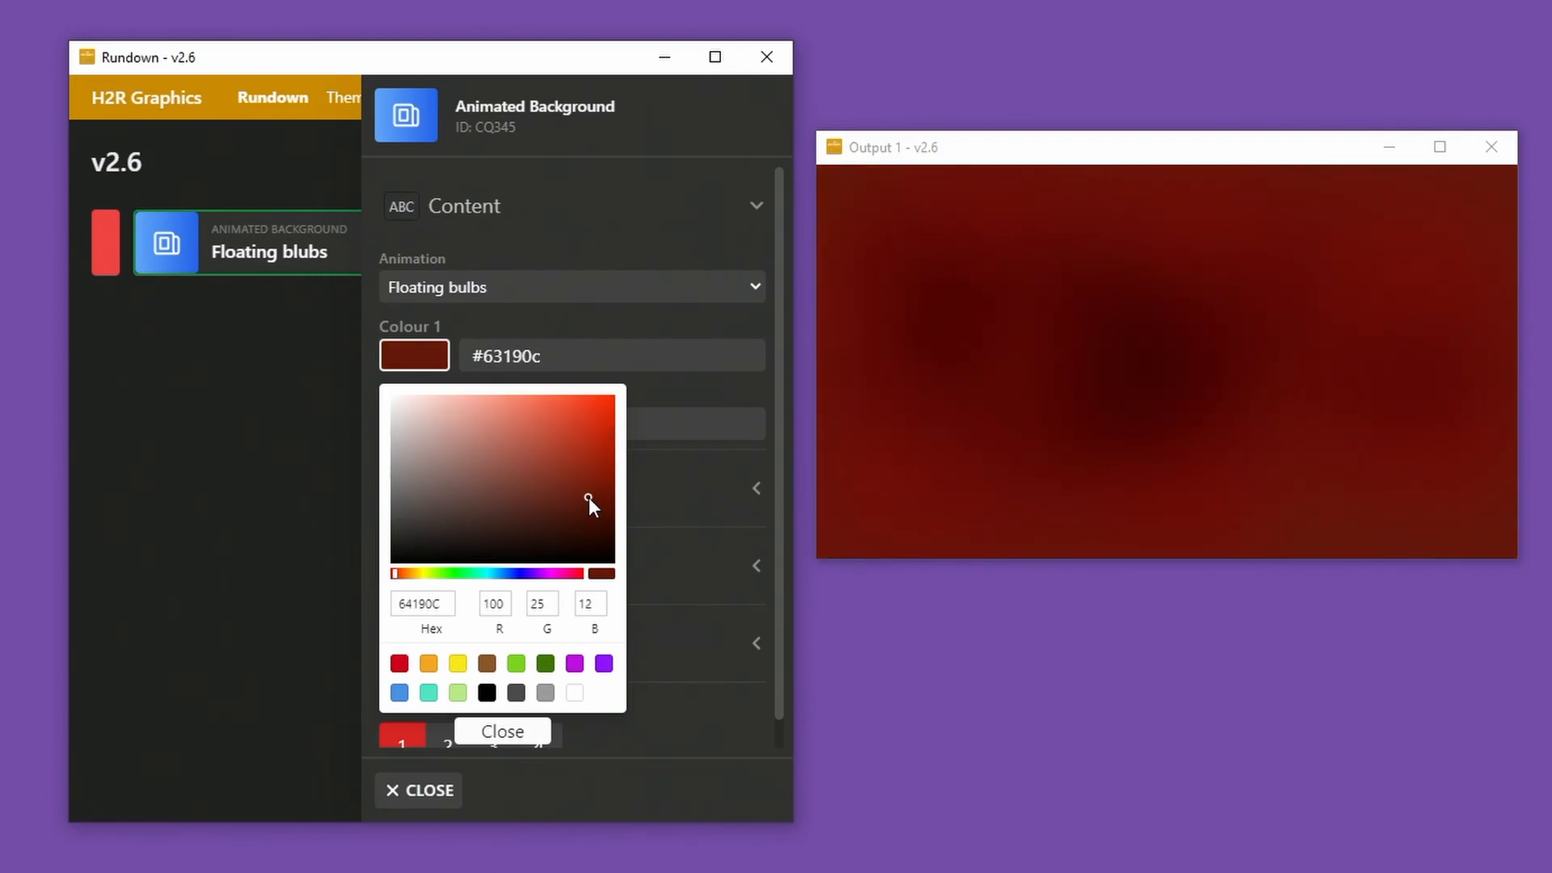
left_click(598, 492)
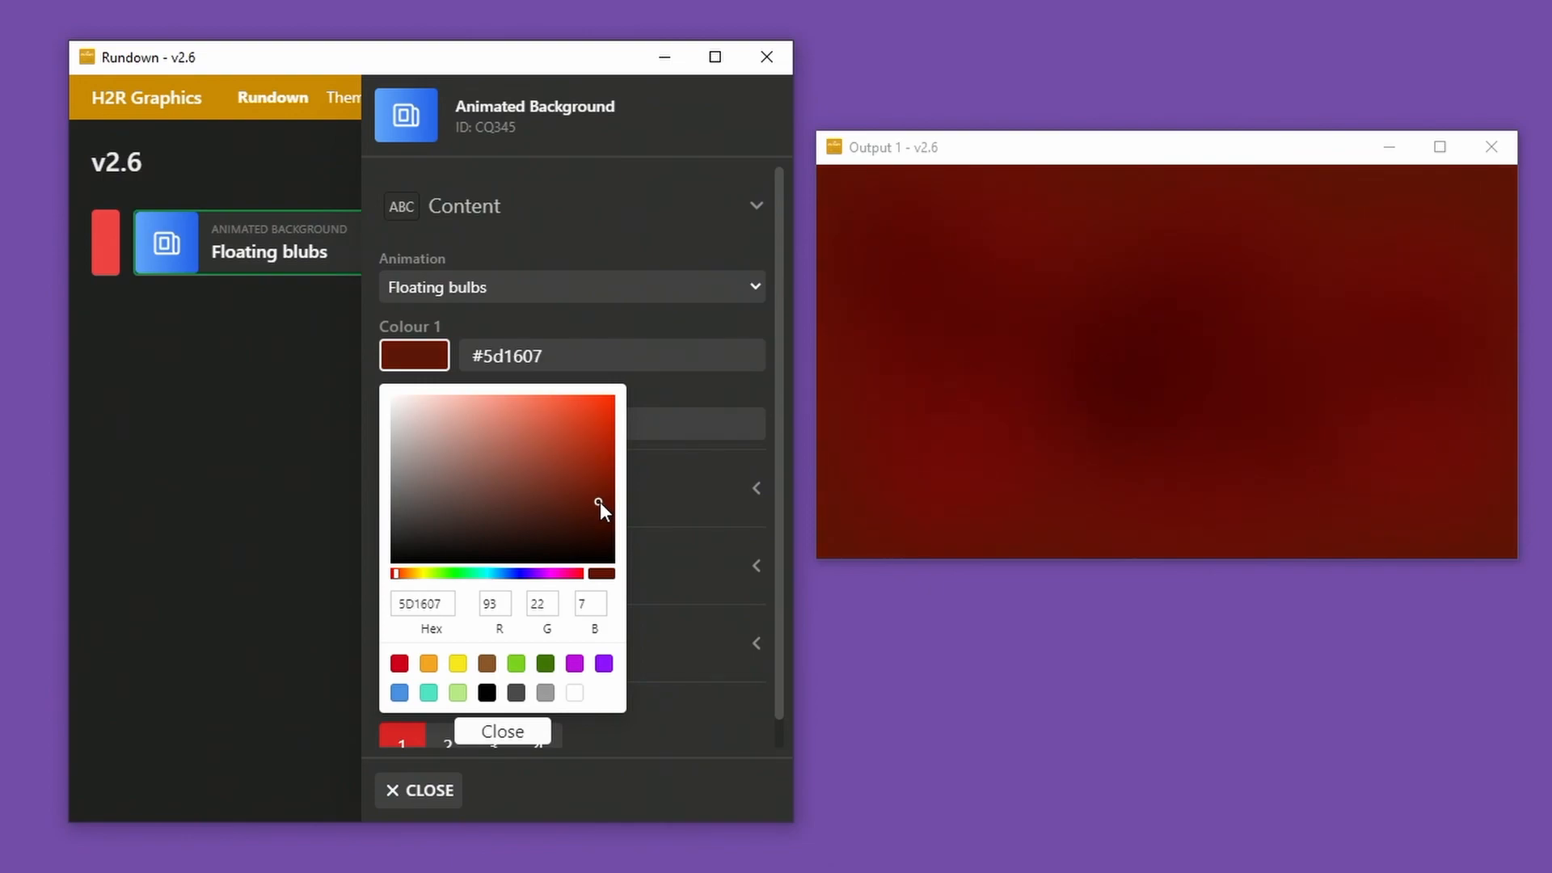
mouse_move(977, 379)
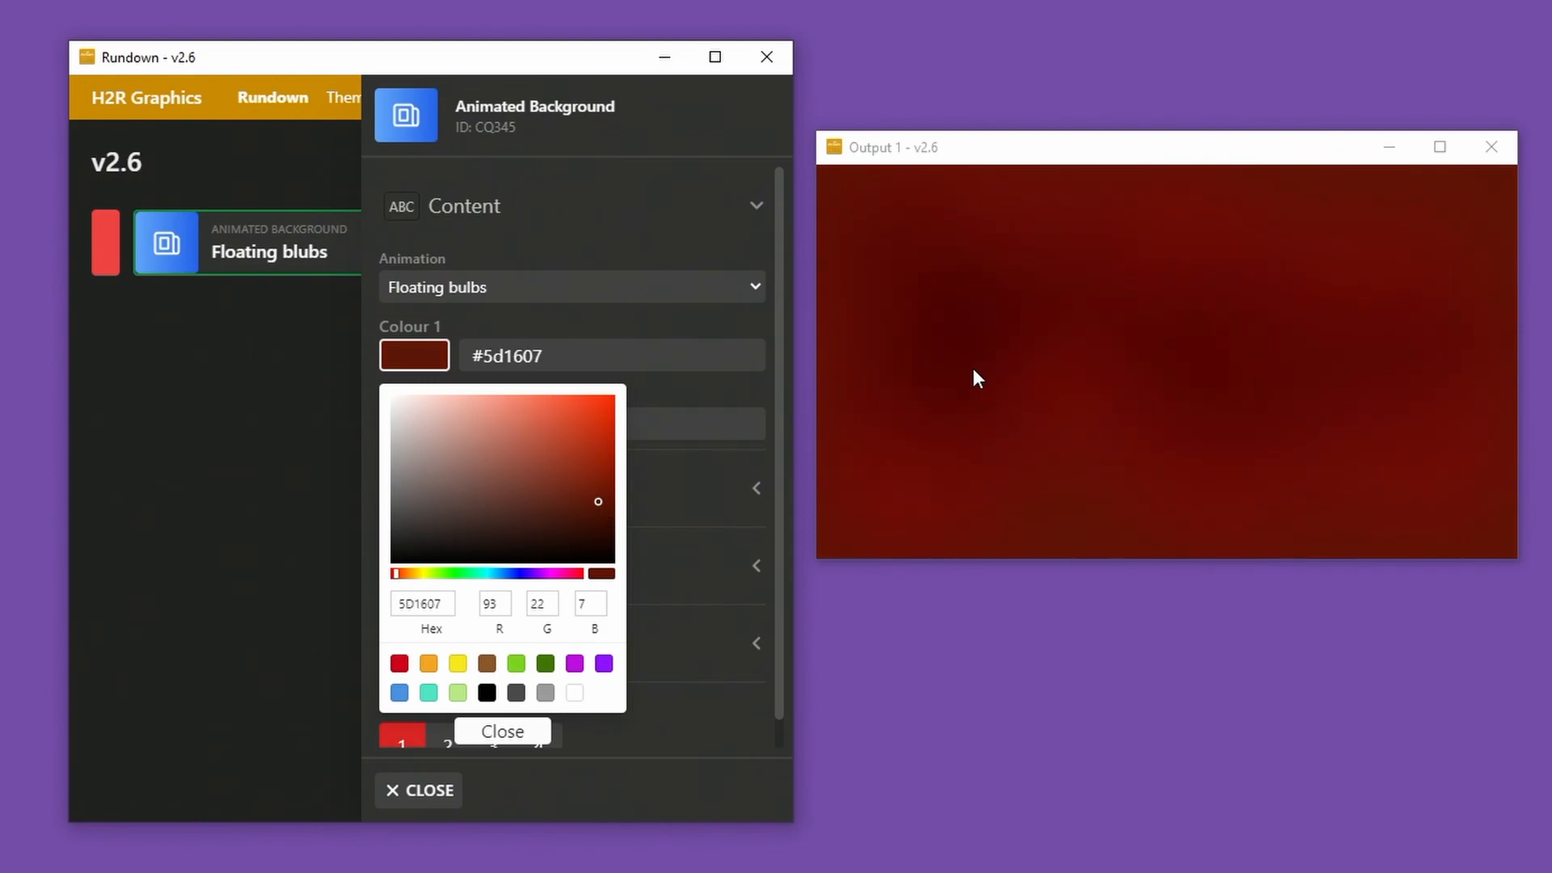
left_click(501, 731)
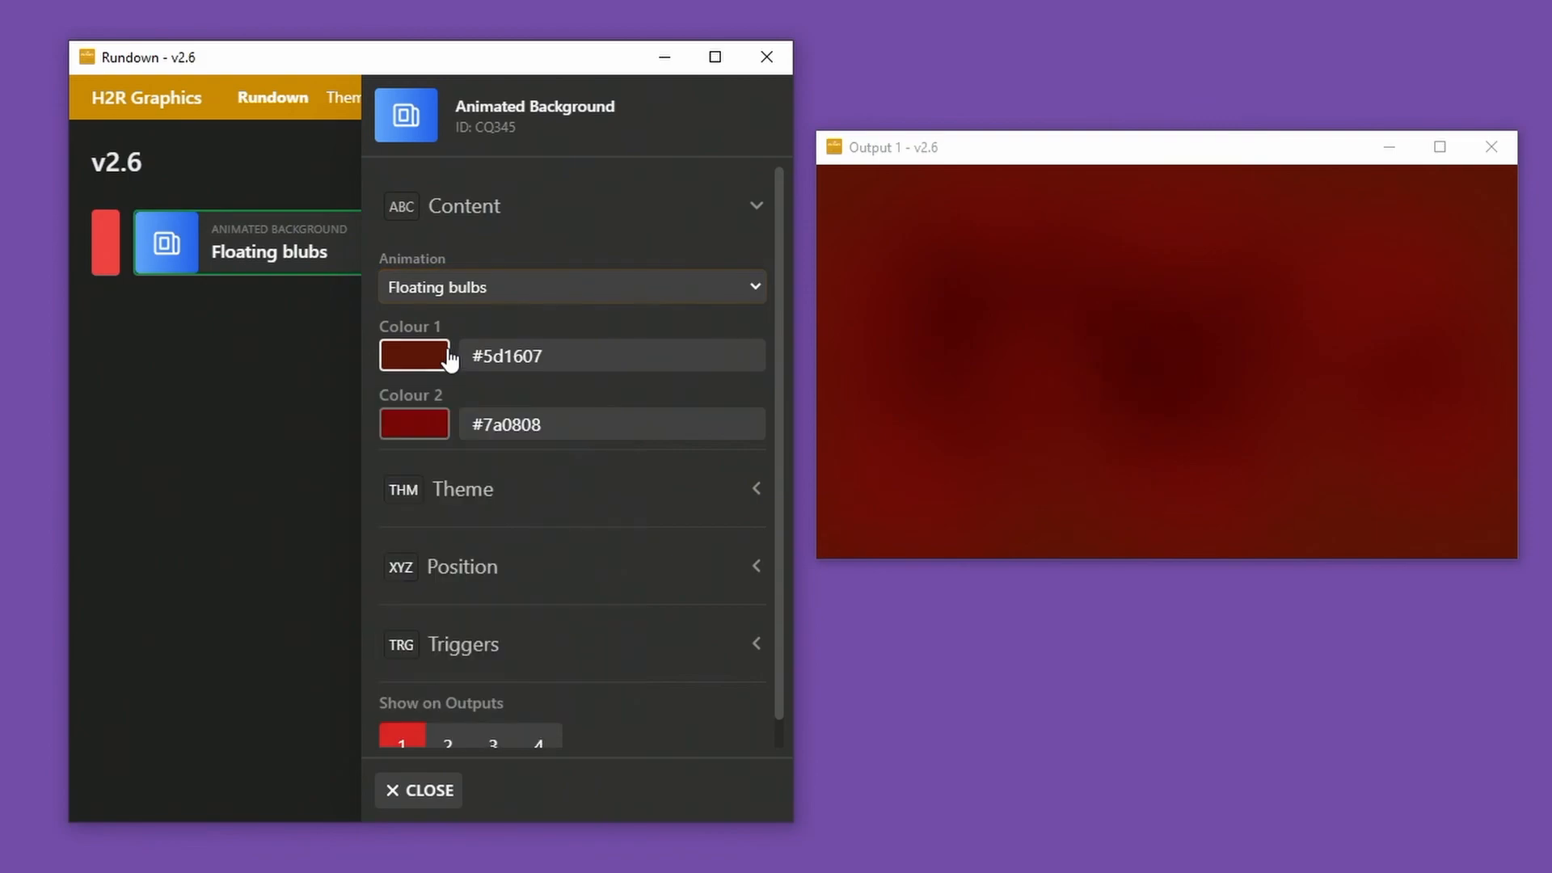
Return the animation to Moving gradient and brighten Colour 1 to red #b8280a.
left_click(571, 287)
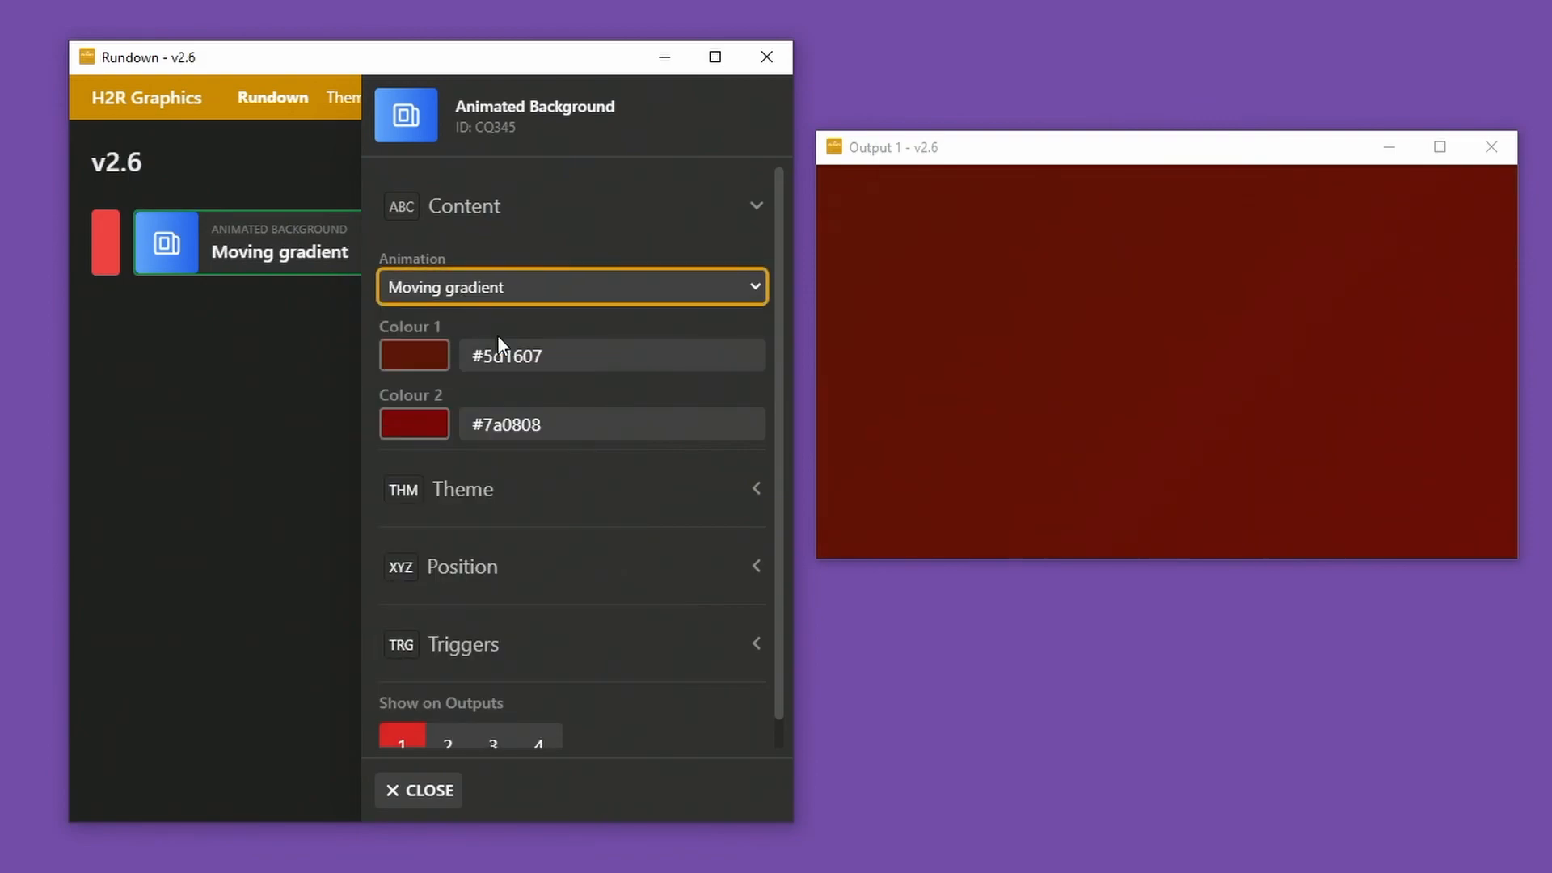
mouse_move(405, 404)
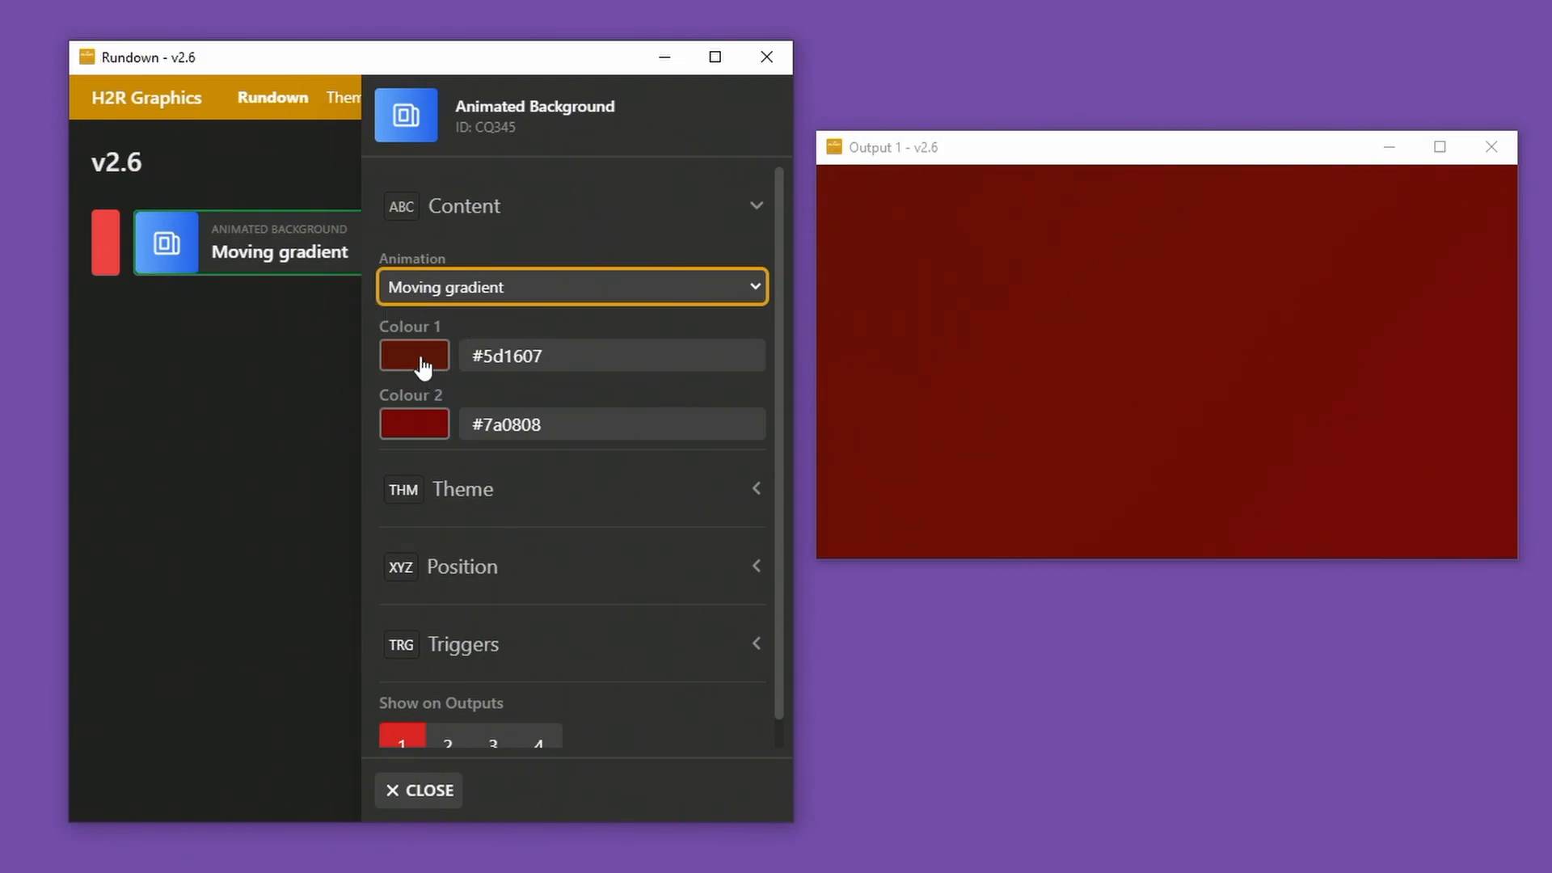
left_click(413, 354)
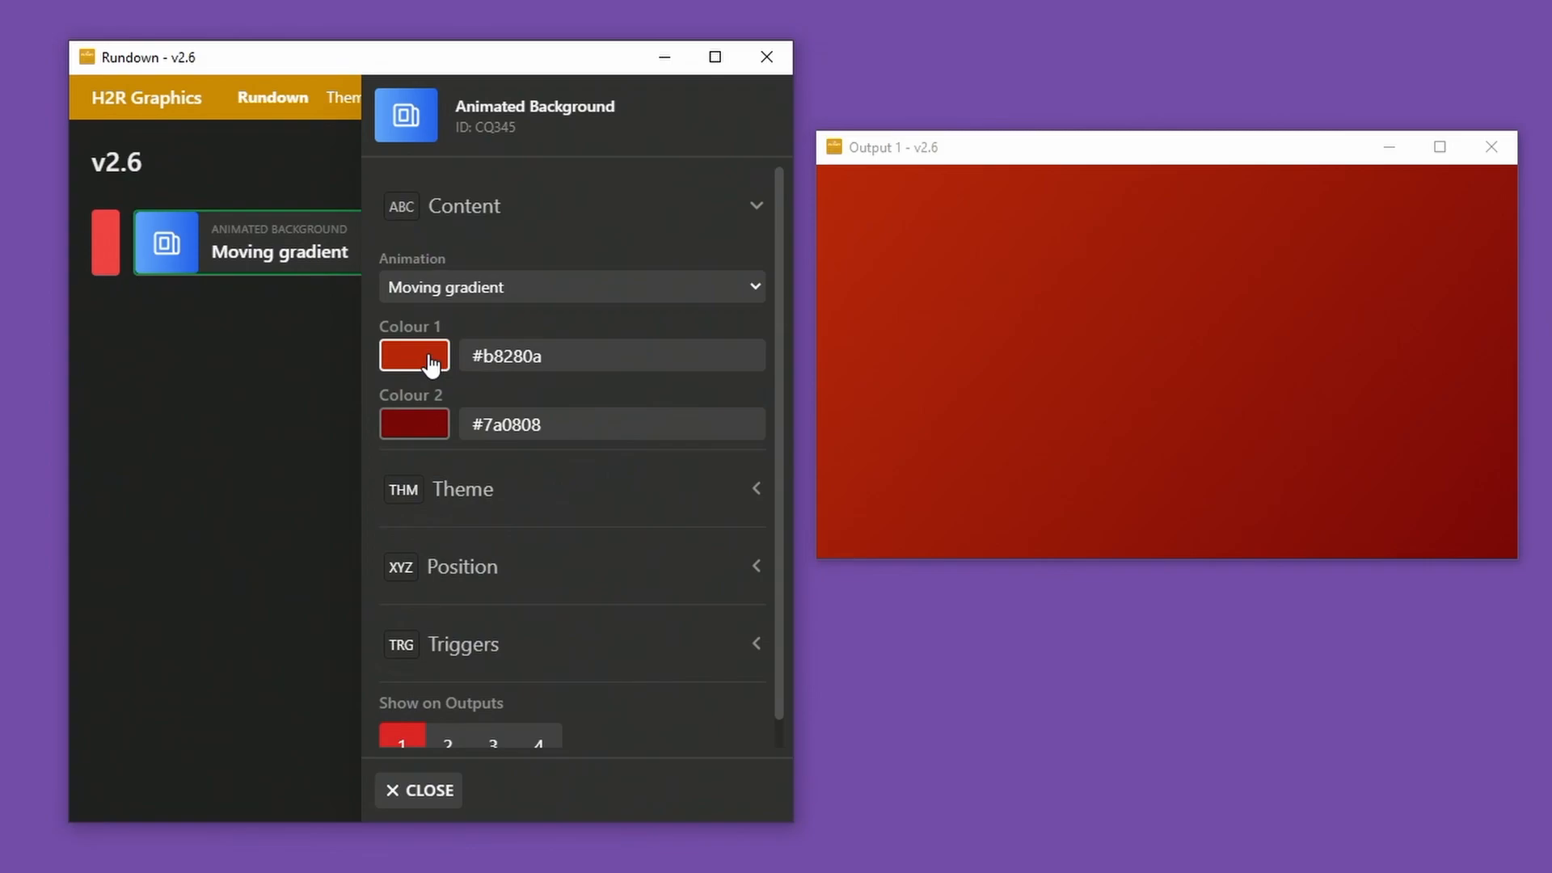
mouse_move(1333, 412)
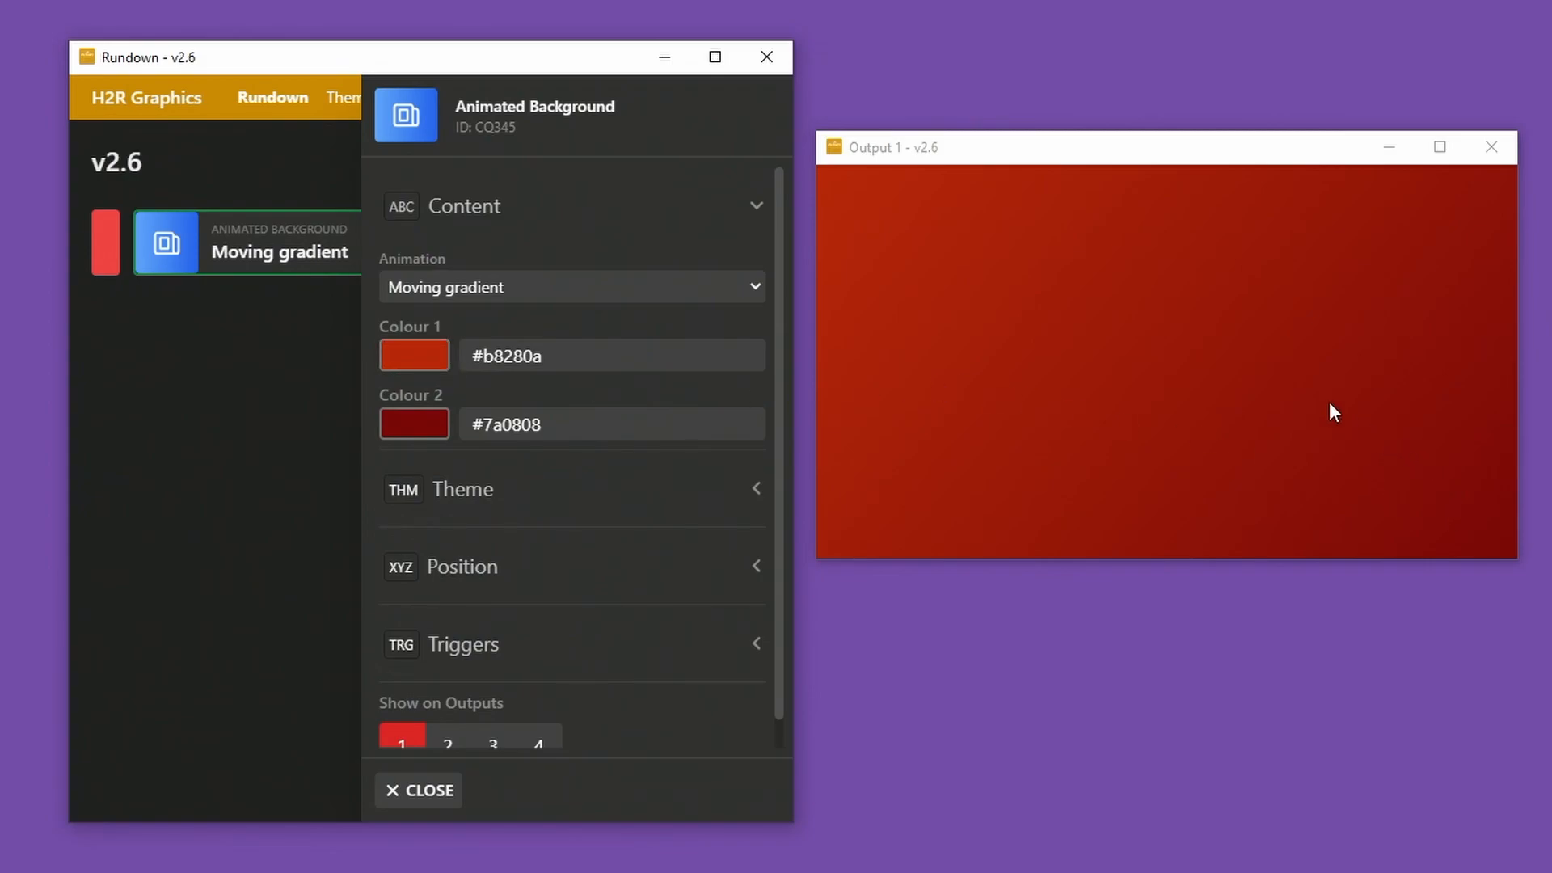
mouse_move(1059, 359)
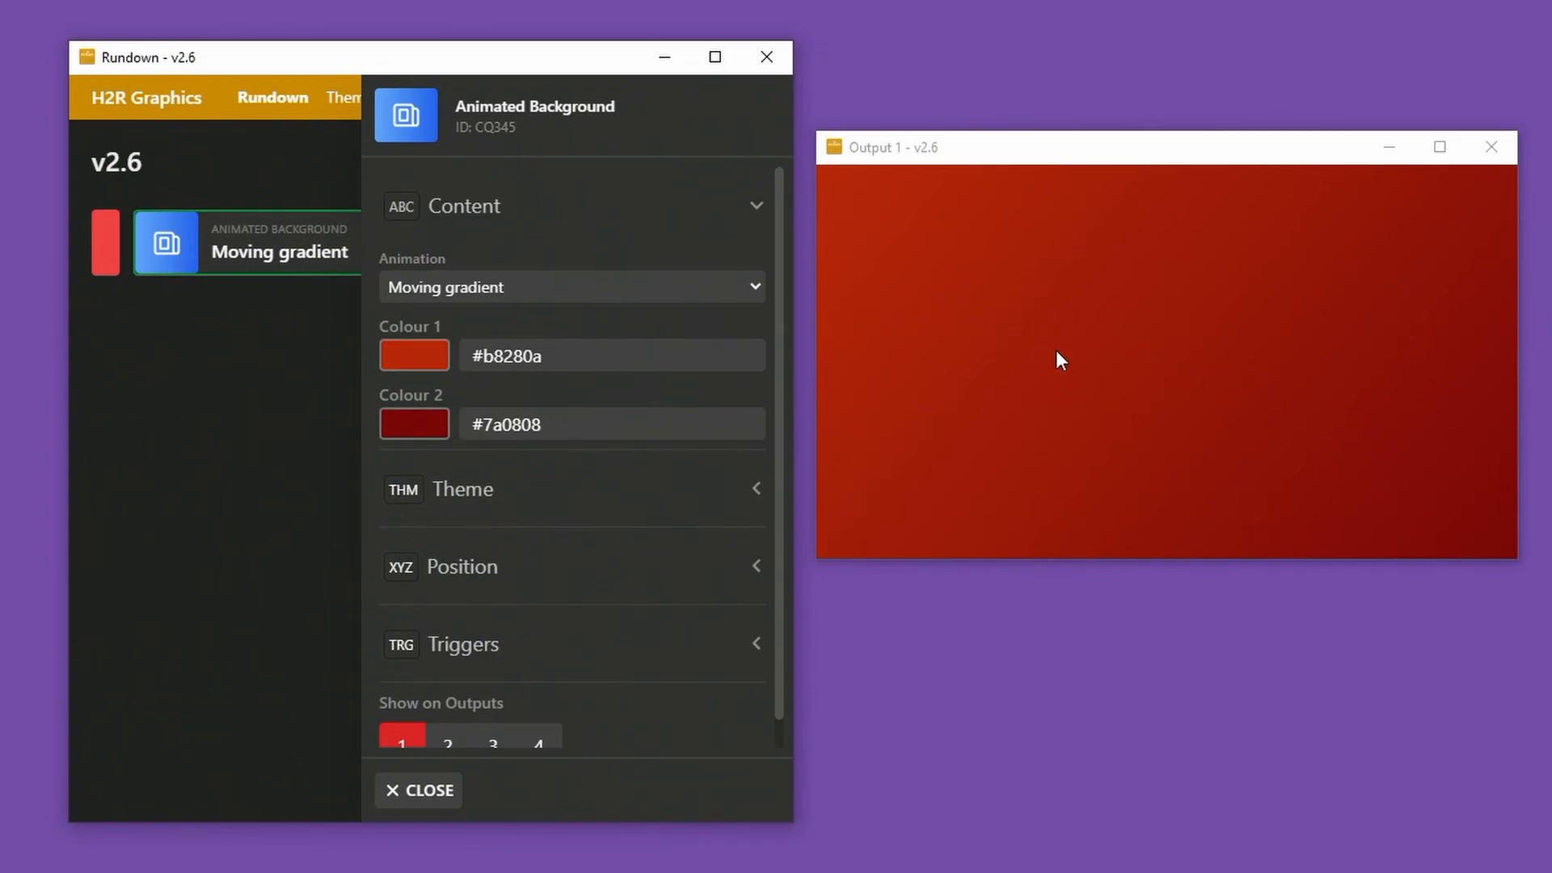
mouse_move(1159, 393)
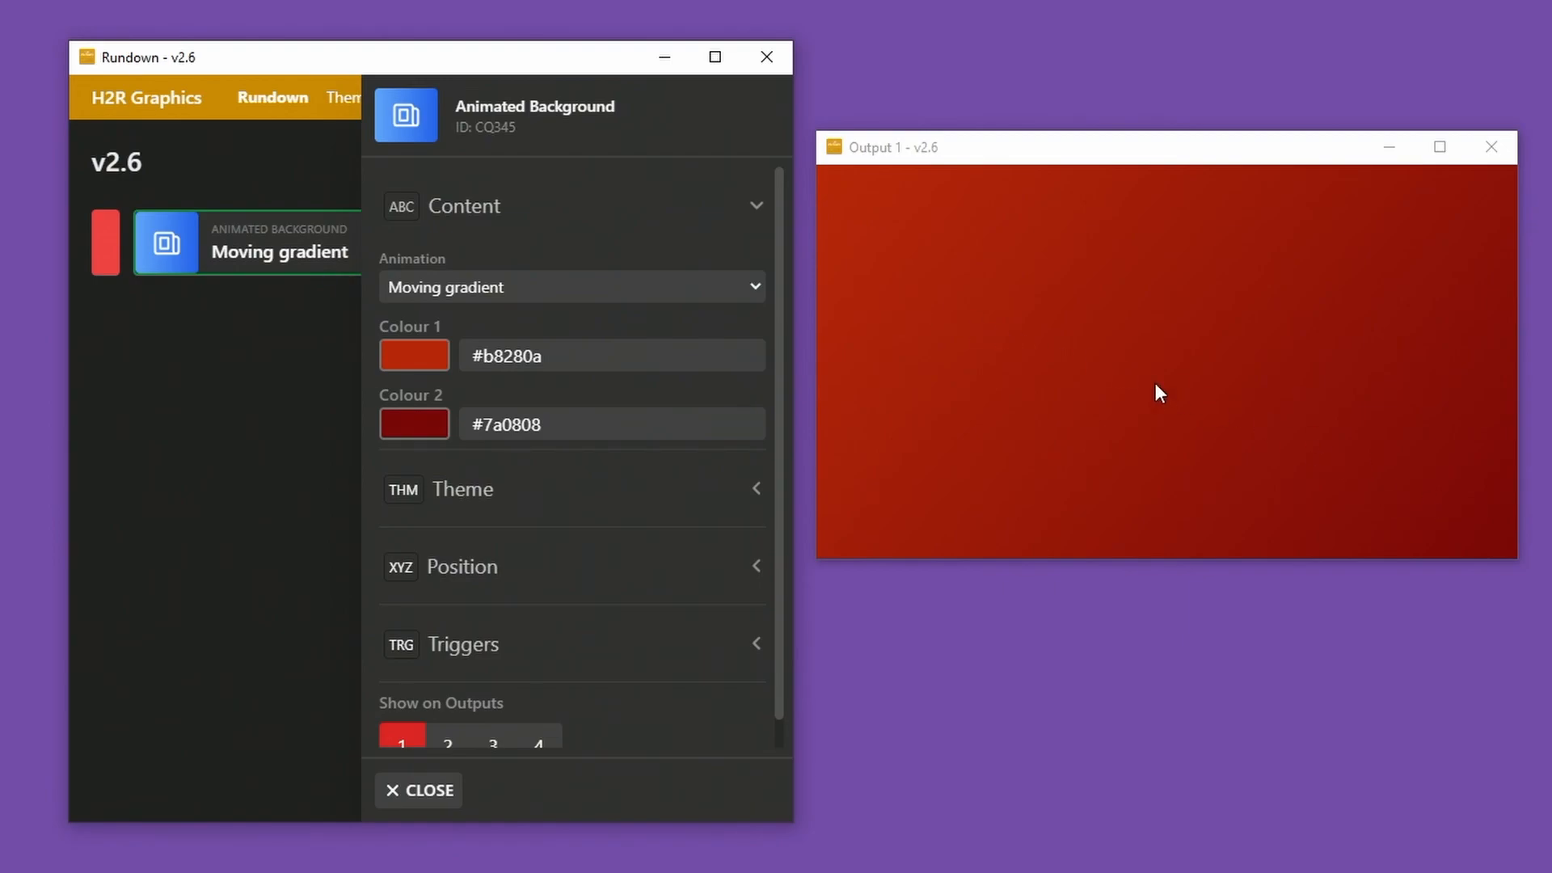
mouse_move(1496, 504)
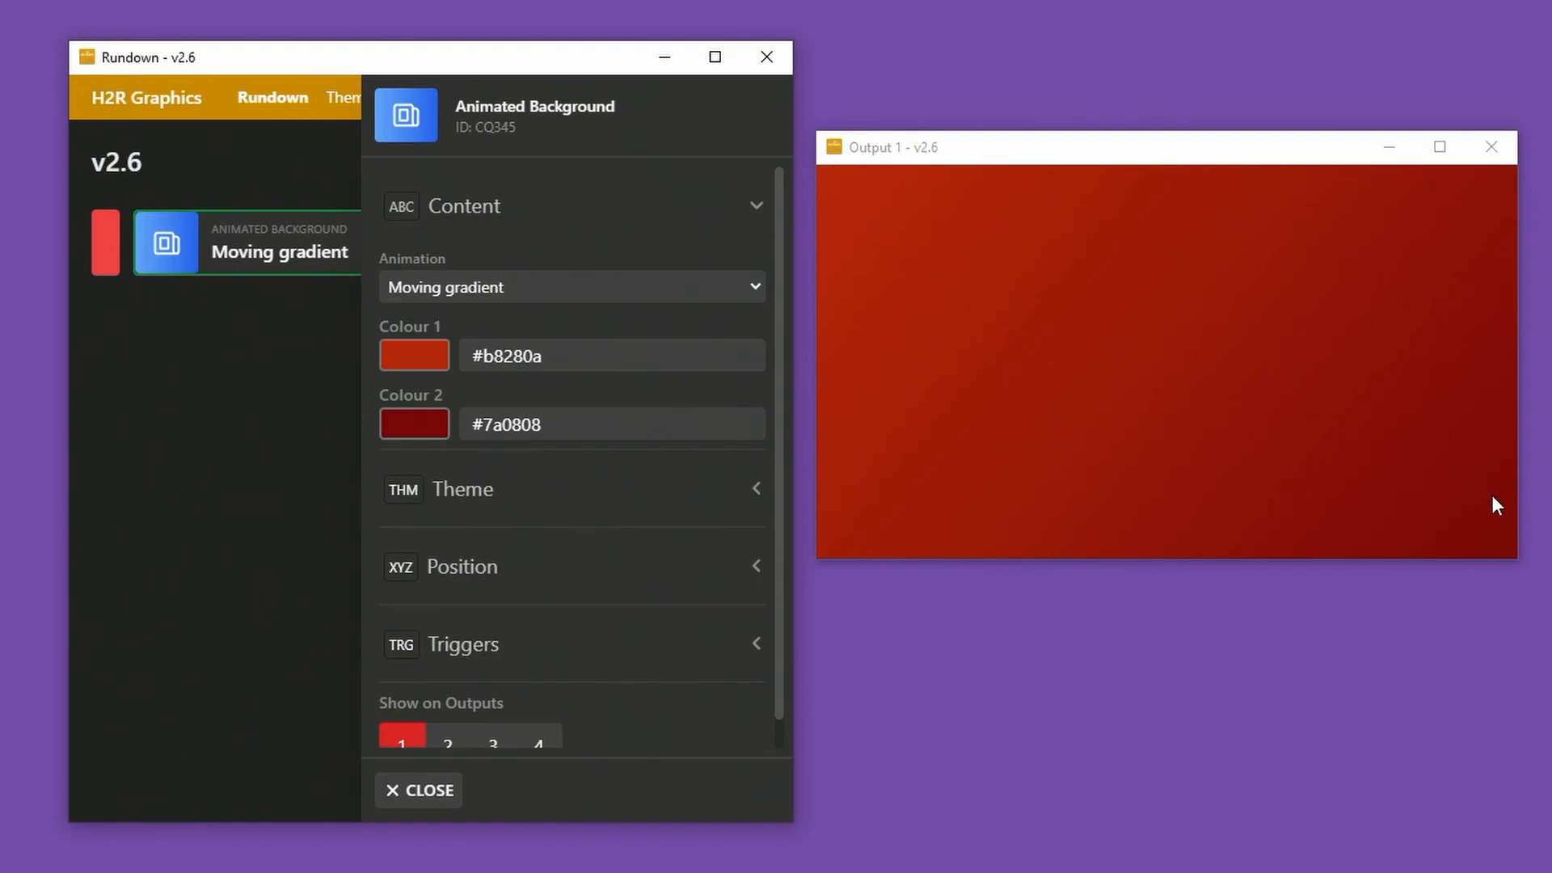
mouse_move(454, 443)
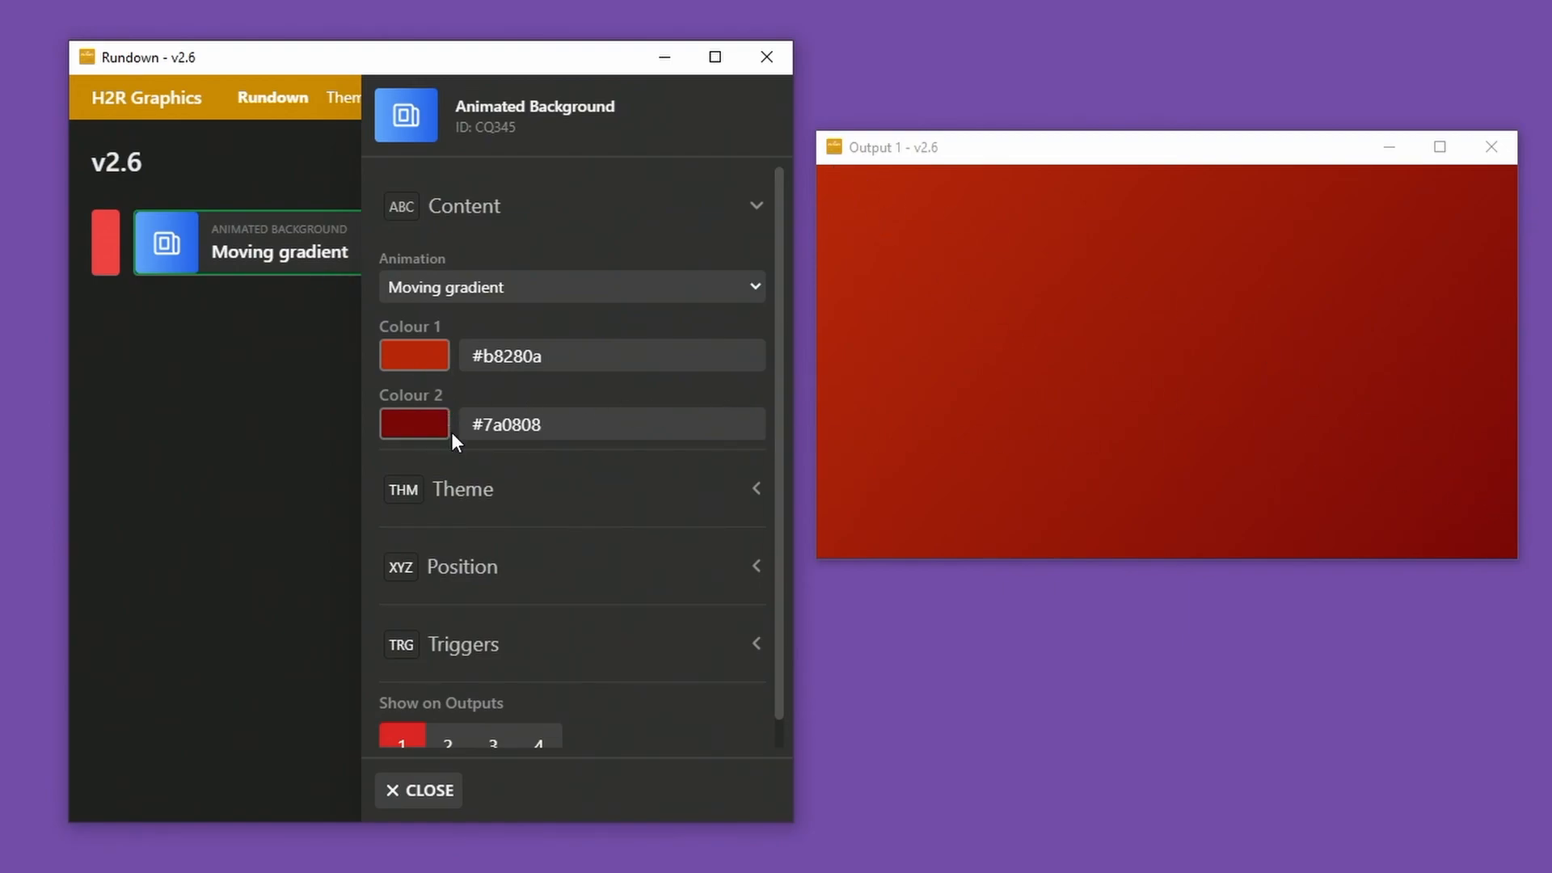
left_click(279, 252)
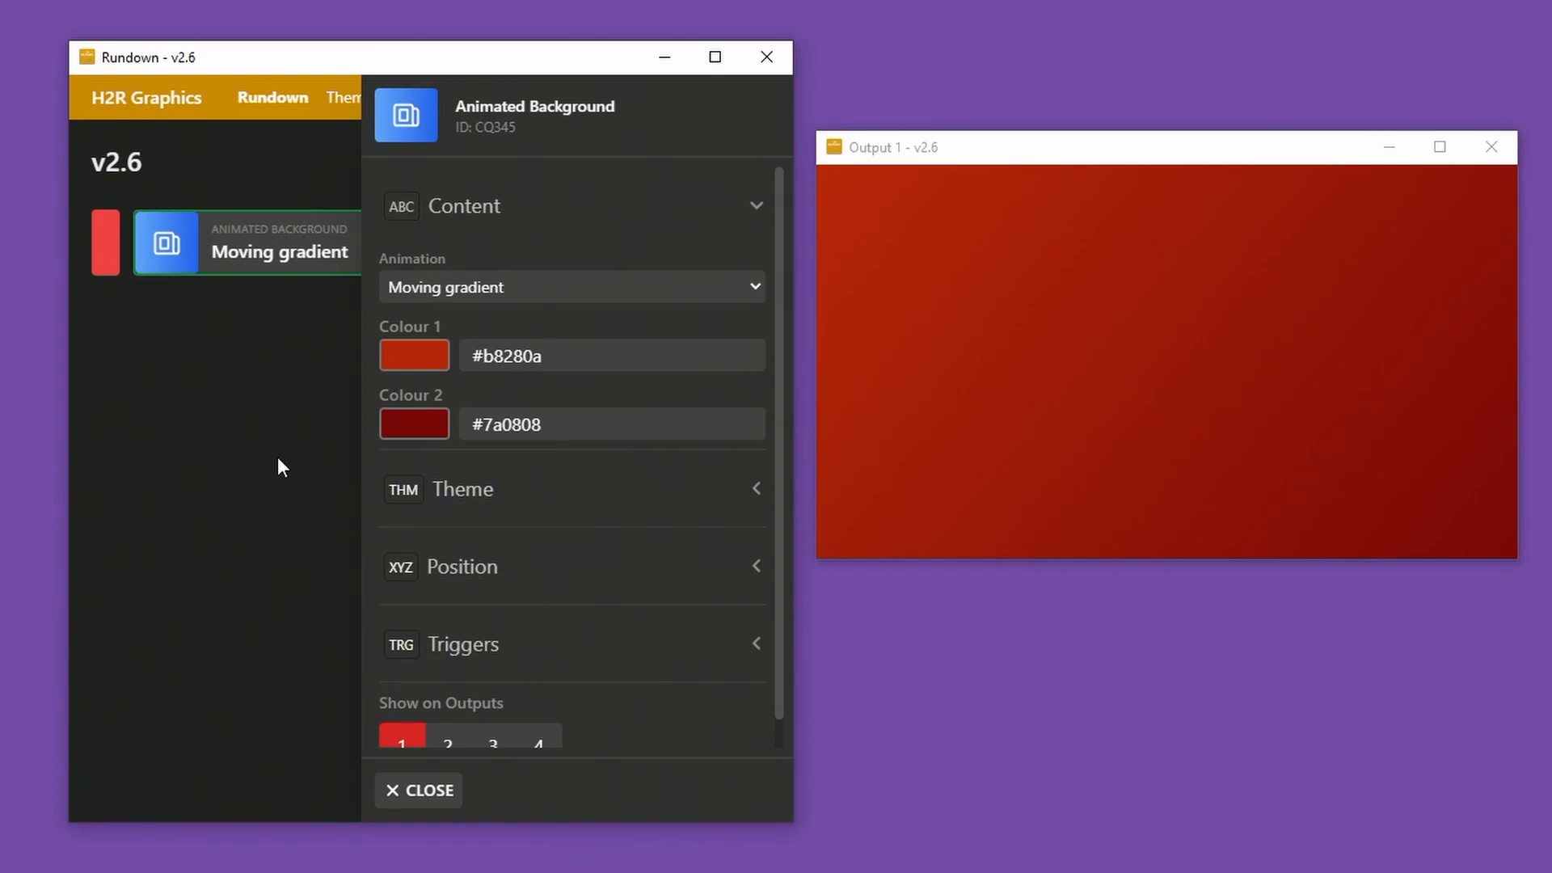
mouse_move(288, 473)
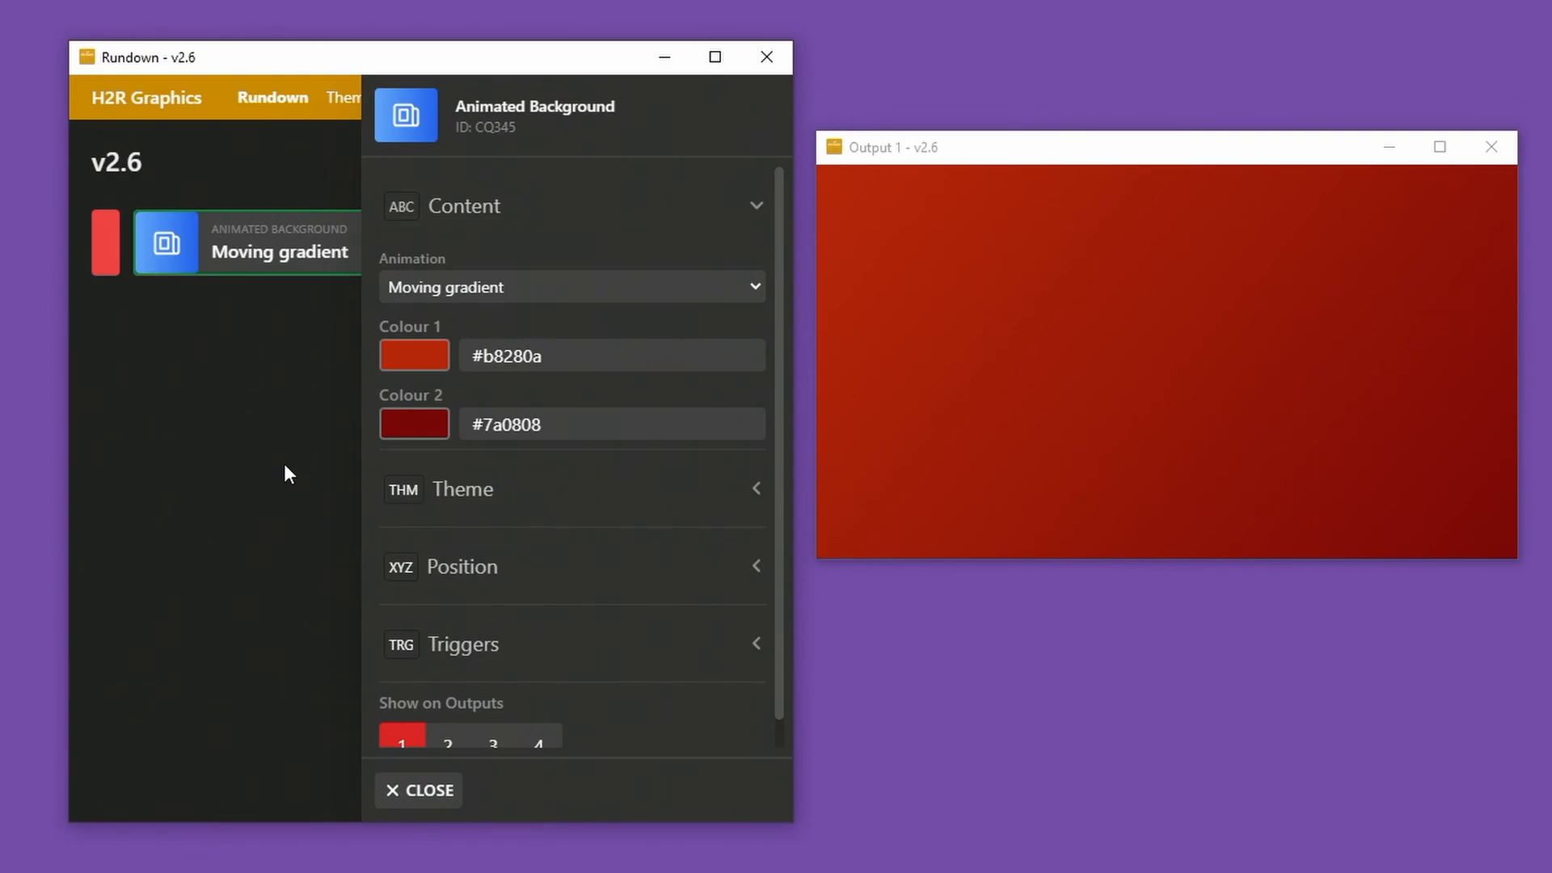
mouse_move(268, 480)
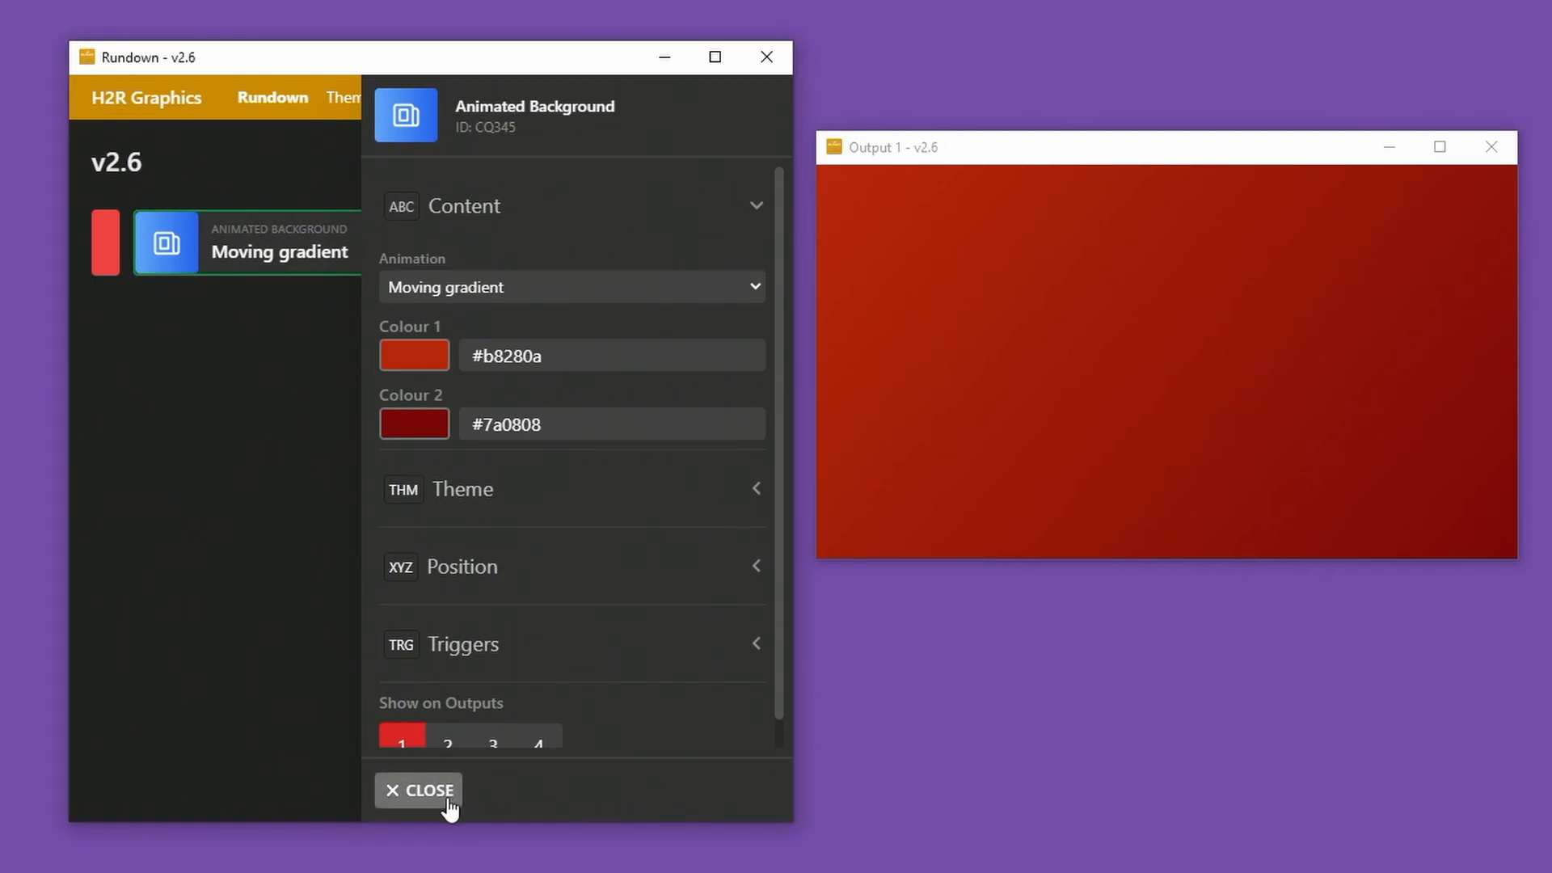
Close the background settings and add a First Line lower third to the rundown.
left_click(417, 790)
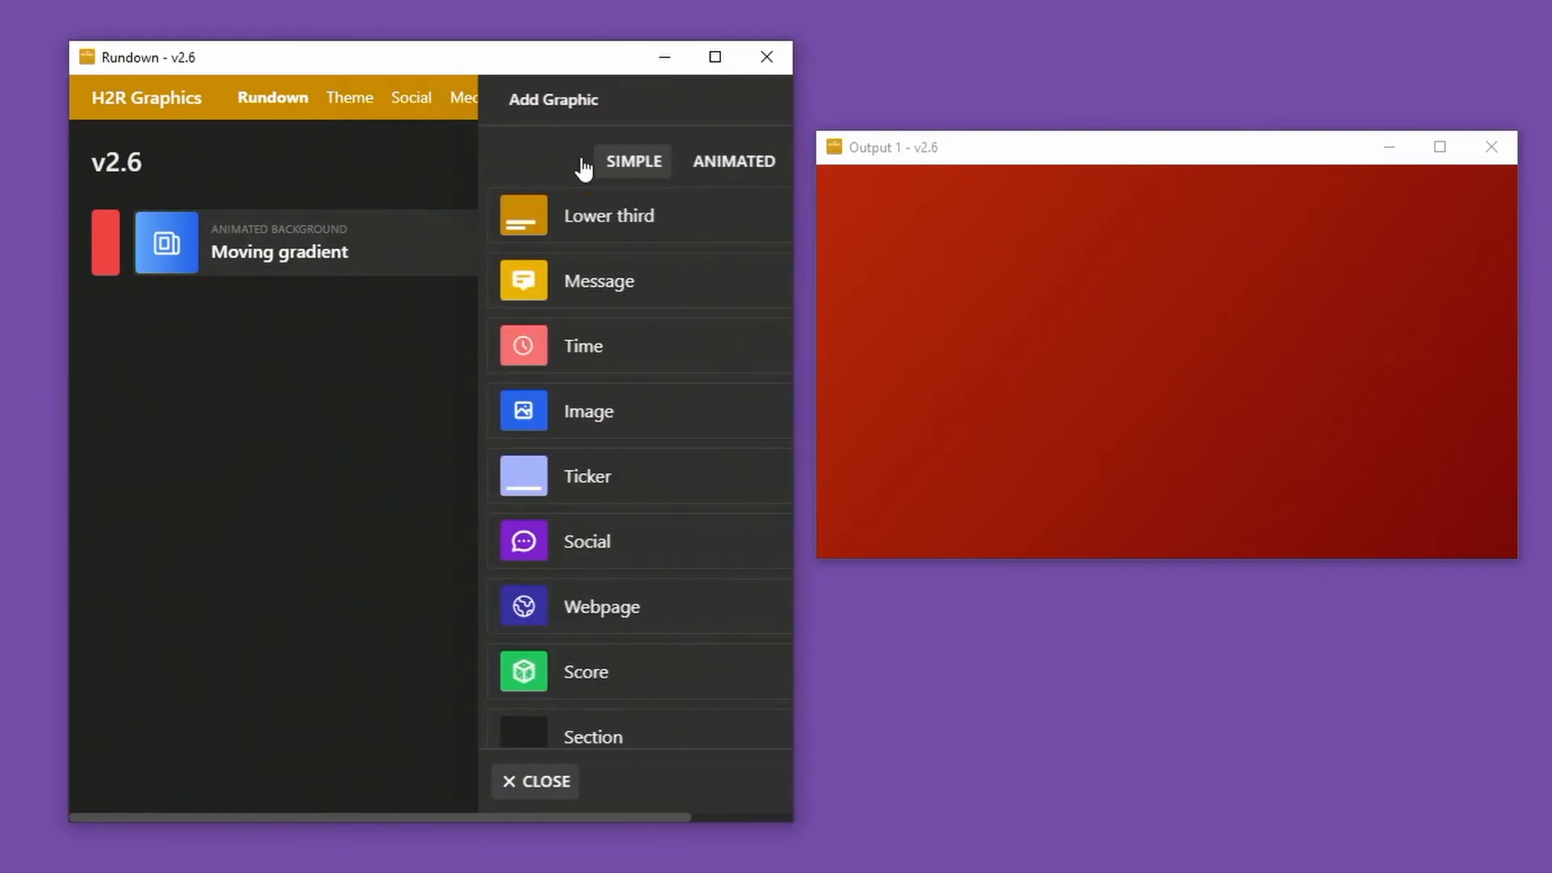
left_click(610, 215)
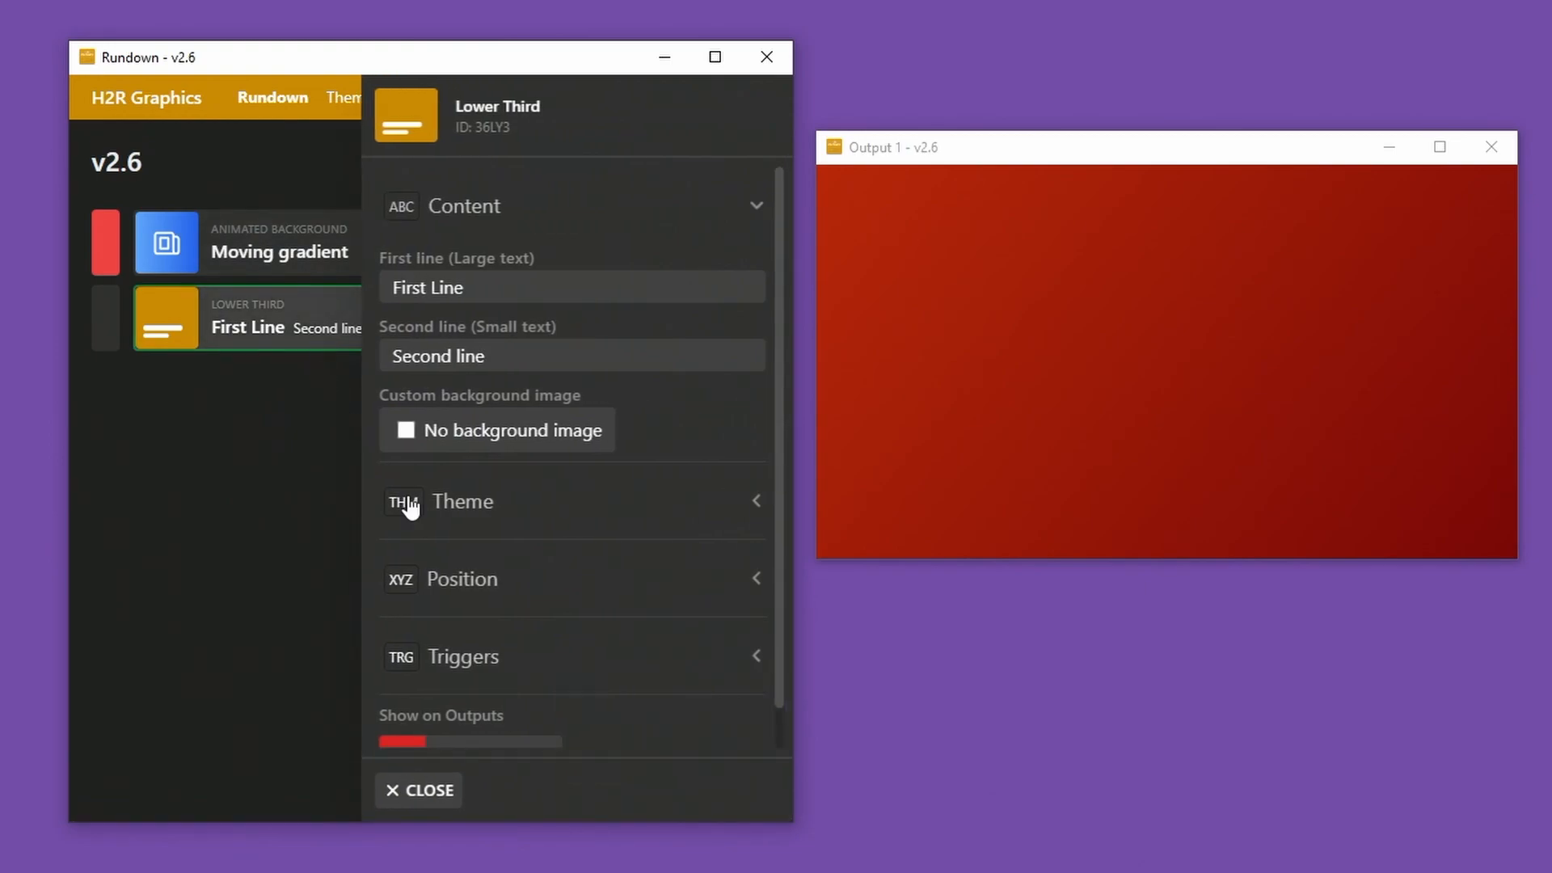
scroll("down", 3)
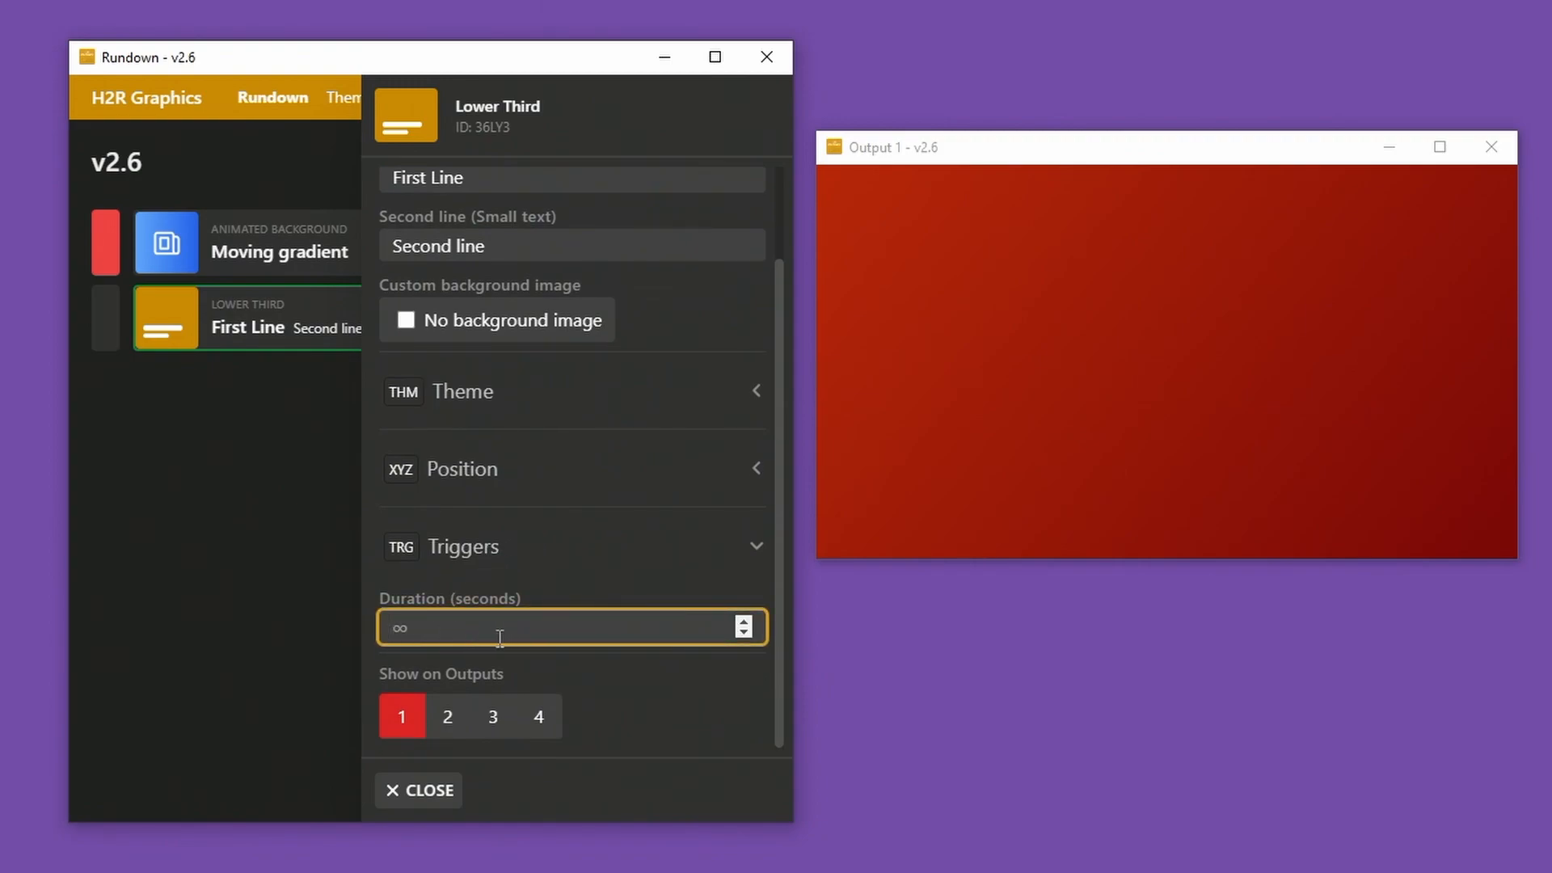
mouse_move(453, 614)
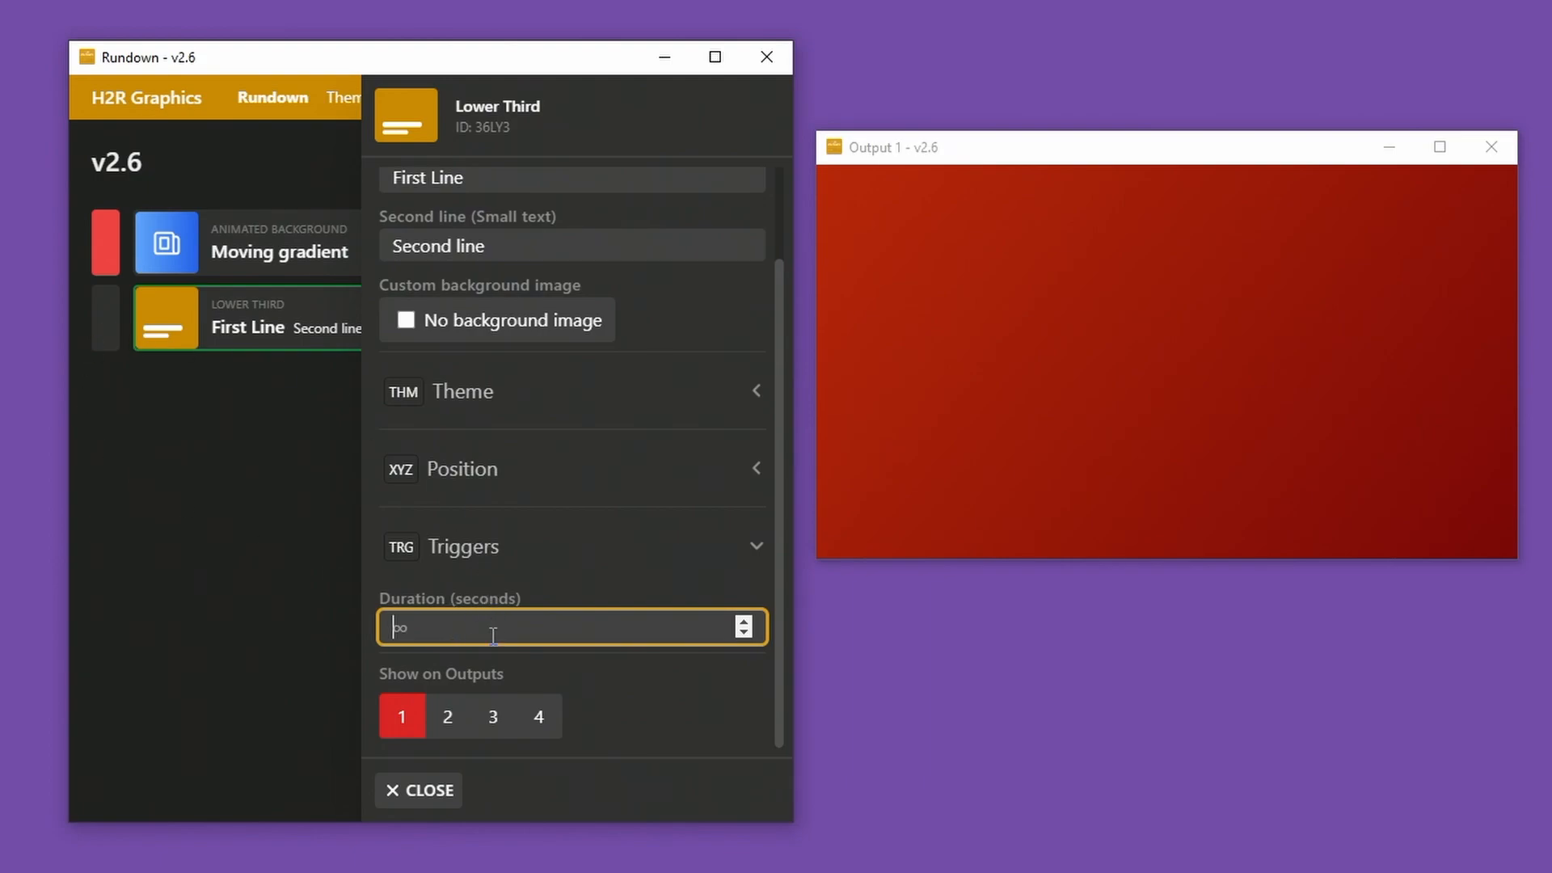
mouse_move(479, 640)
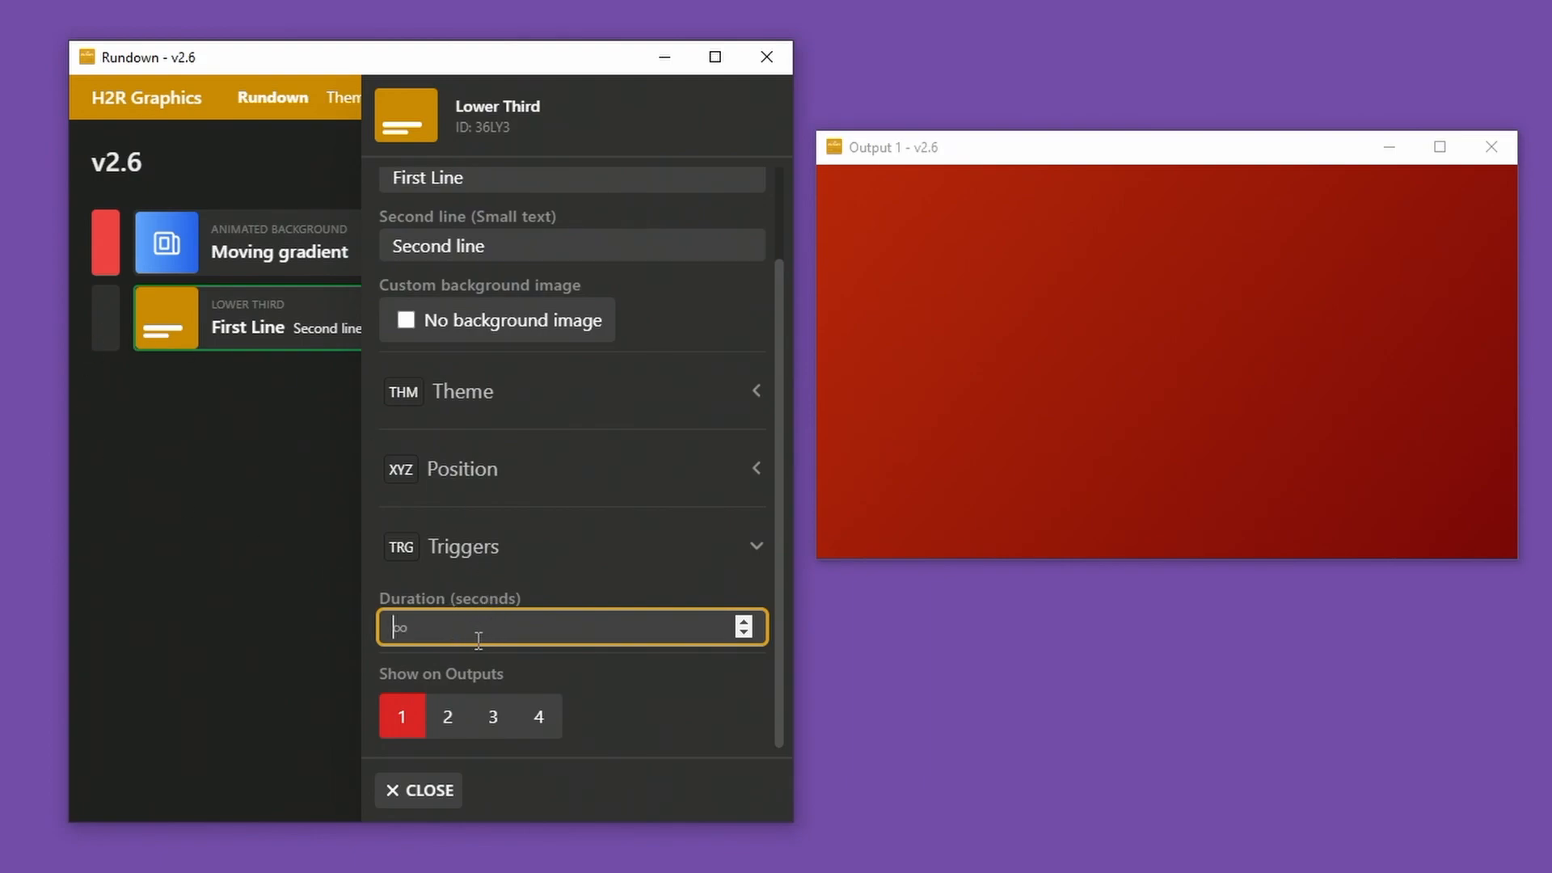
type("5")
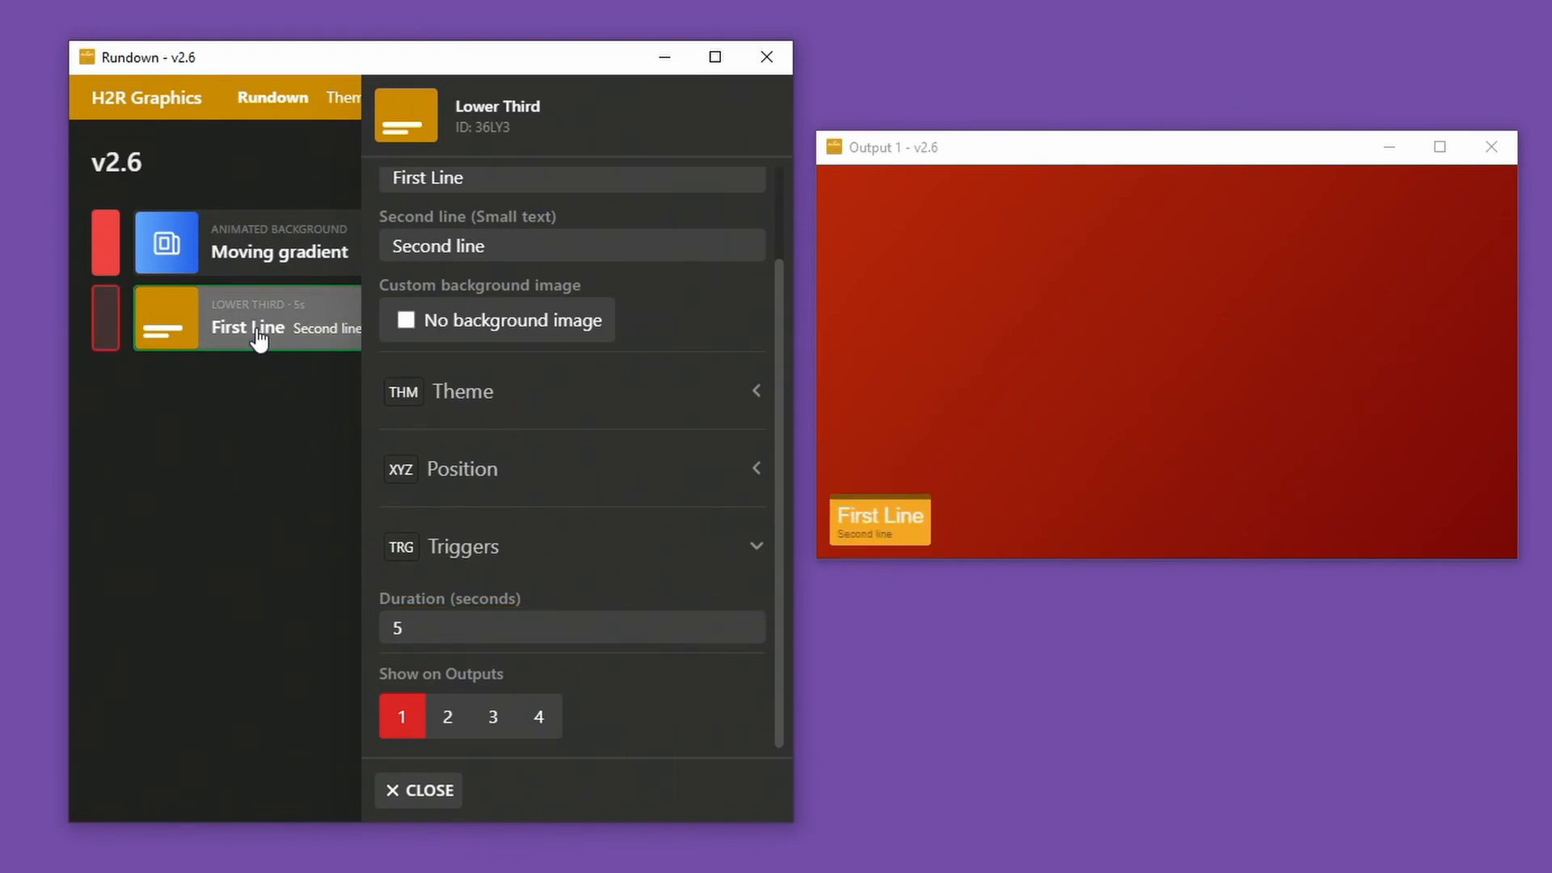
mouse_move(163, 340)
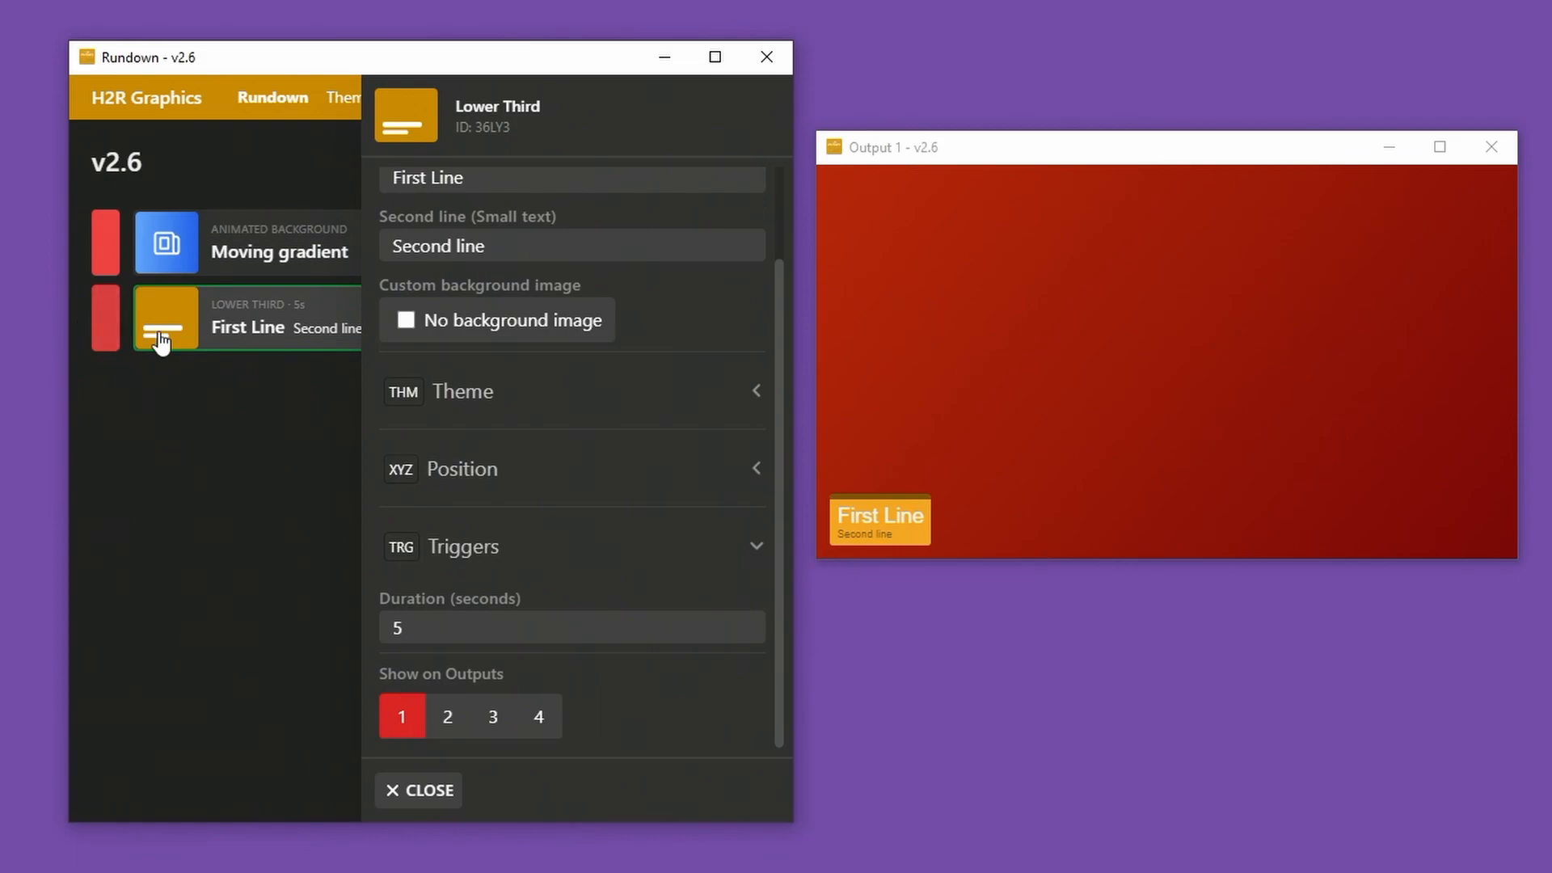
mouse_move(152, 392)
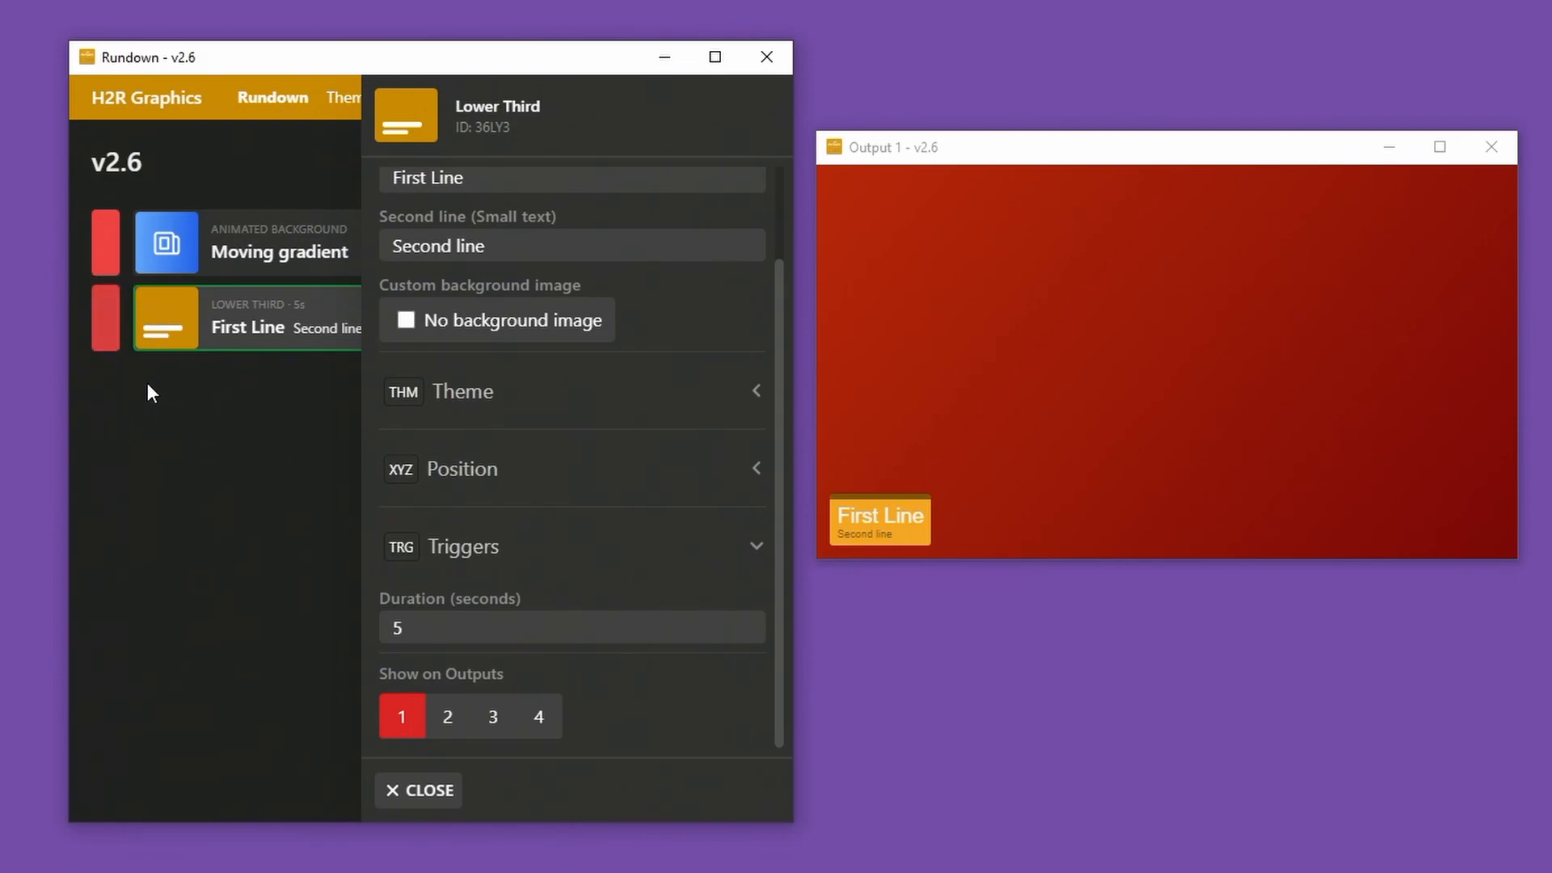
Set the lower third's duration to 3 seconds, test-play it and close its settings.
left_click(103, 317)
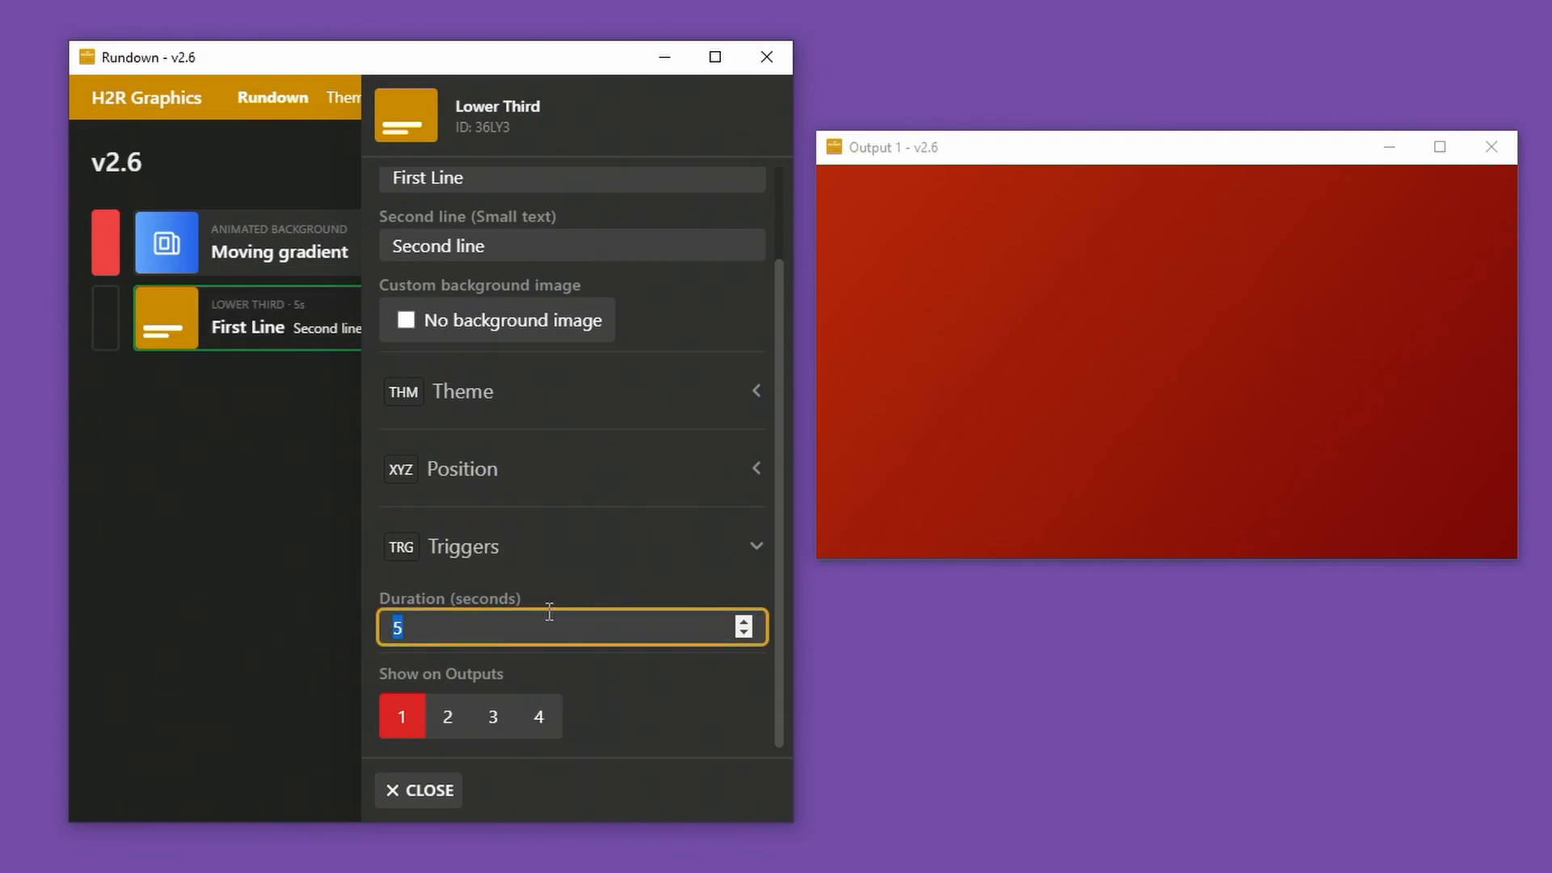
type("3")
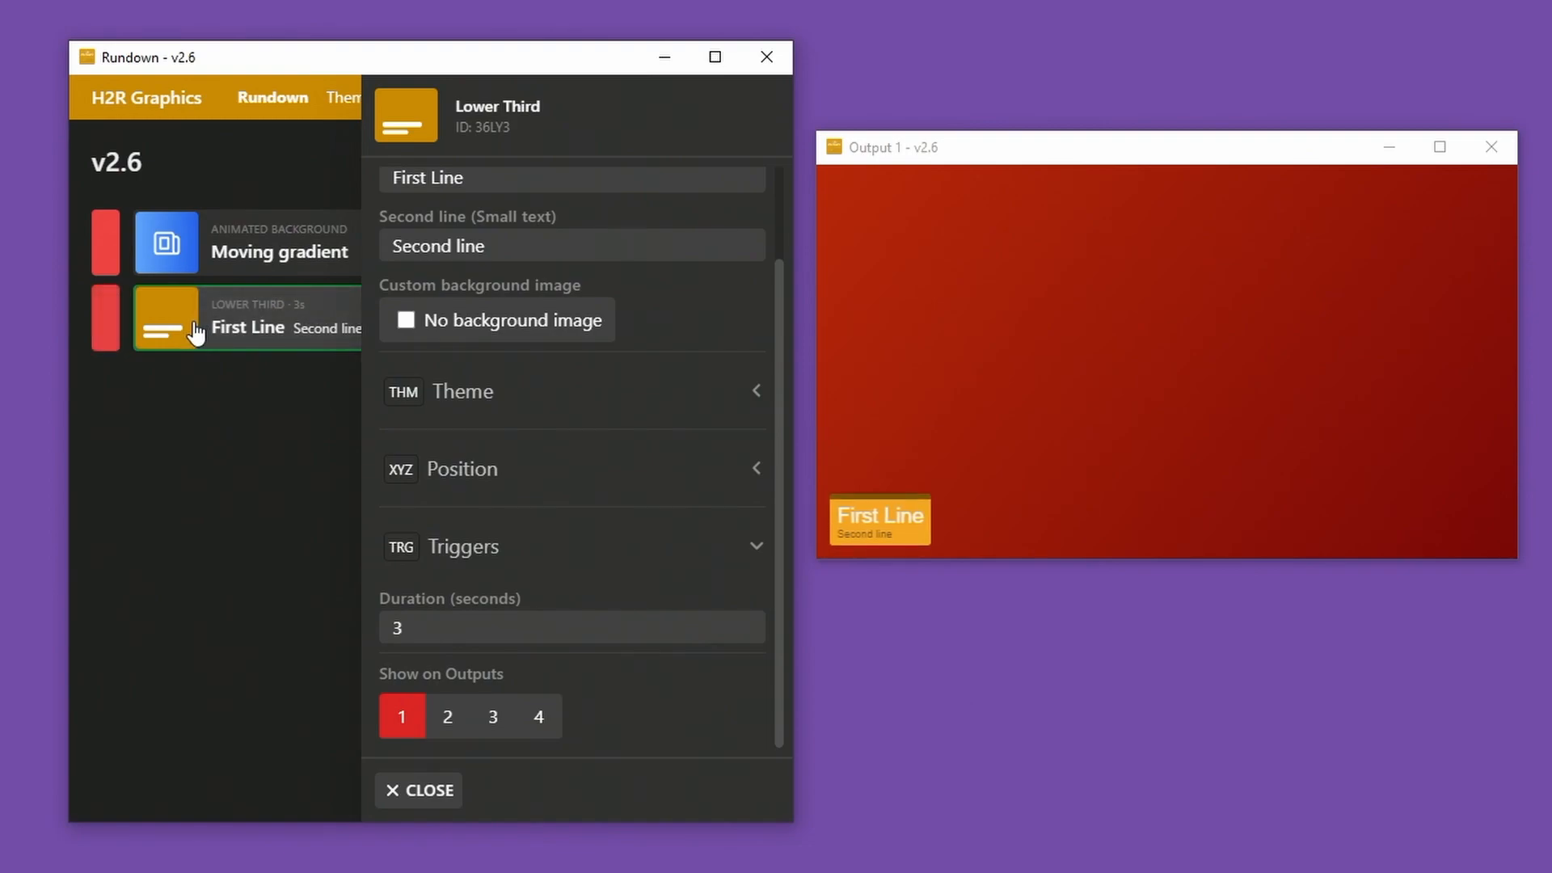
left_click(105, 317)
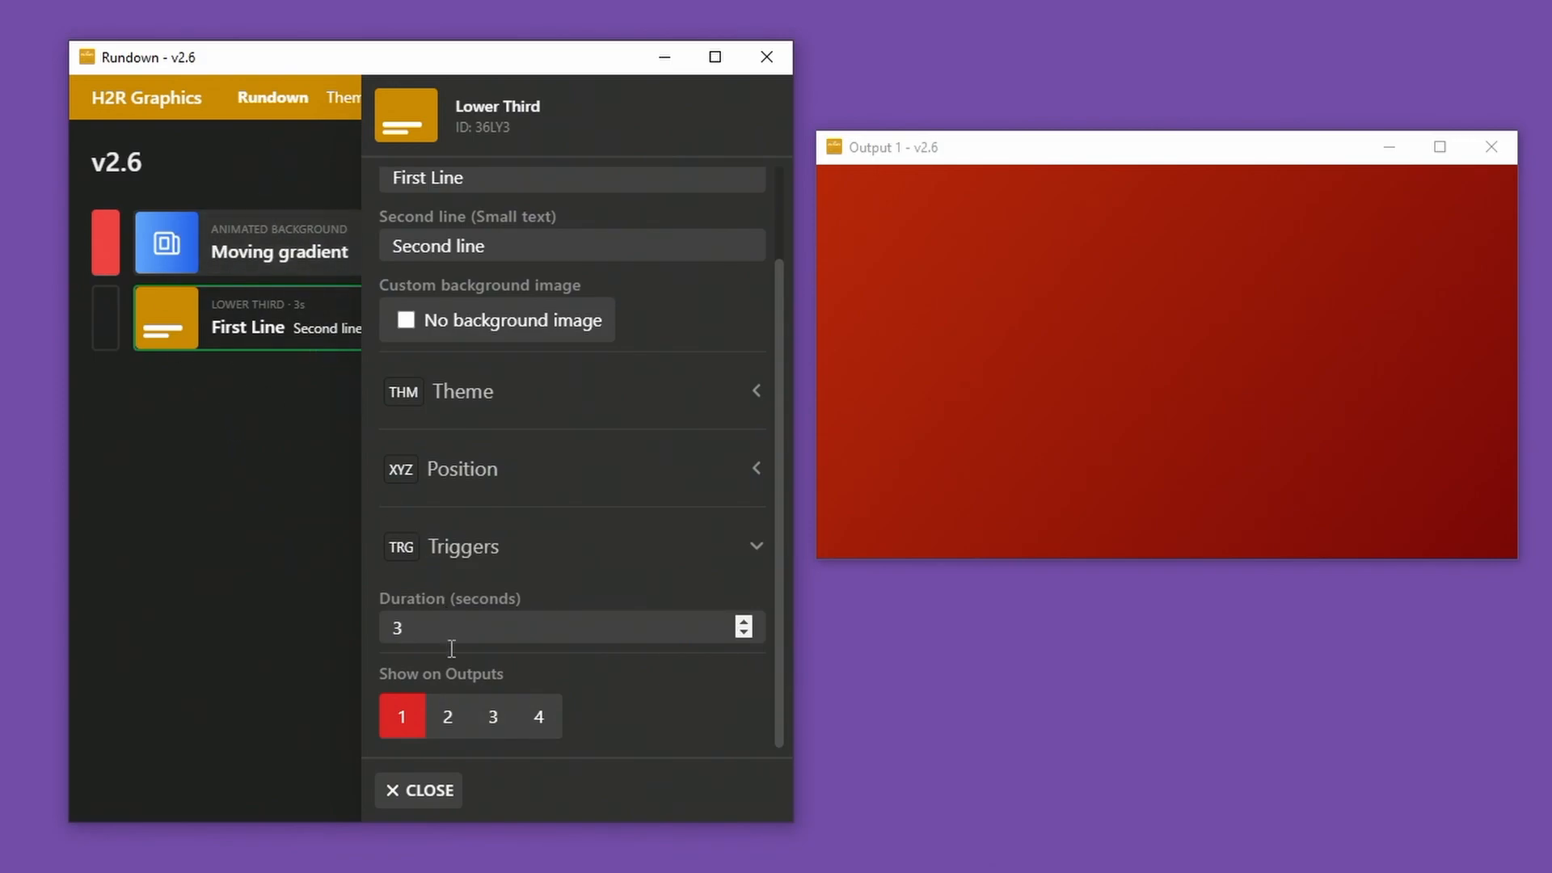
left_click(417, 790)
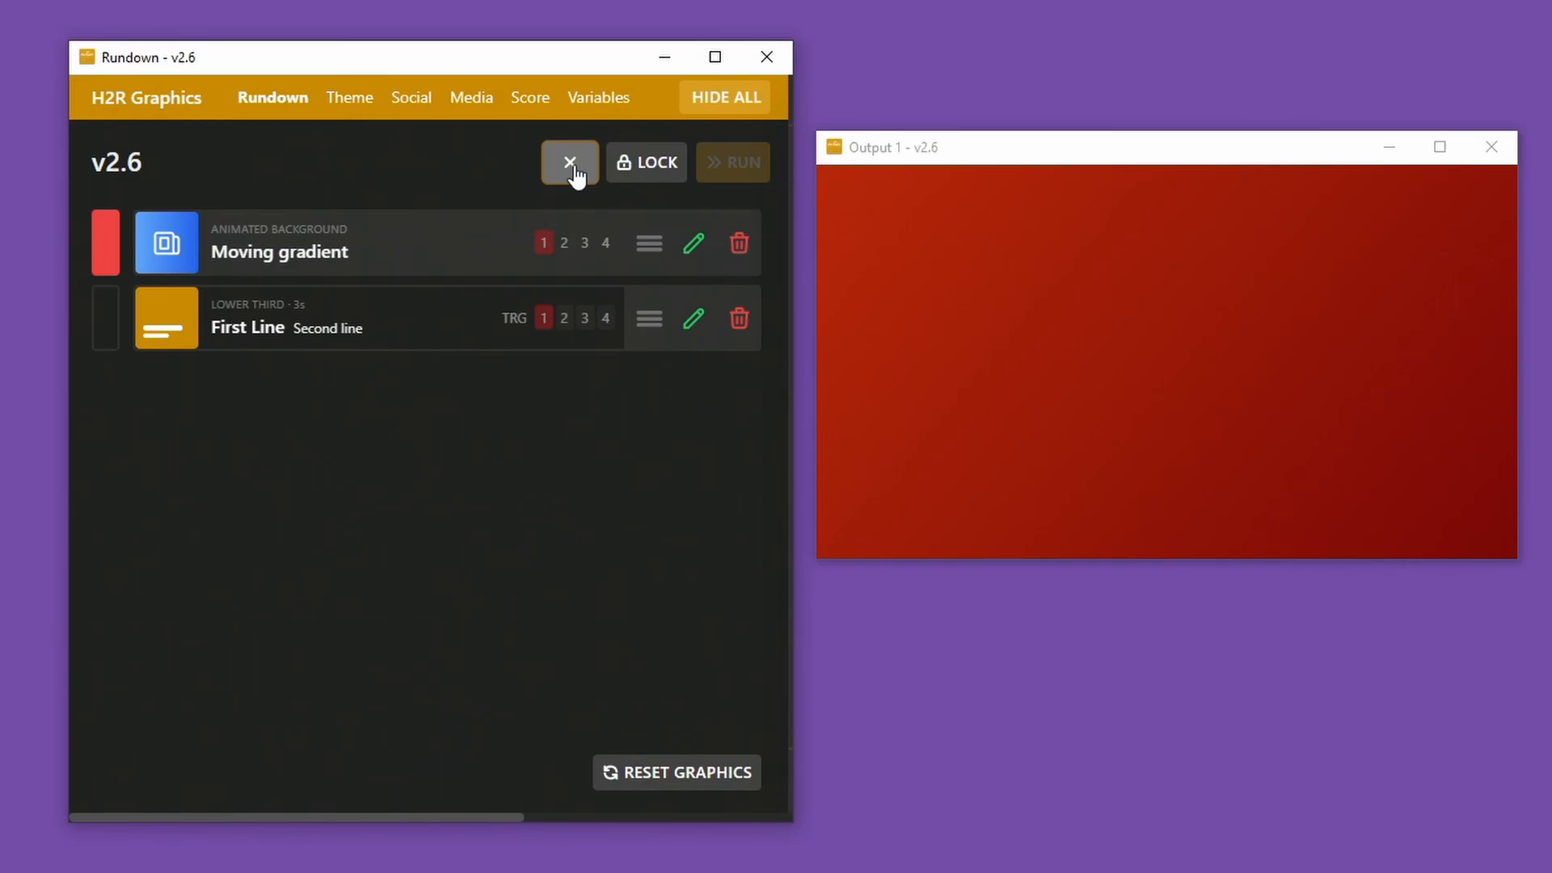
Add a Message graphic to the rundown and bring up its settings.
left_click(569, 162)
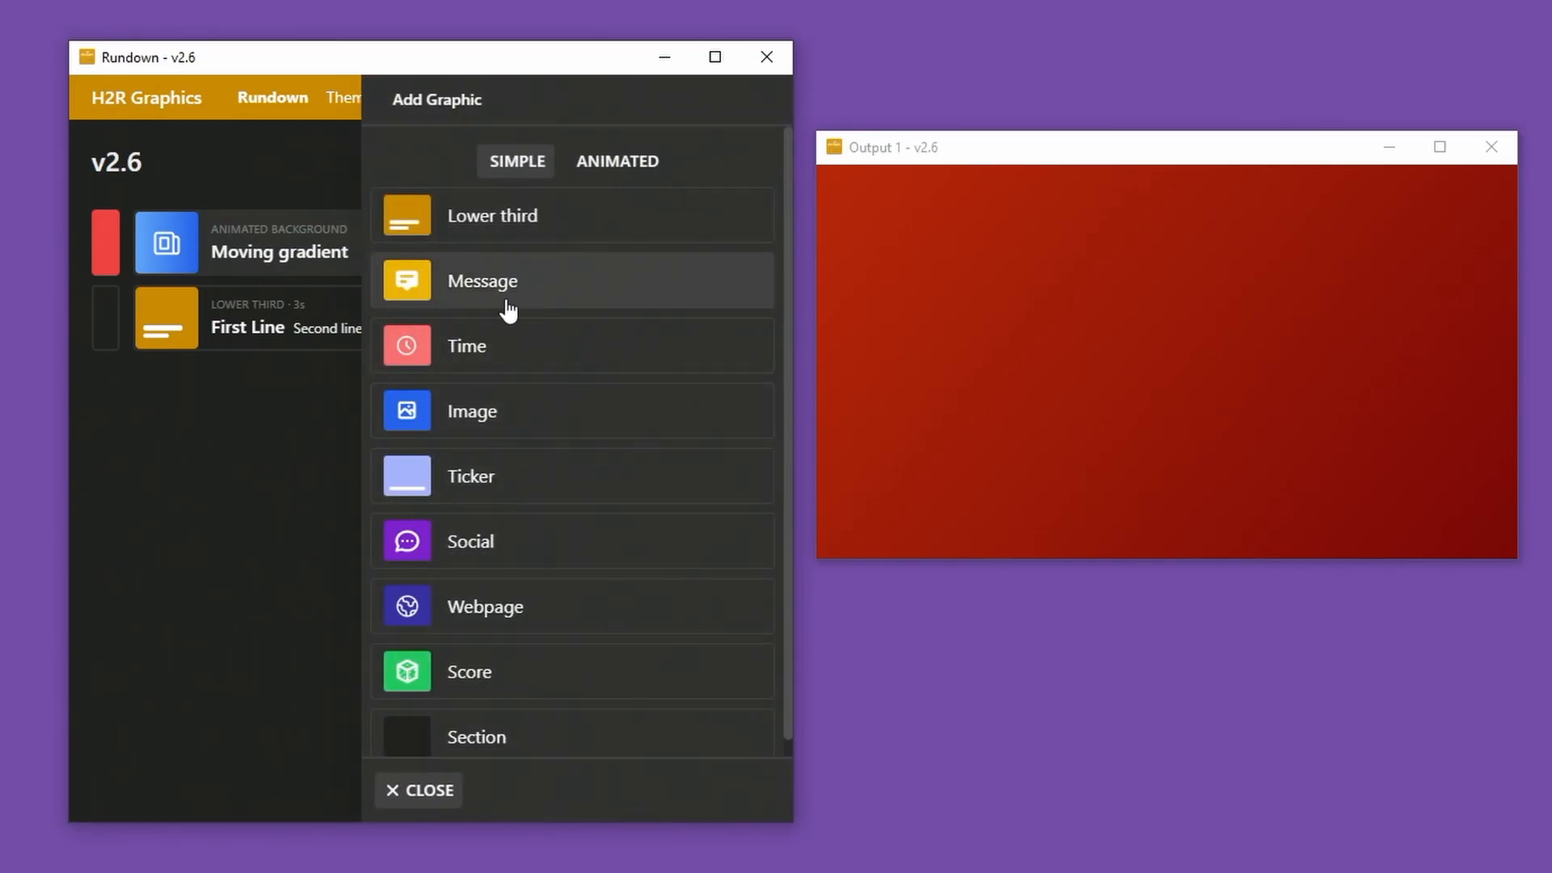
left_click(482, 280)
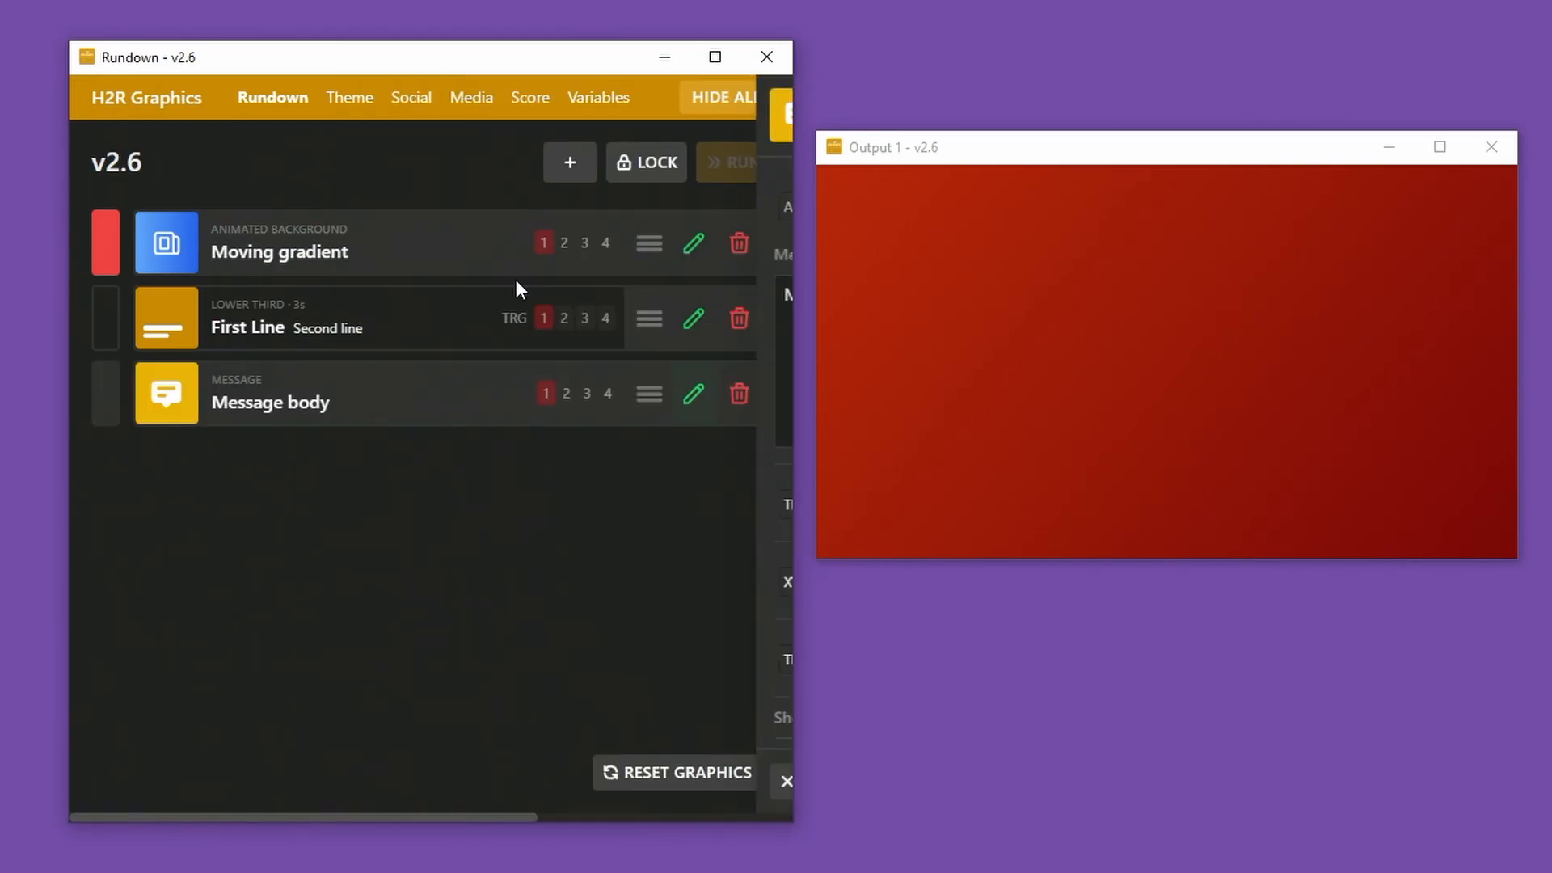
left_click(693, 393)
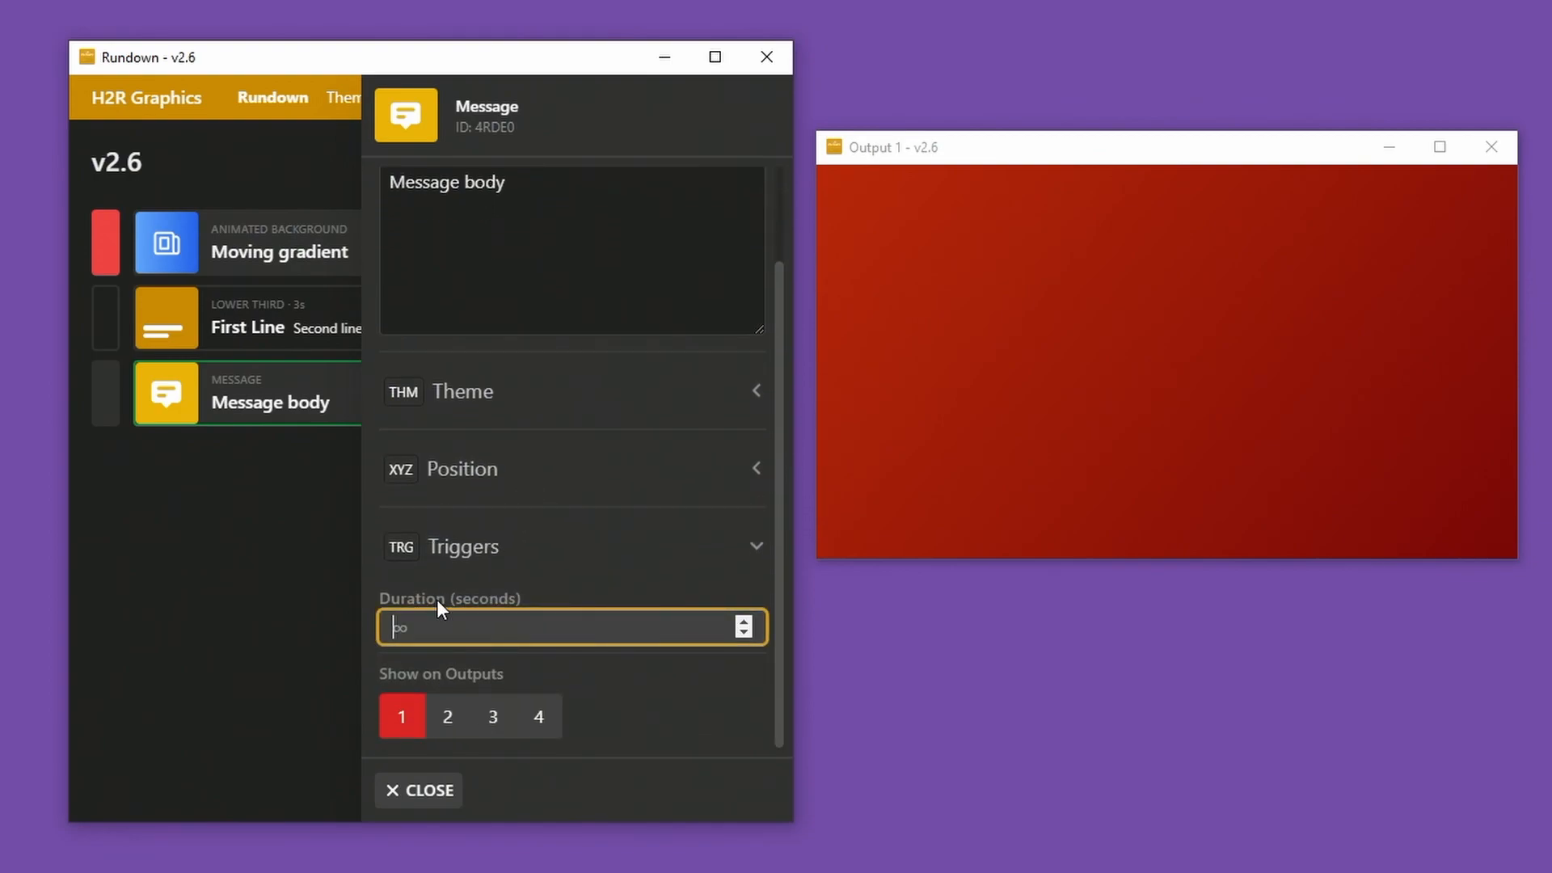
Give the Message body a 4-second duration and play it to test.
type("4")
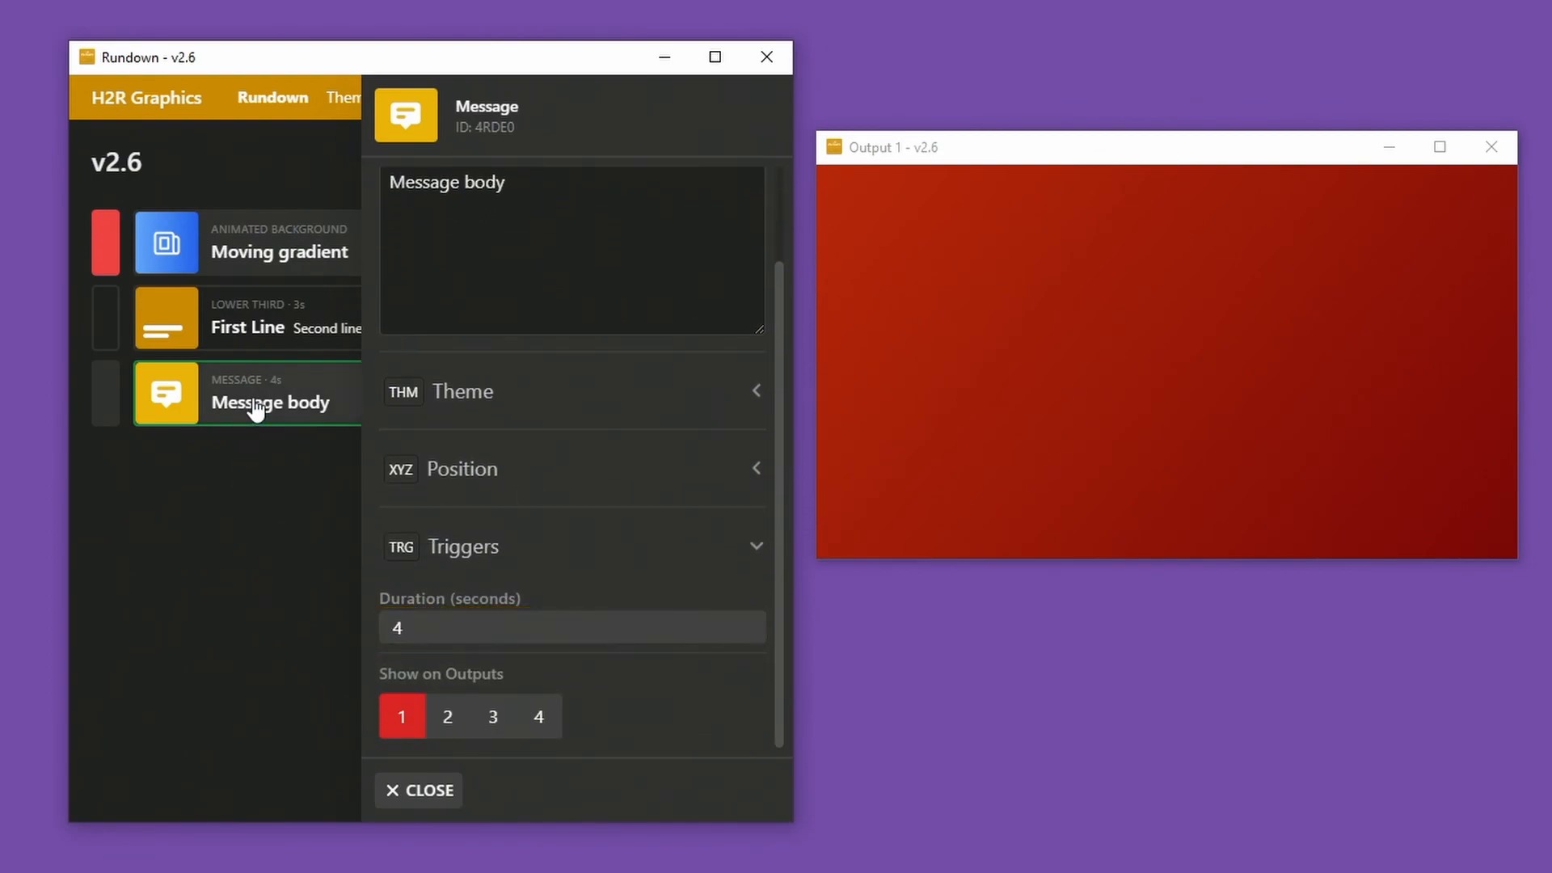
left_click(104, 393)
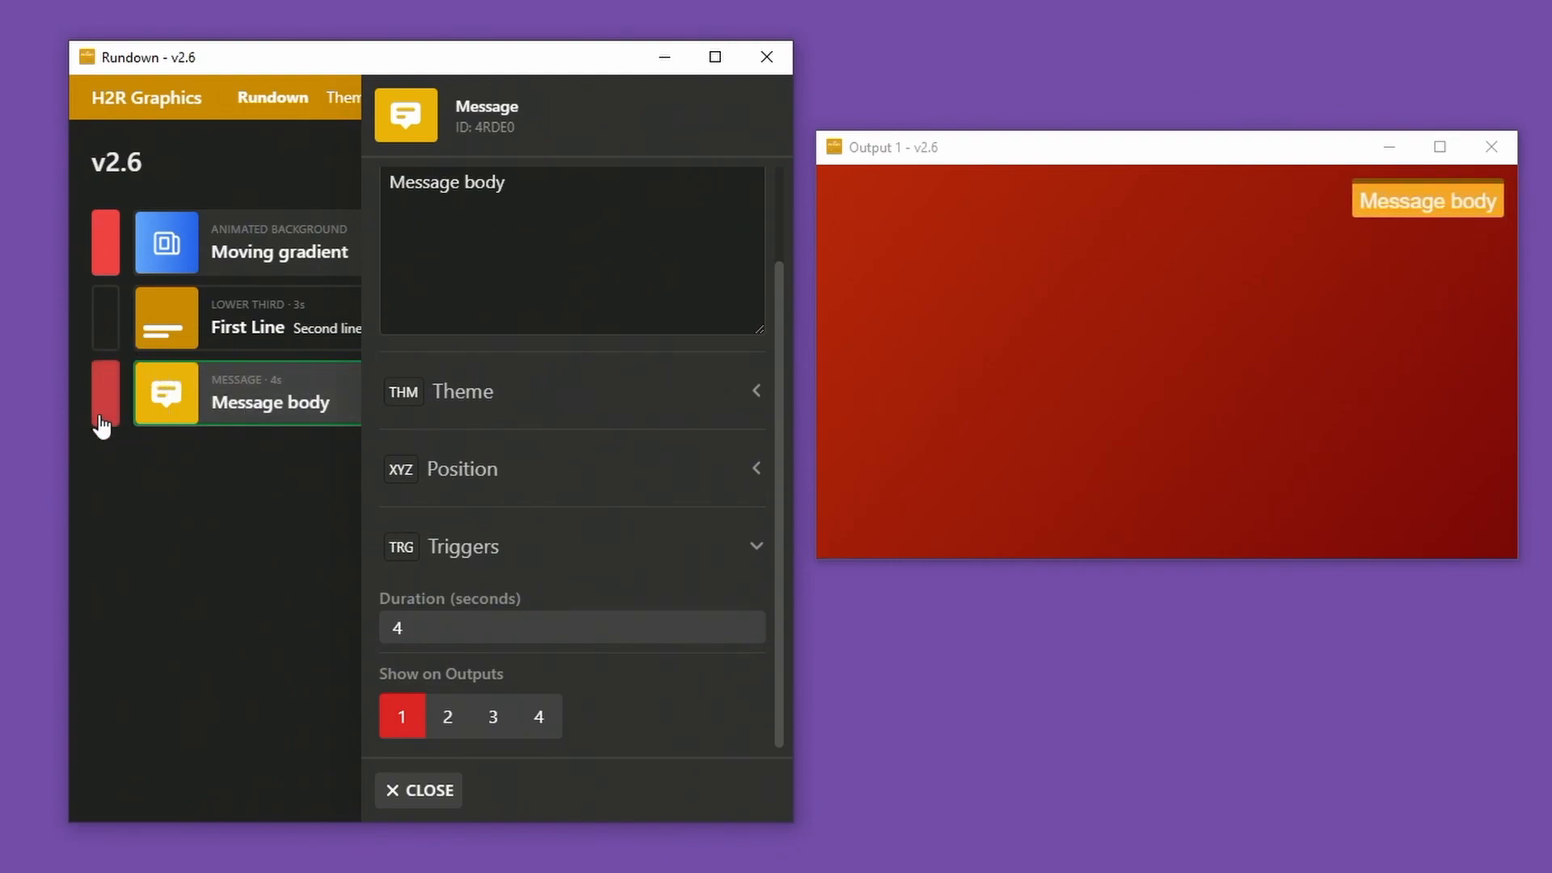
left_click(103, 391)
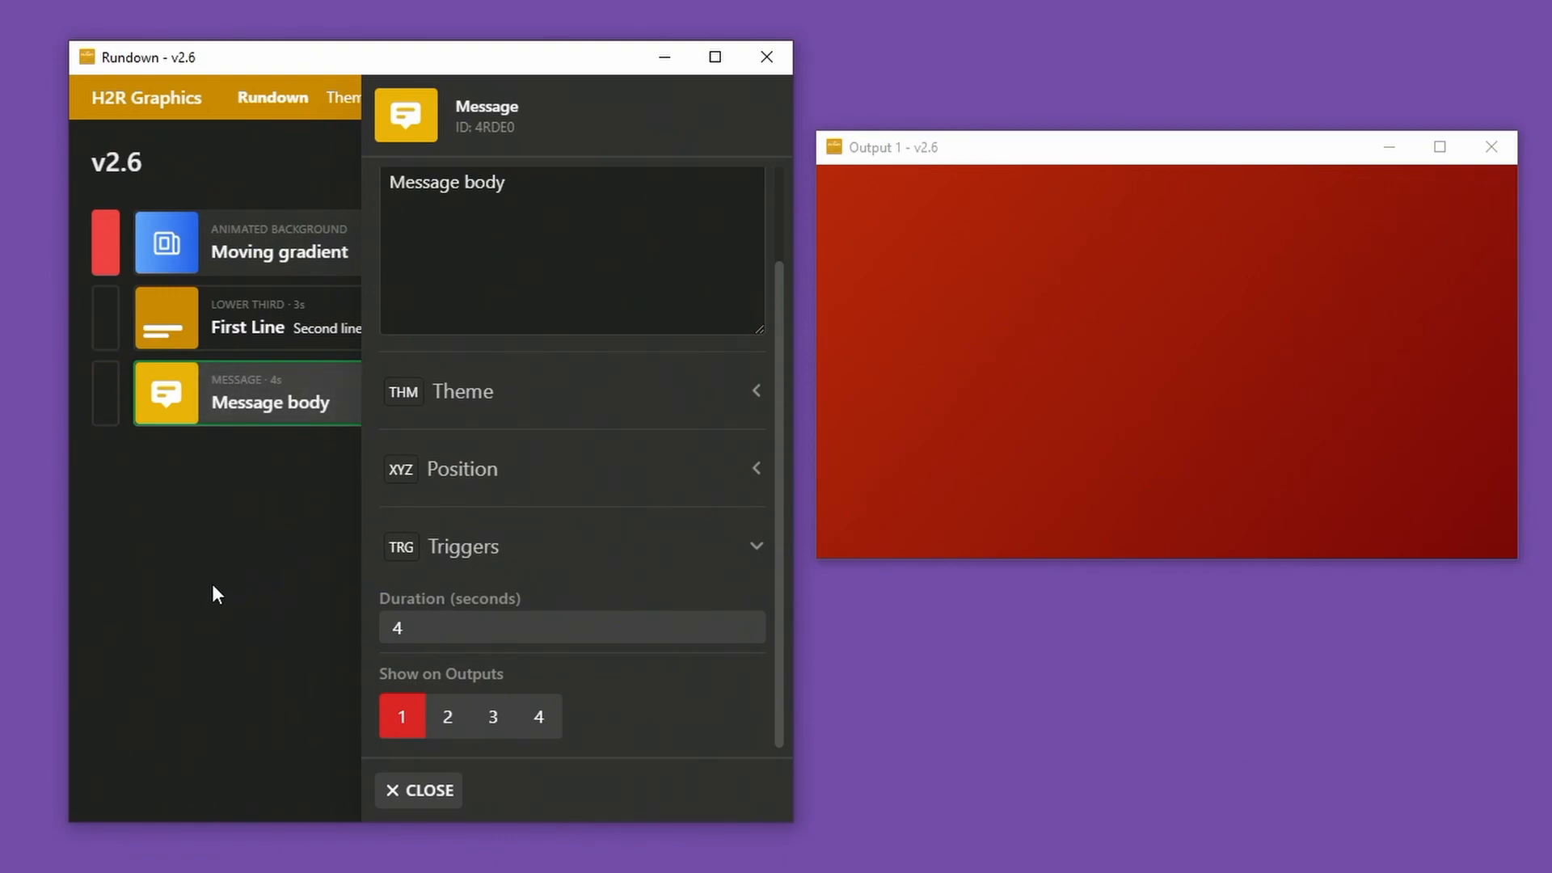
mouse_move(444, 689)
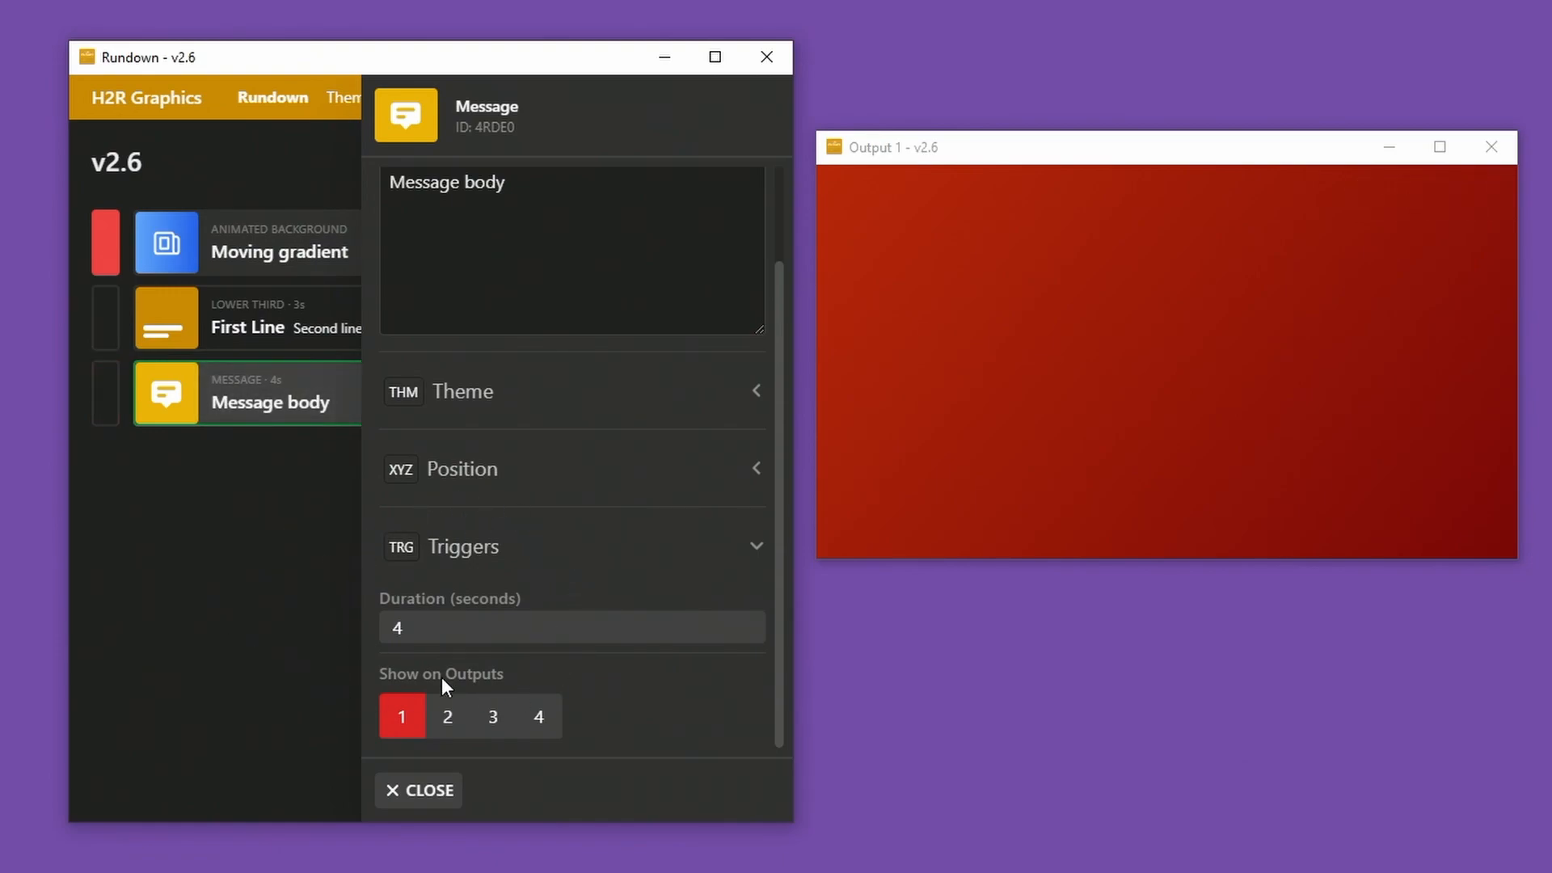
mouse_move(290, 581)
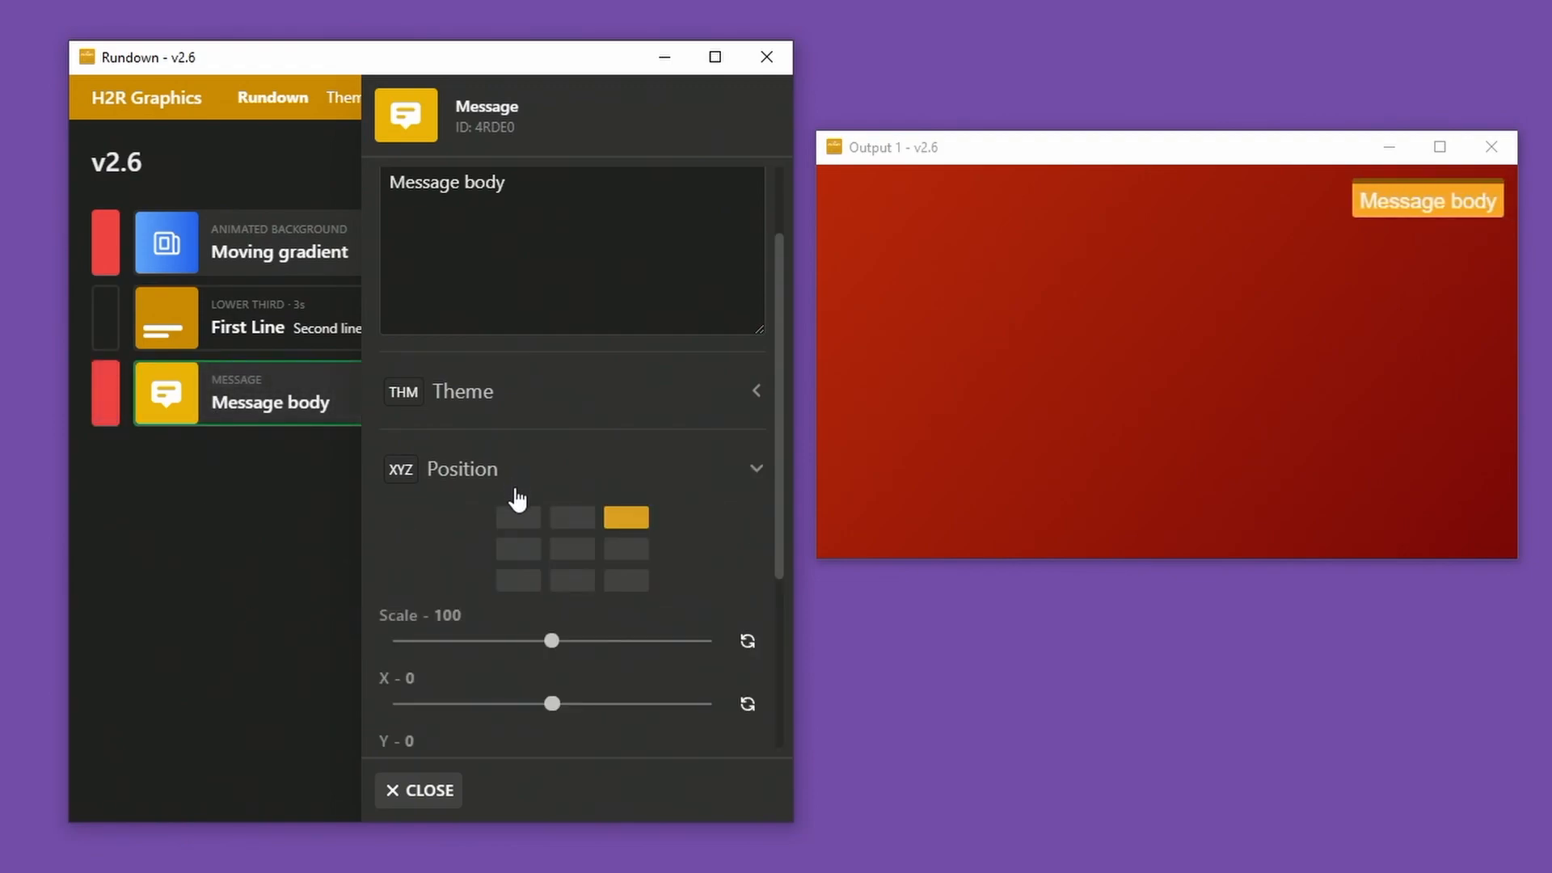
Anchor the message bottom-left, reset its scale to 100 and close its settings.
left_click(572, 548)
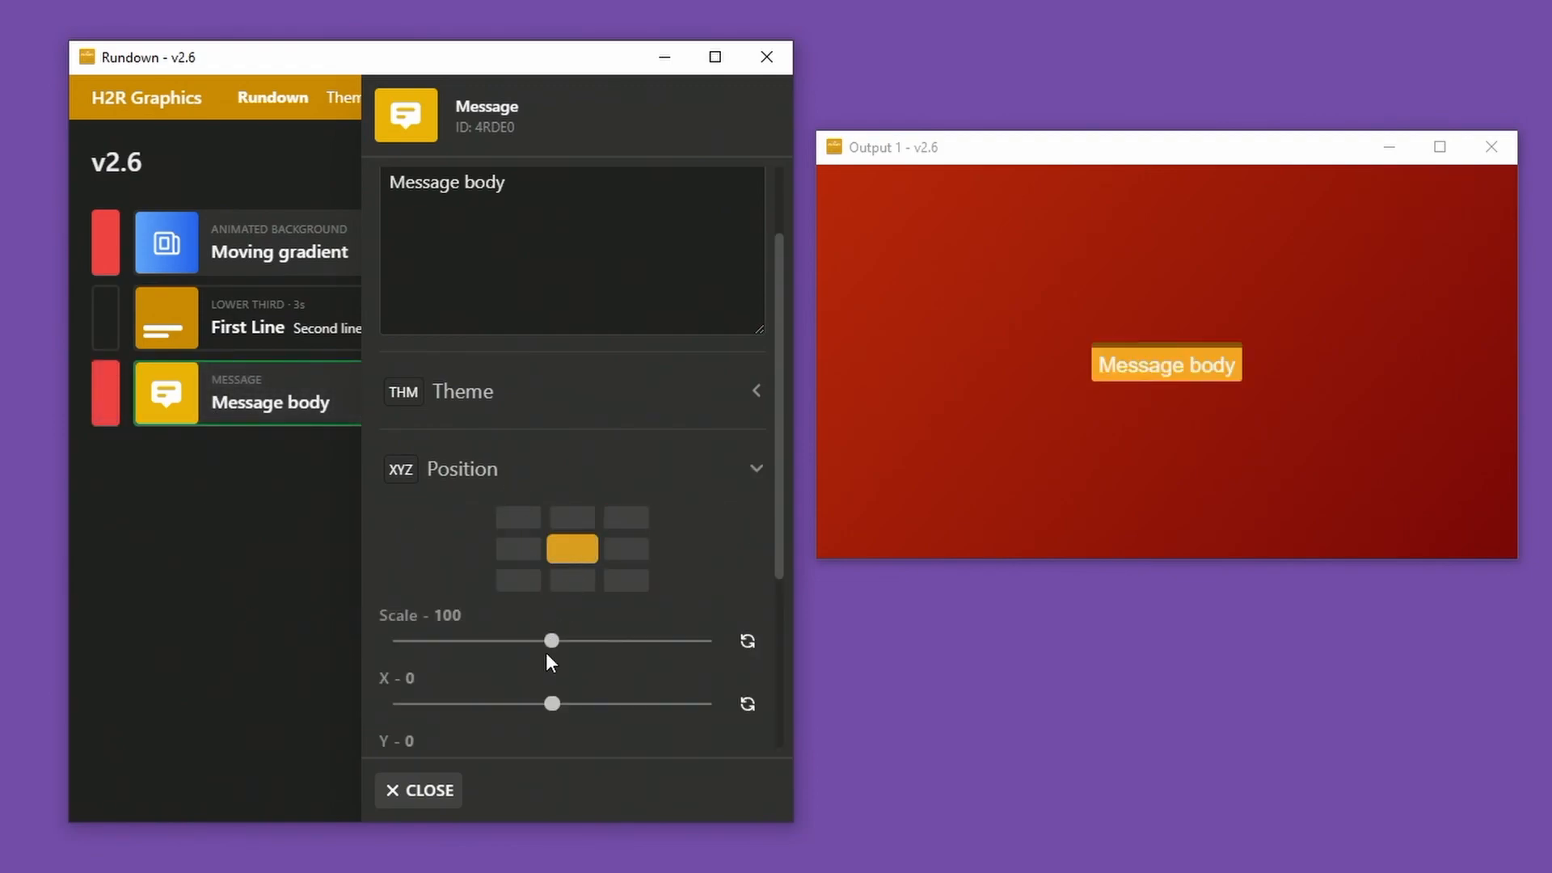
mouse_move(504, 629)
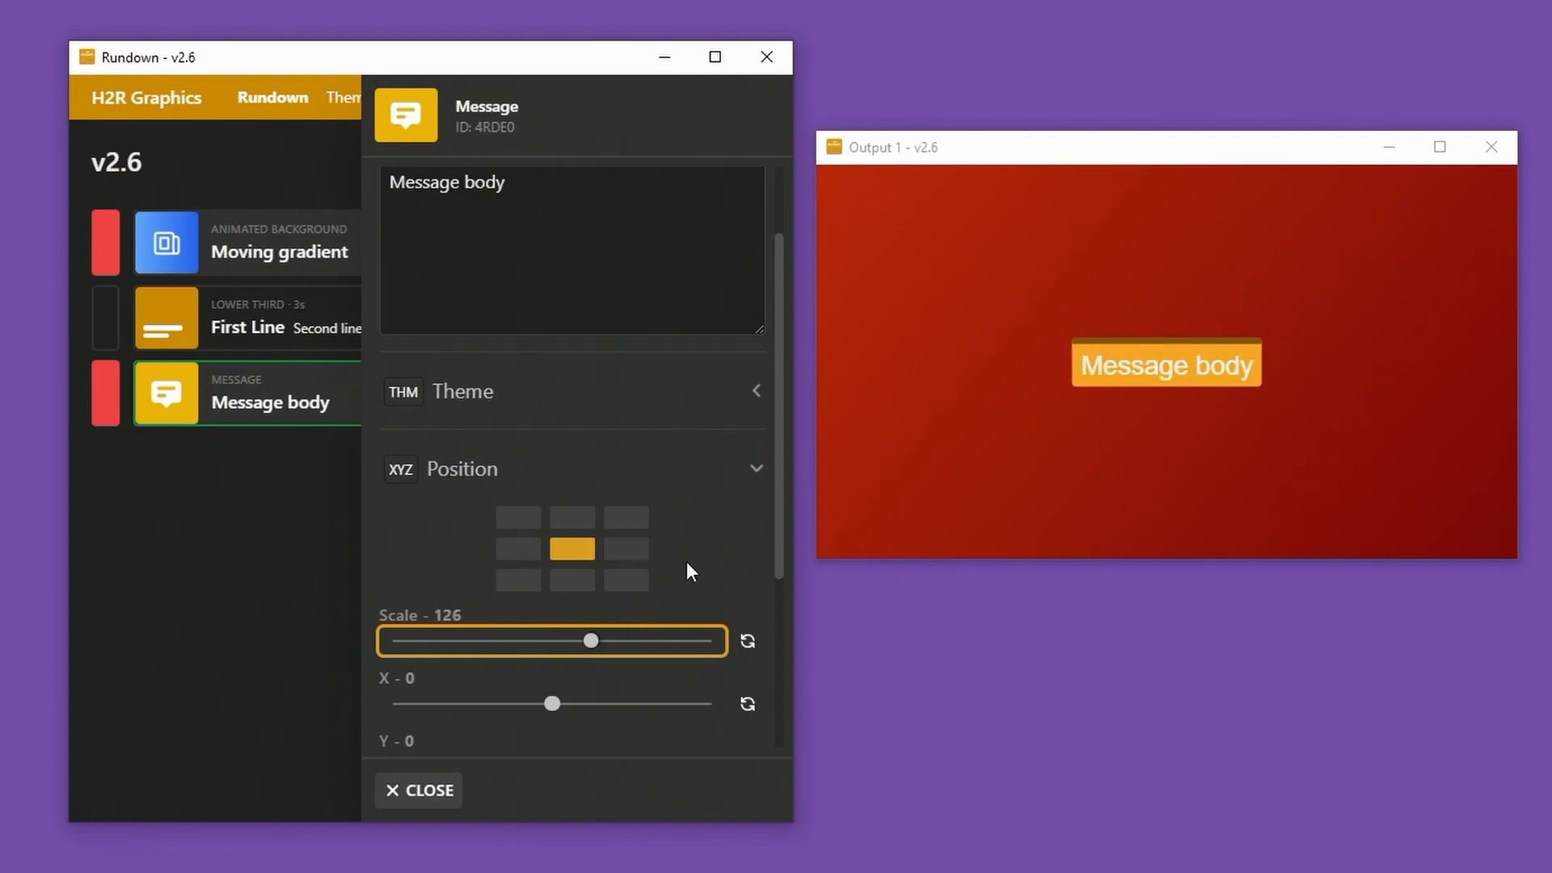
left_click(517, 581)
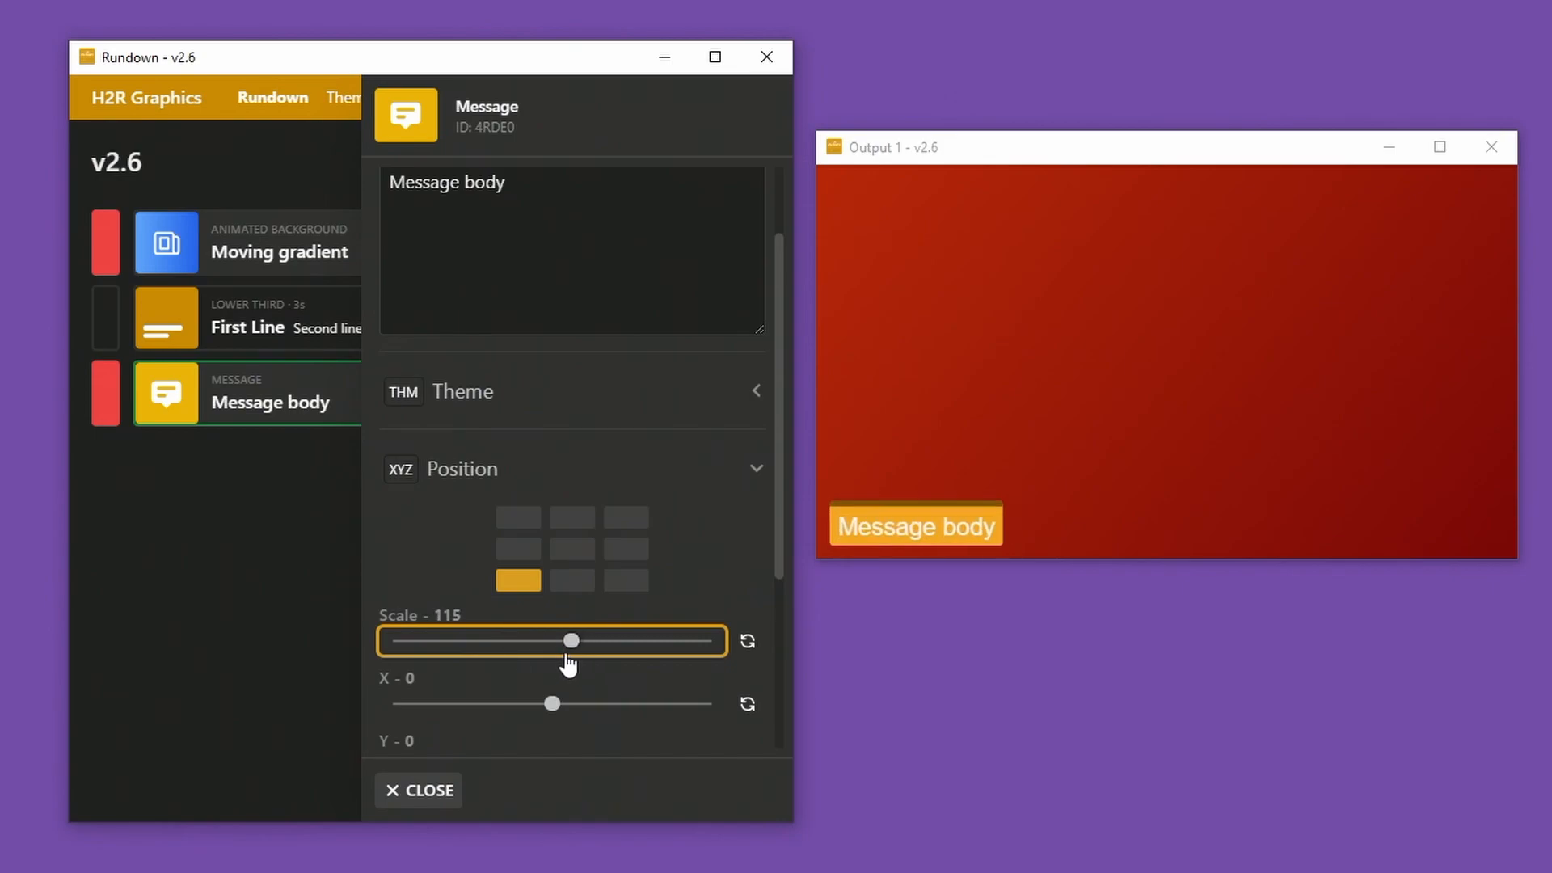
left_click(746, 640)
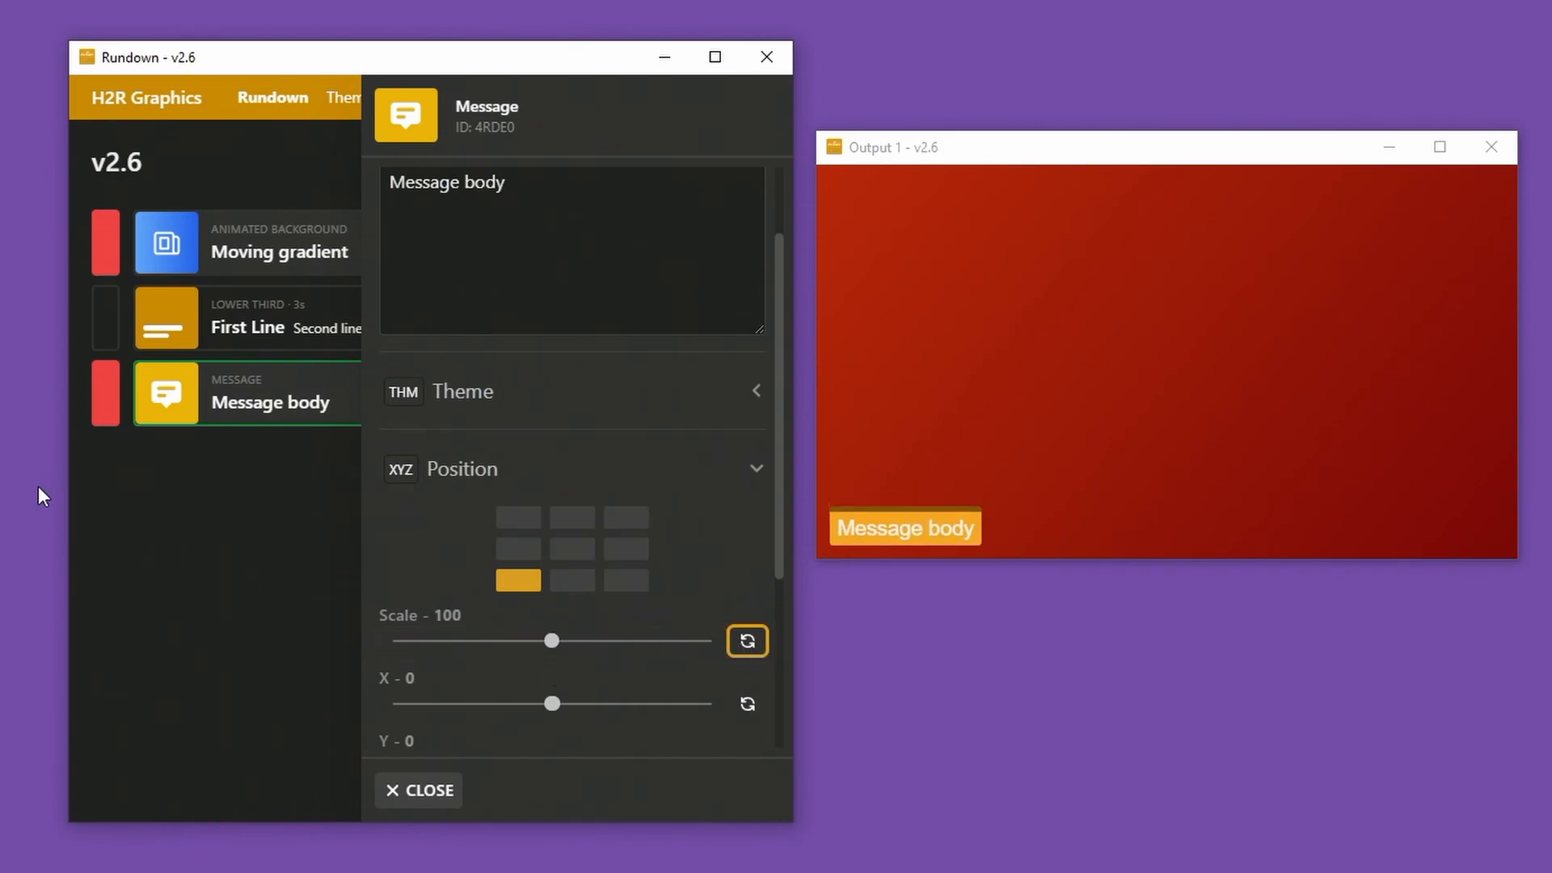
left_click(417, 791)
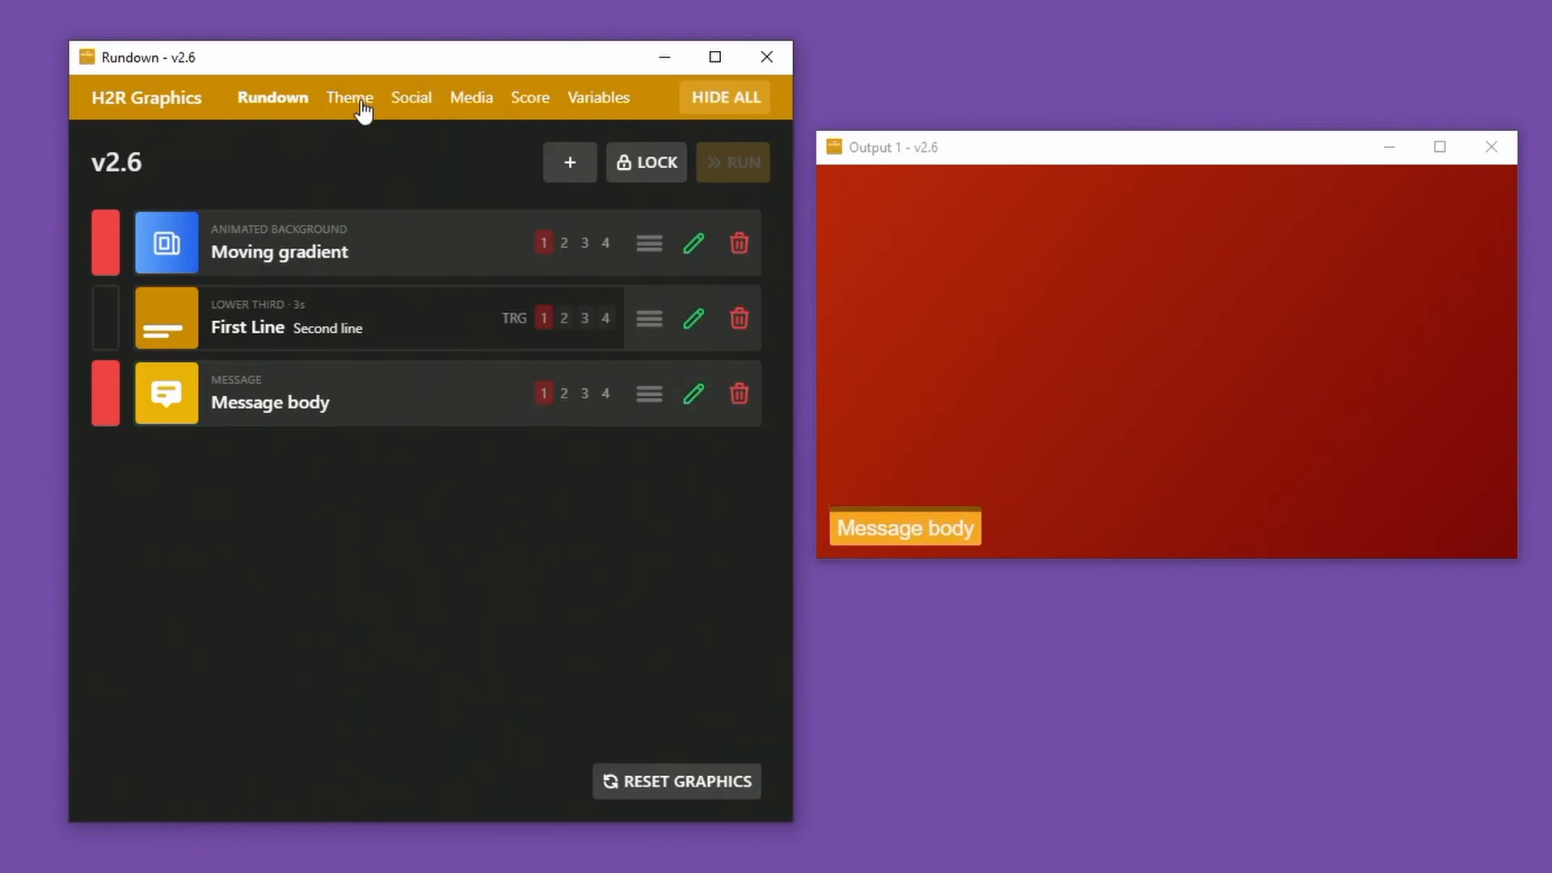
Show the H2R Orange theme editor and expand Options revealing the greyed-out Delete Theme.
left_click(346, 97)
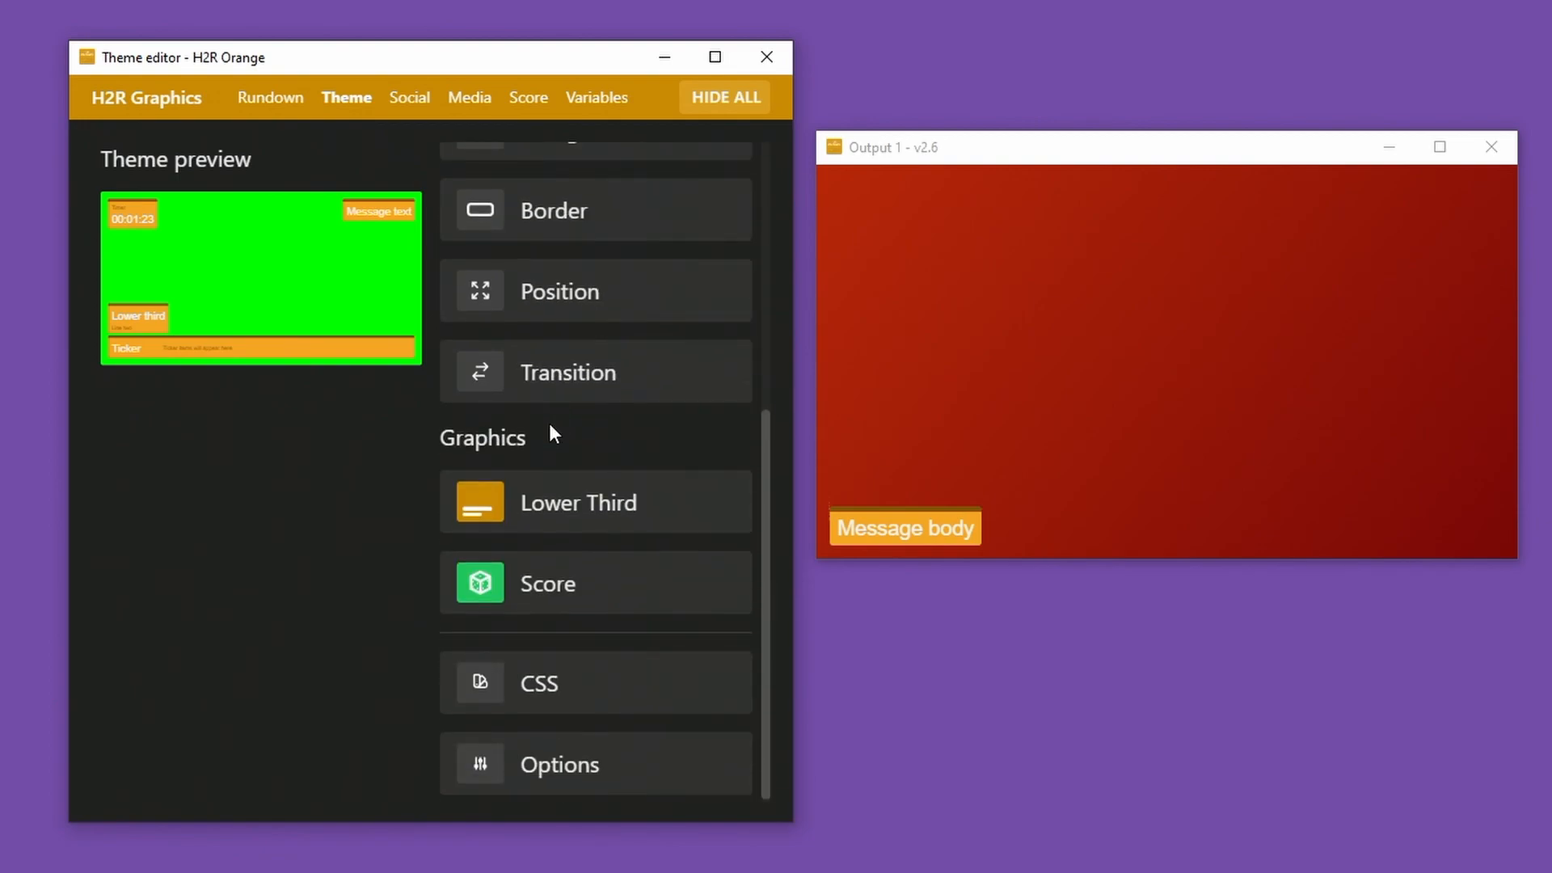
mouse_move(637, 779)
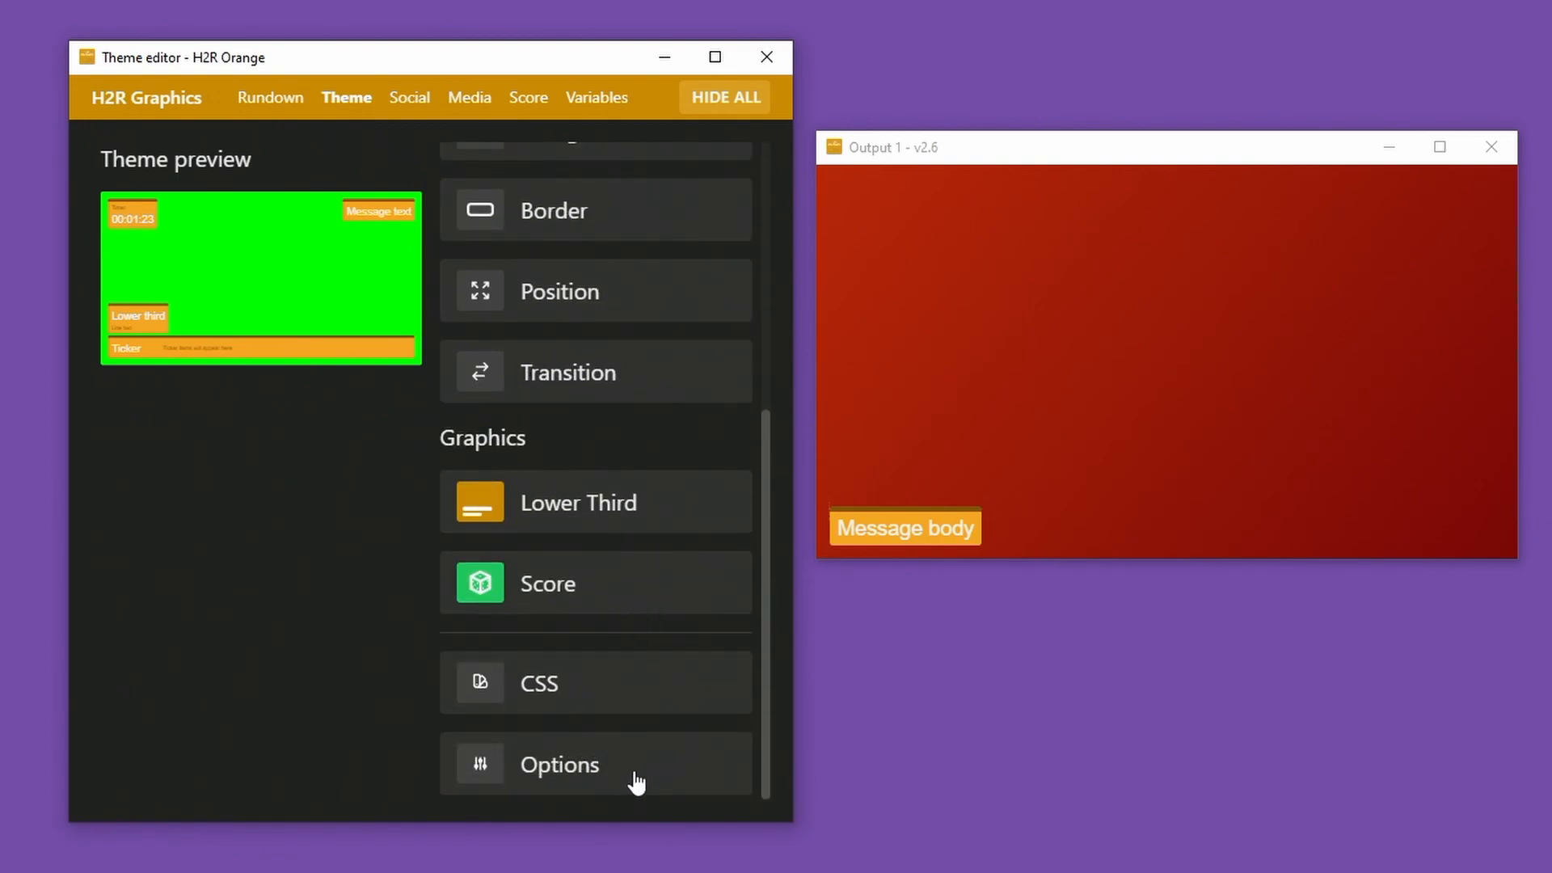
scroll("down", 3)
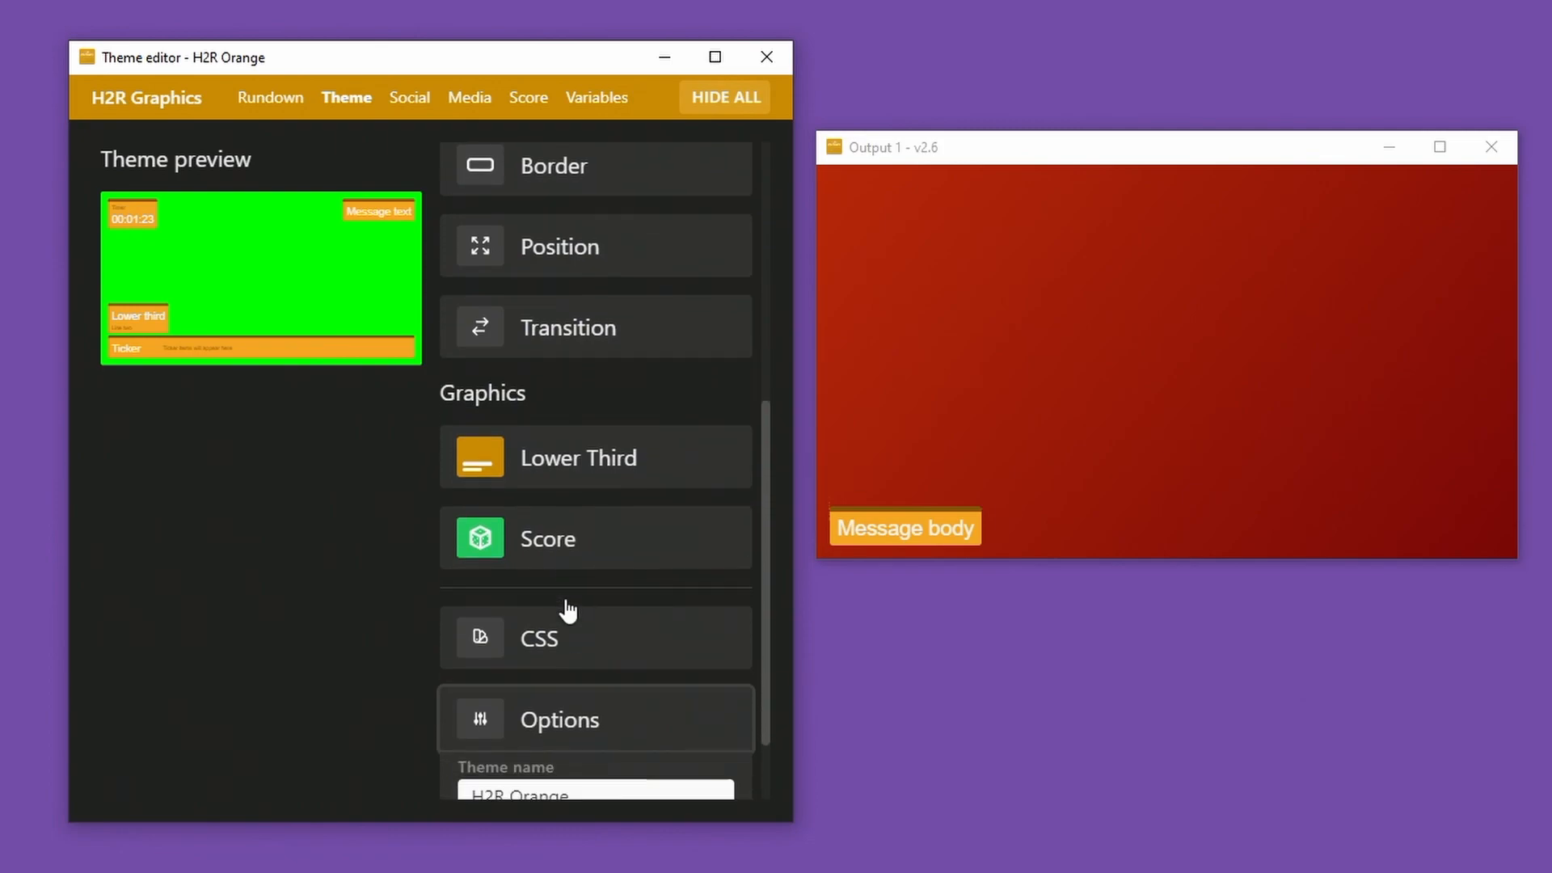
scroll("down", 3)
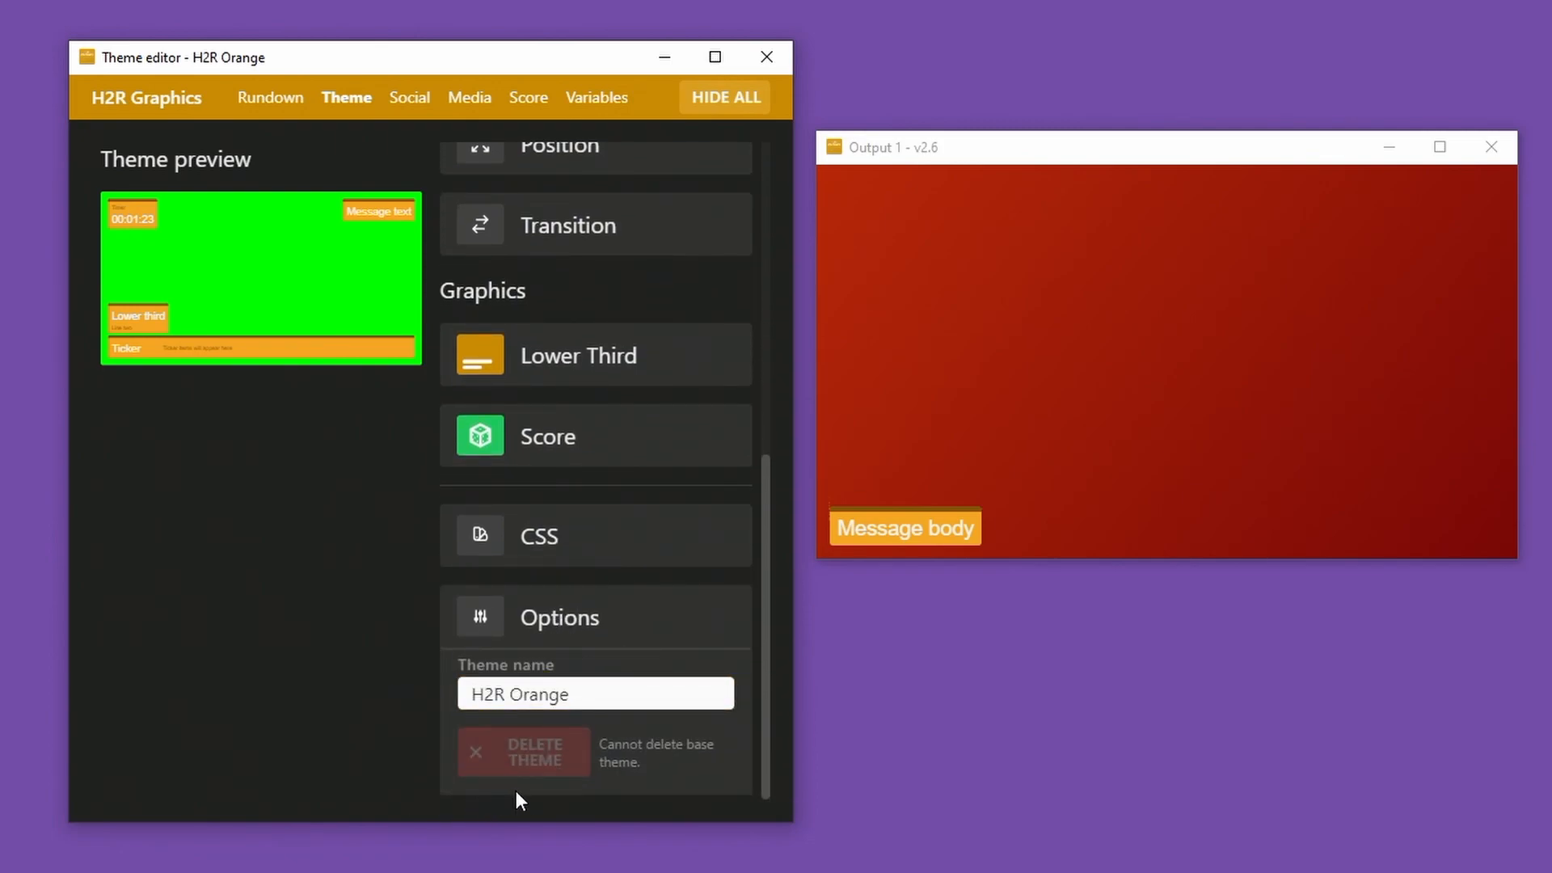
left_click(535, 219)
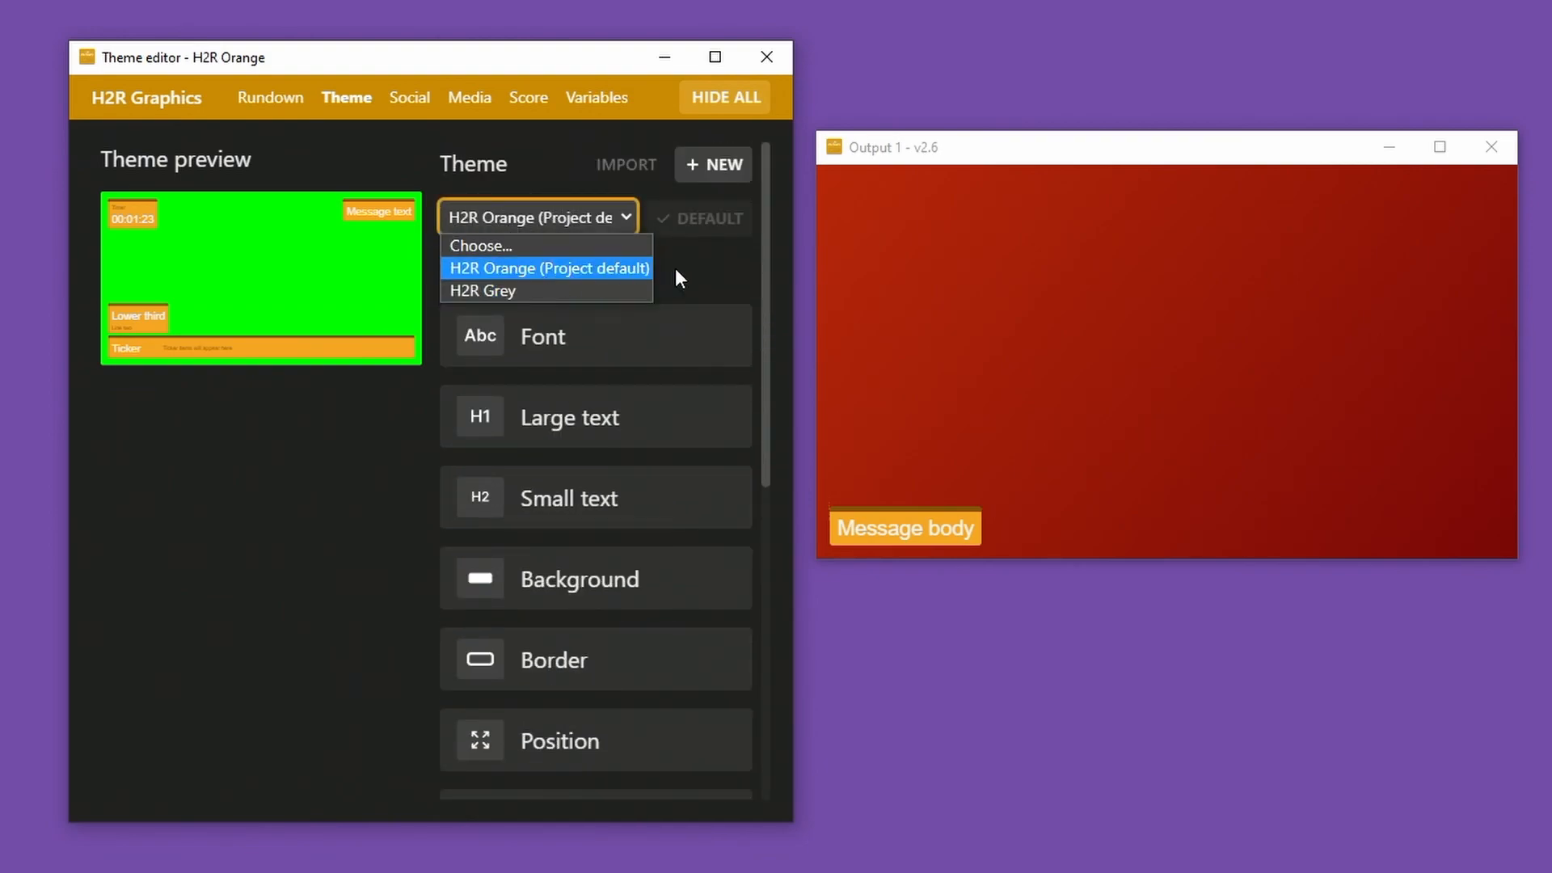
left_click(713, 165)
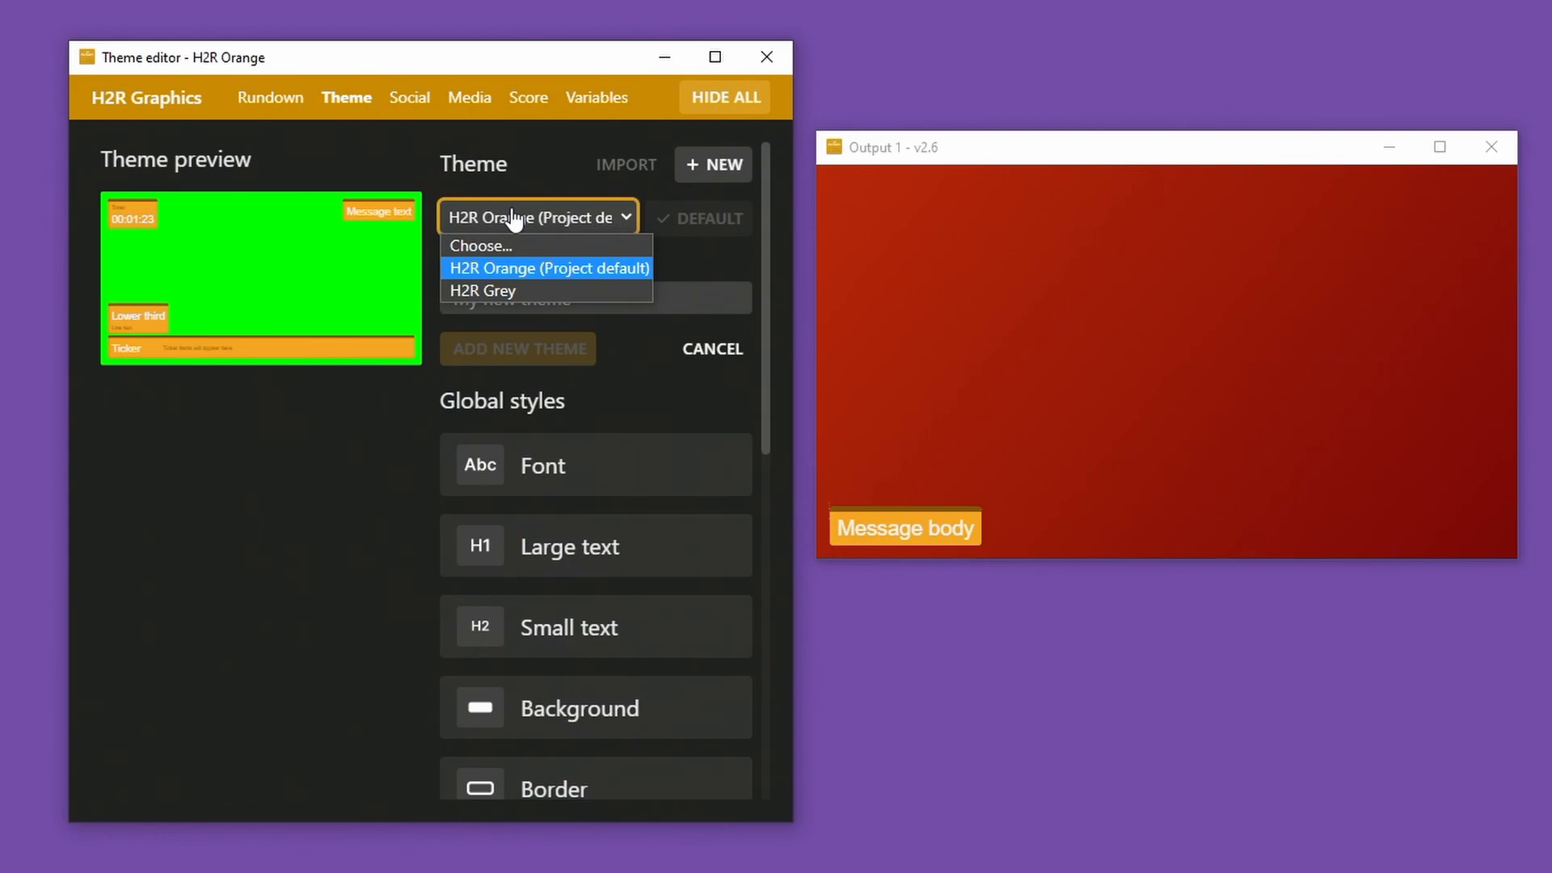
type("D")
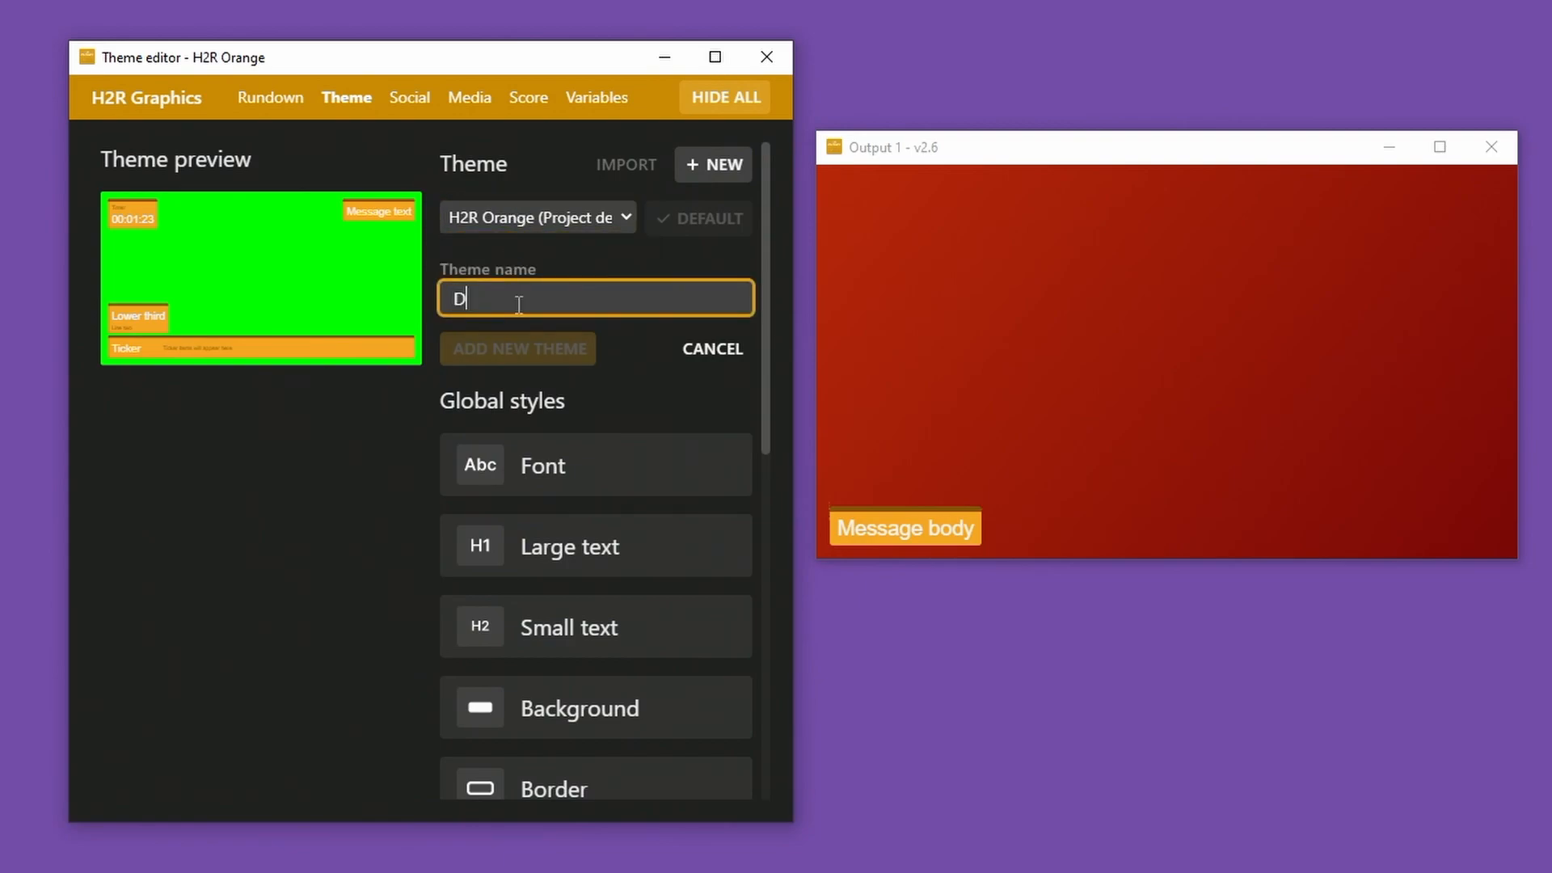
type("elete me")
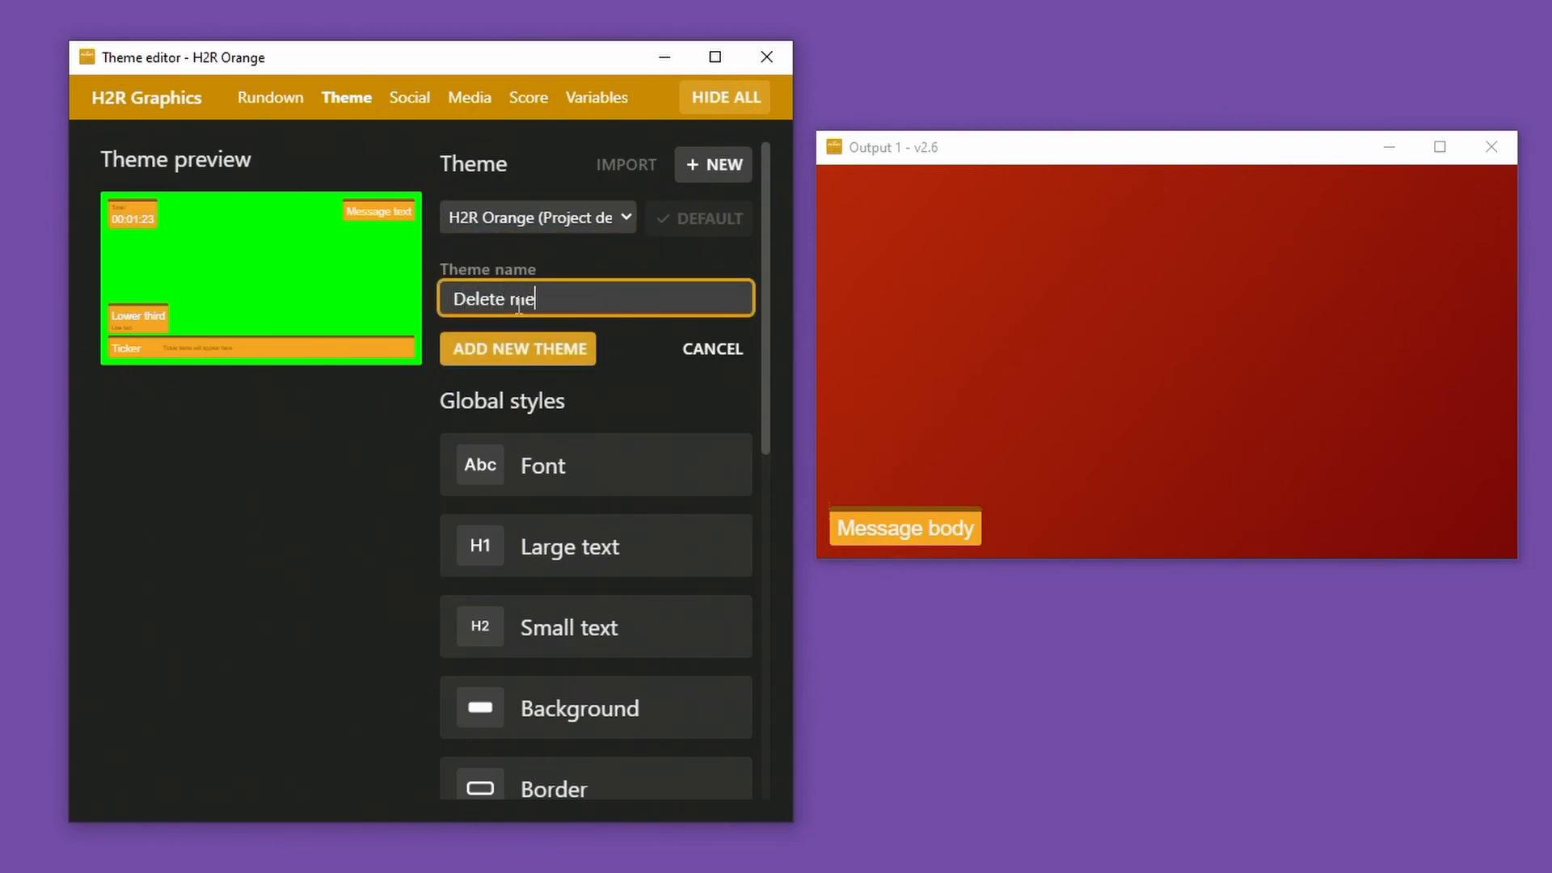
left_click(517, 349)
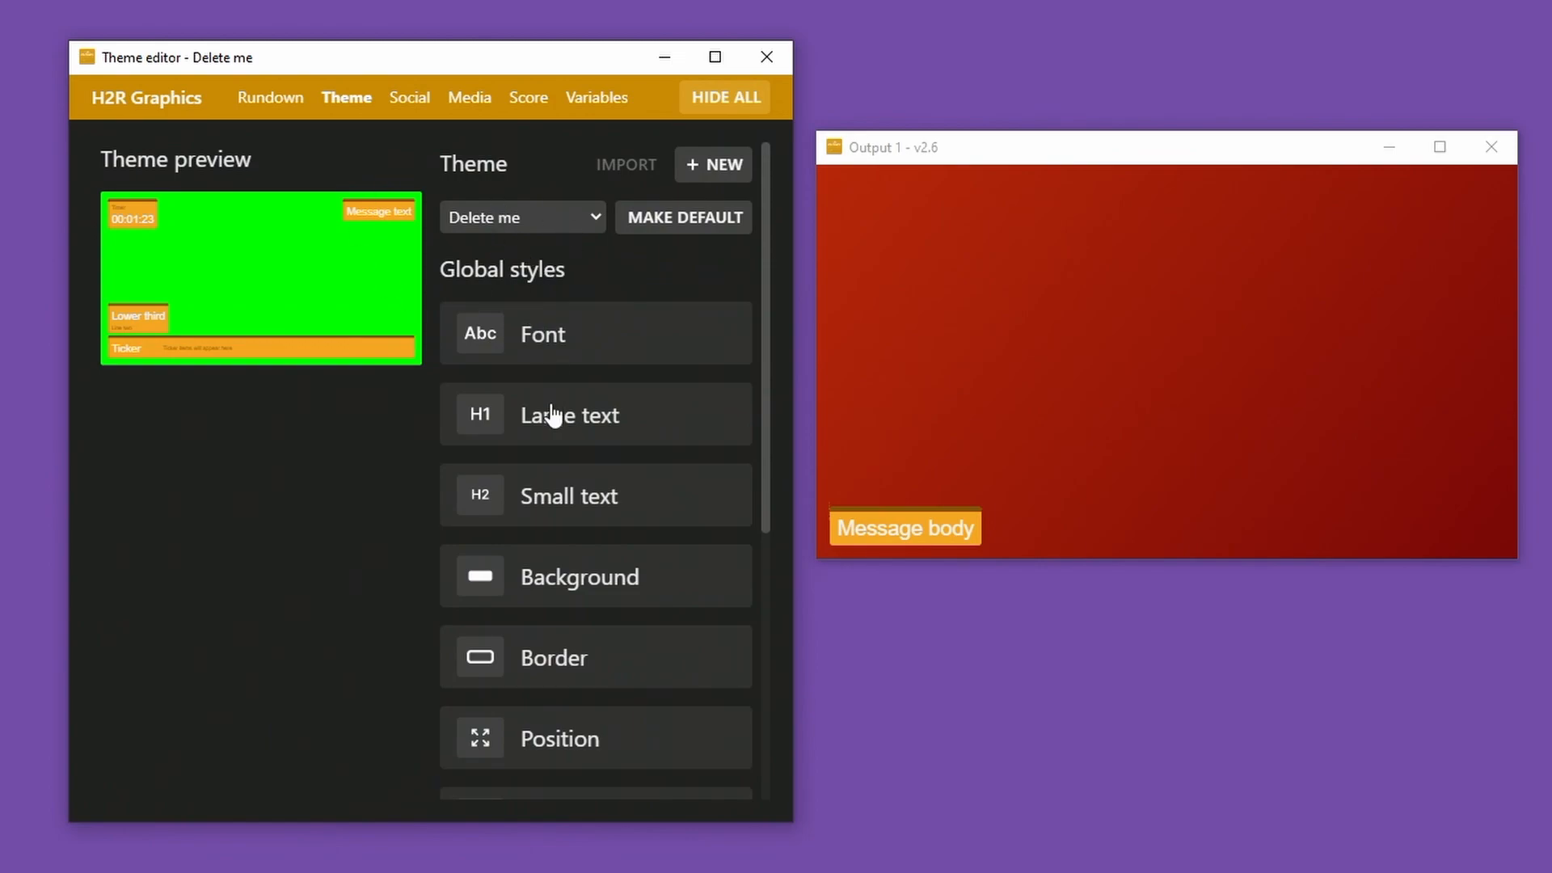
scroll("down", 3)
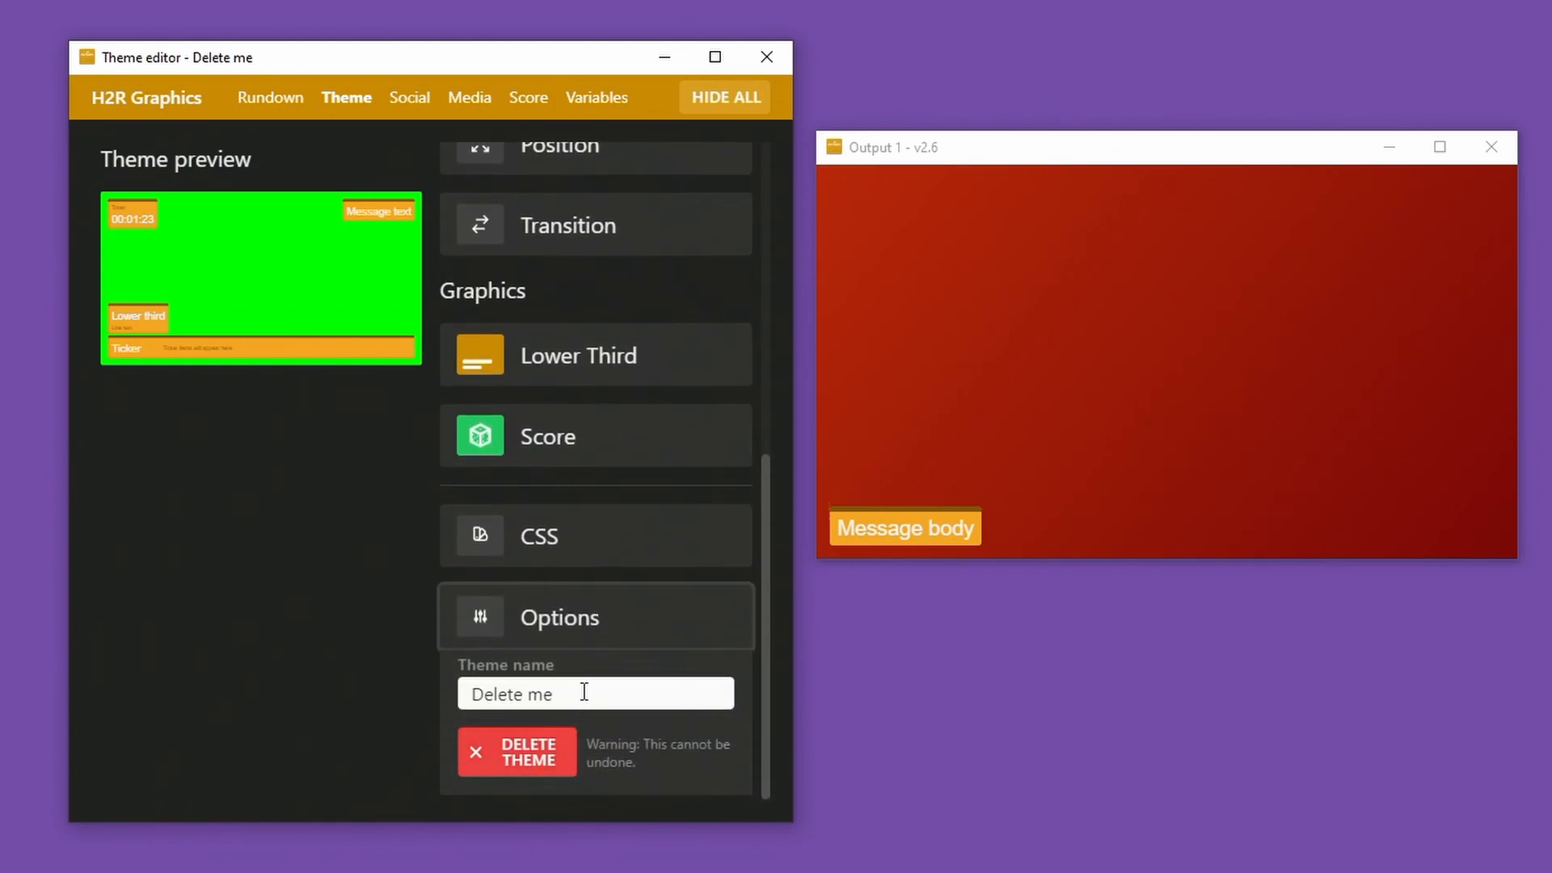
left_click(517, 751)
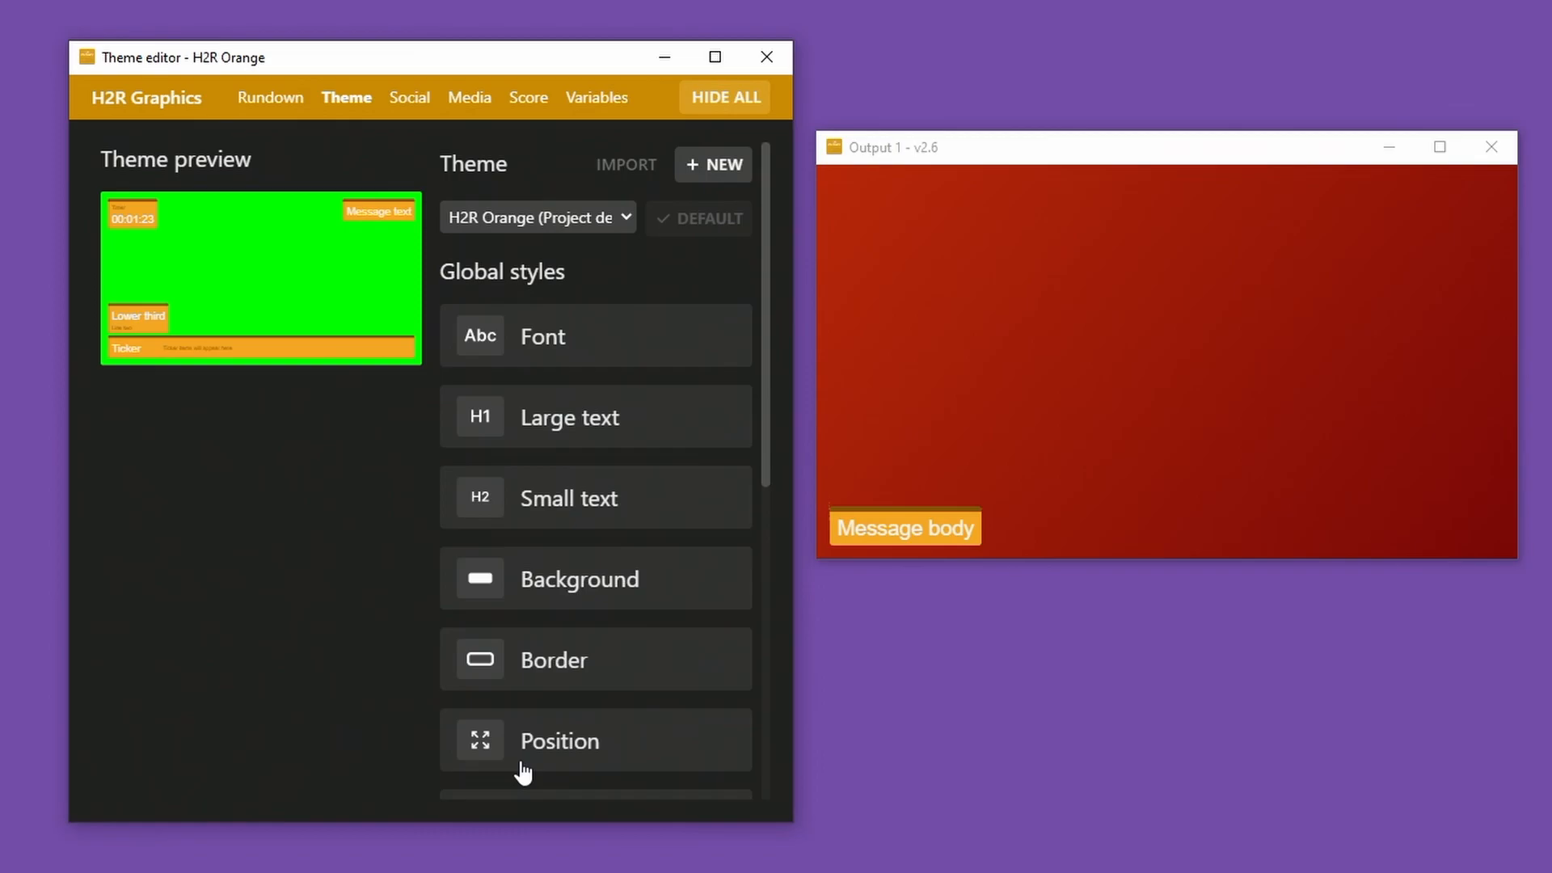
left_click(537, 216)
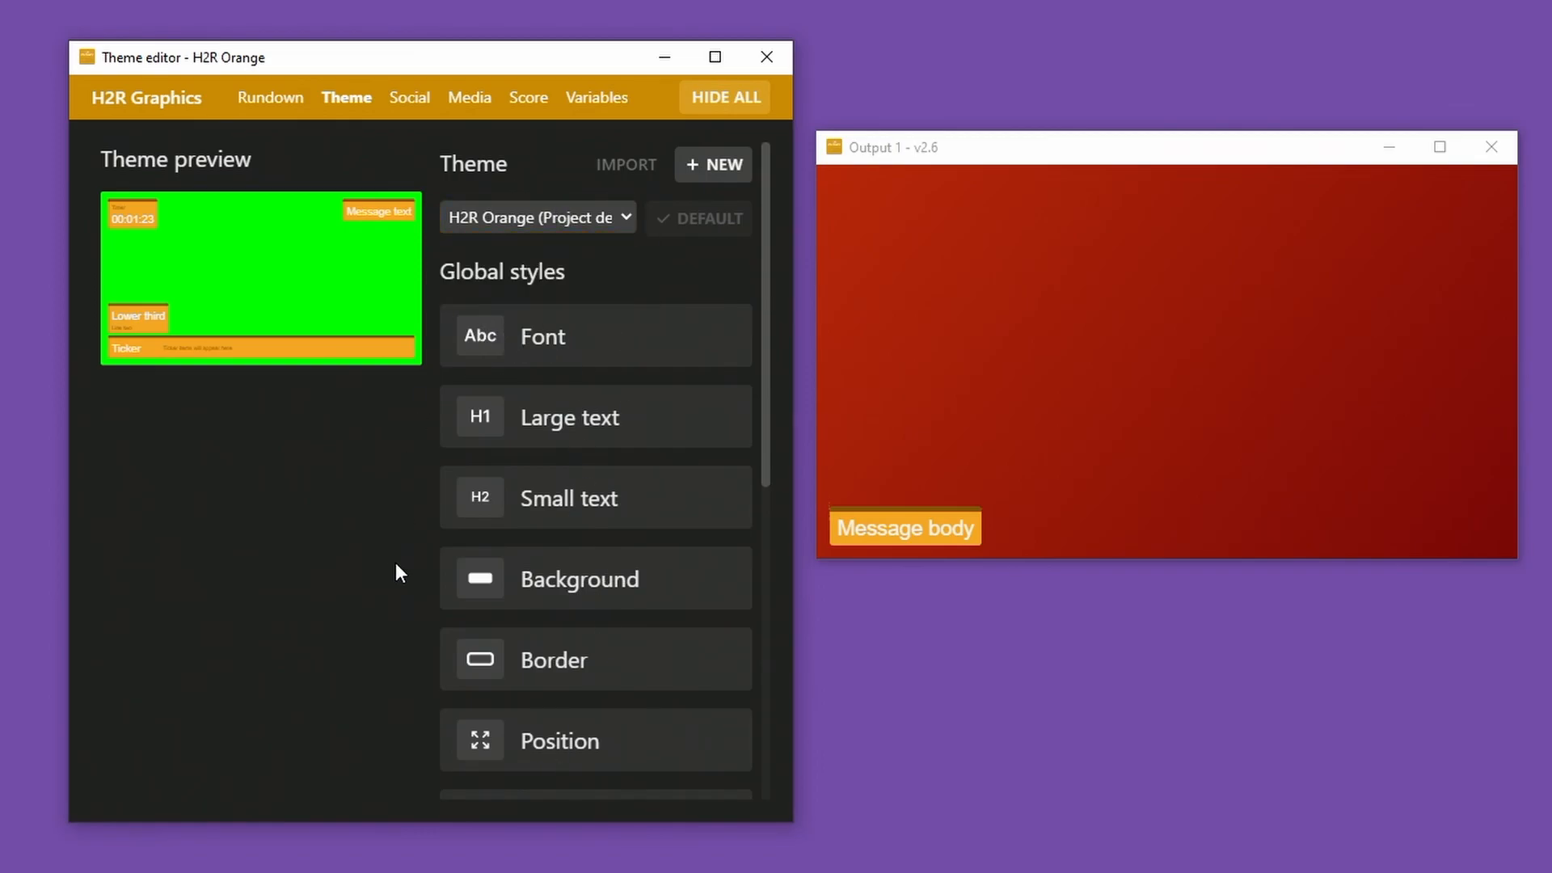
left_click_drag(396, 57, 664, 113)
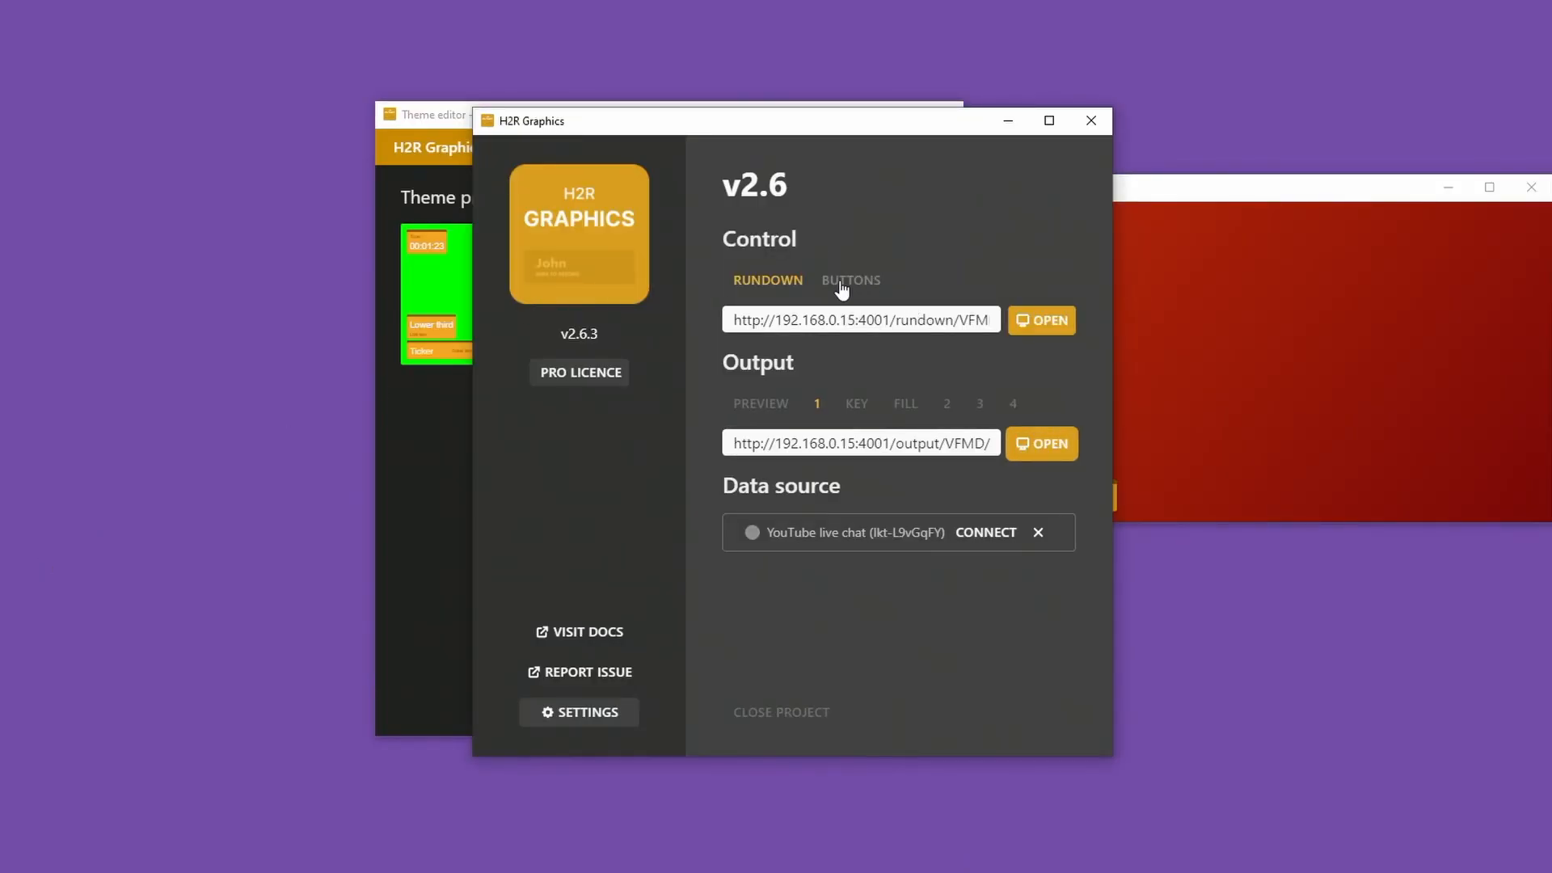
mouse_move(672, 747)
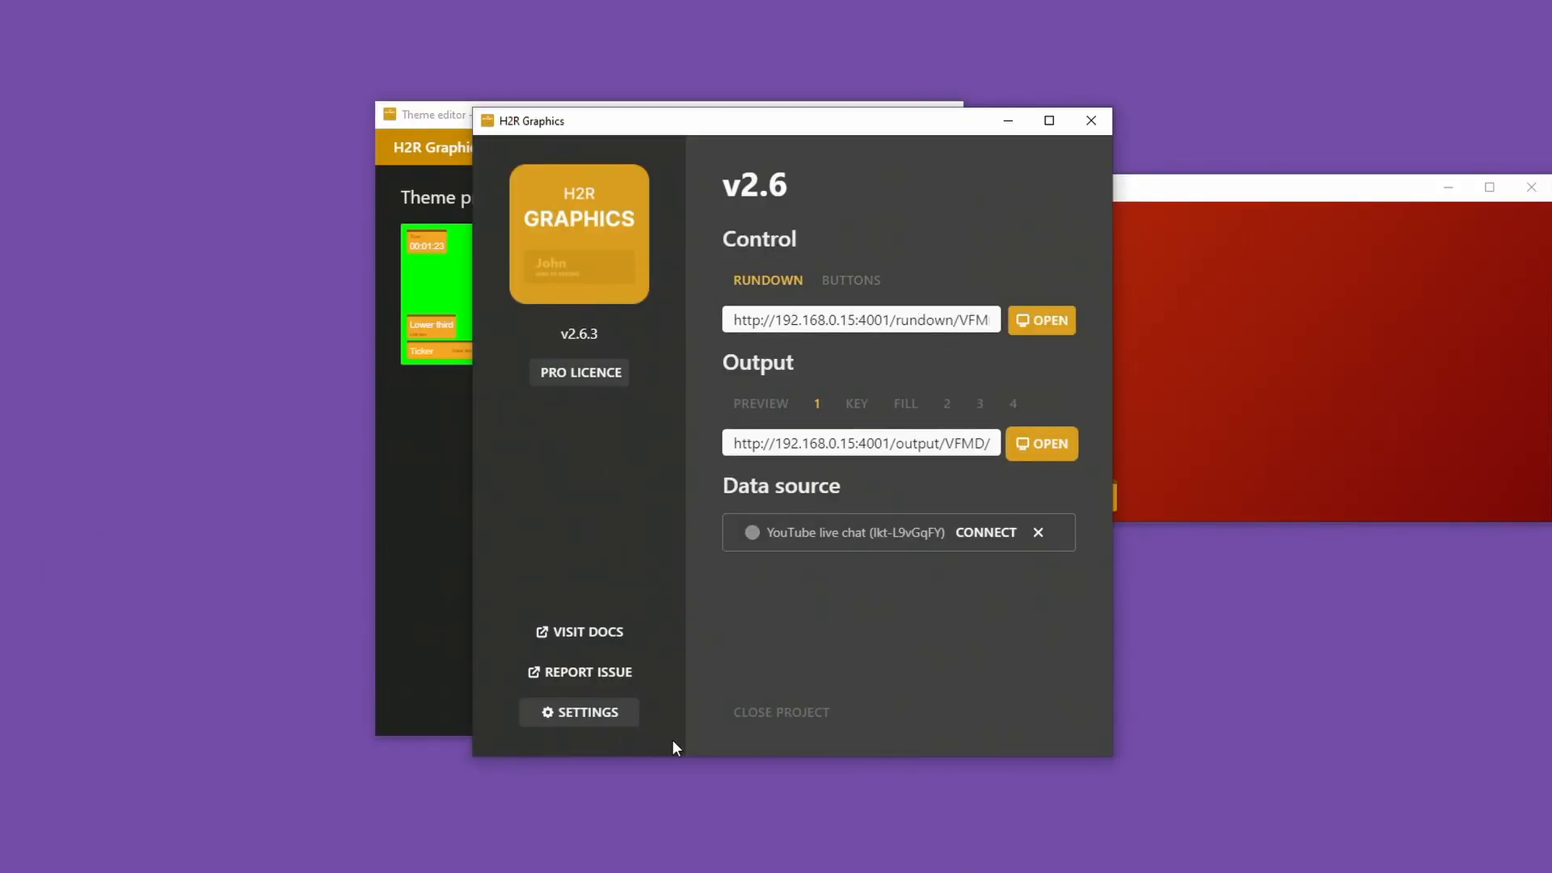
Choose the Buttons control view and launch the Buttons operator window.
left_click(849, 280)
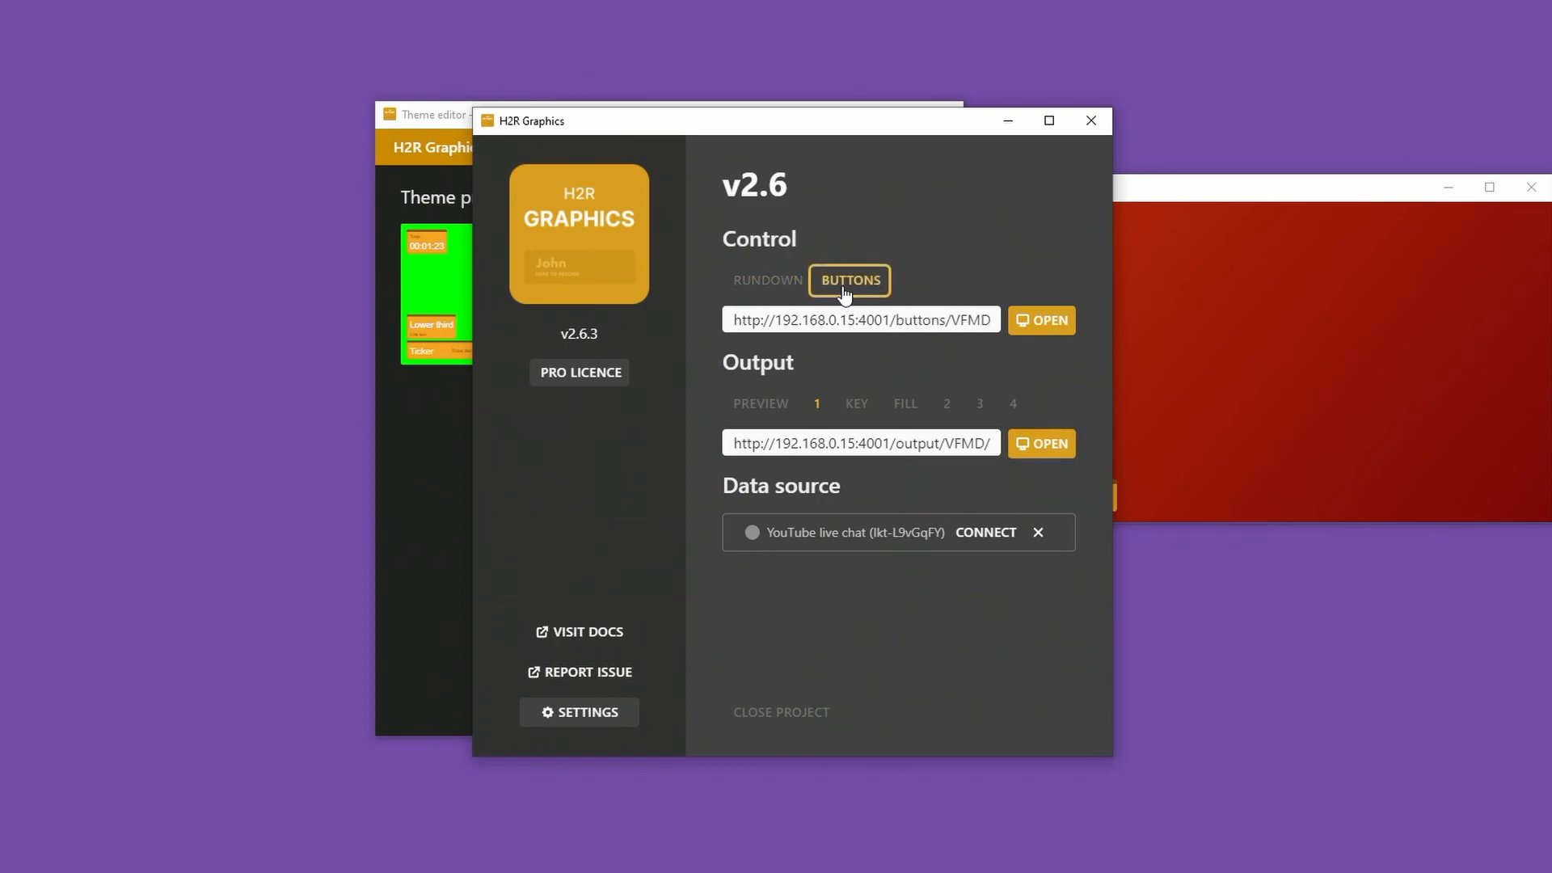
mouse_move(849, 279)
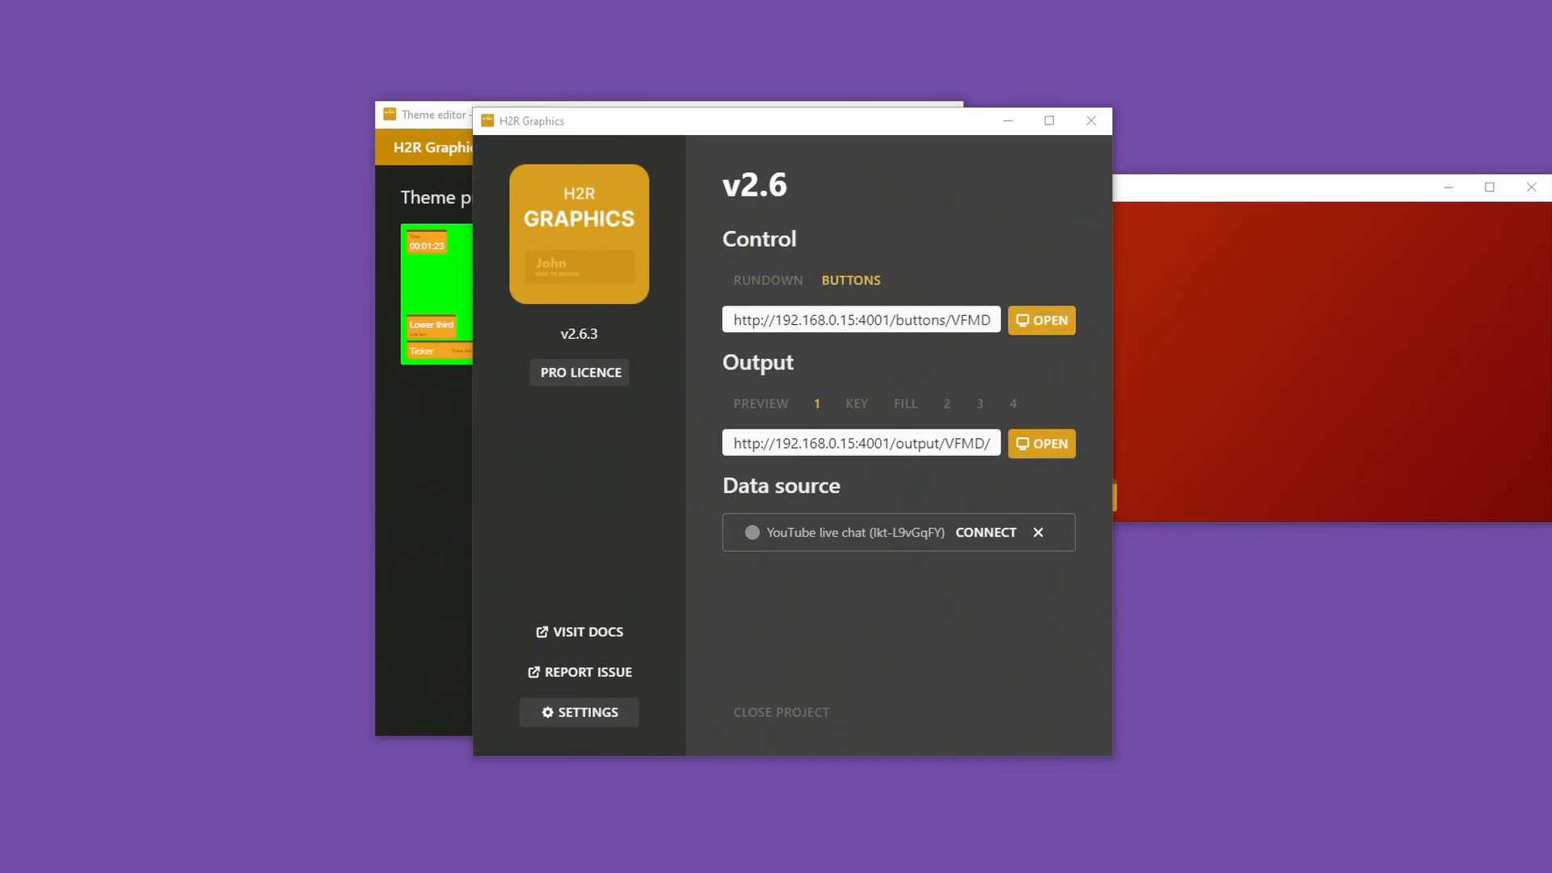
left_click(1039, 320)
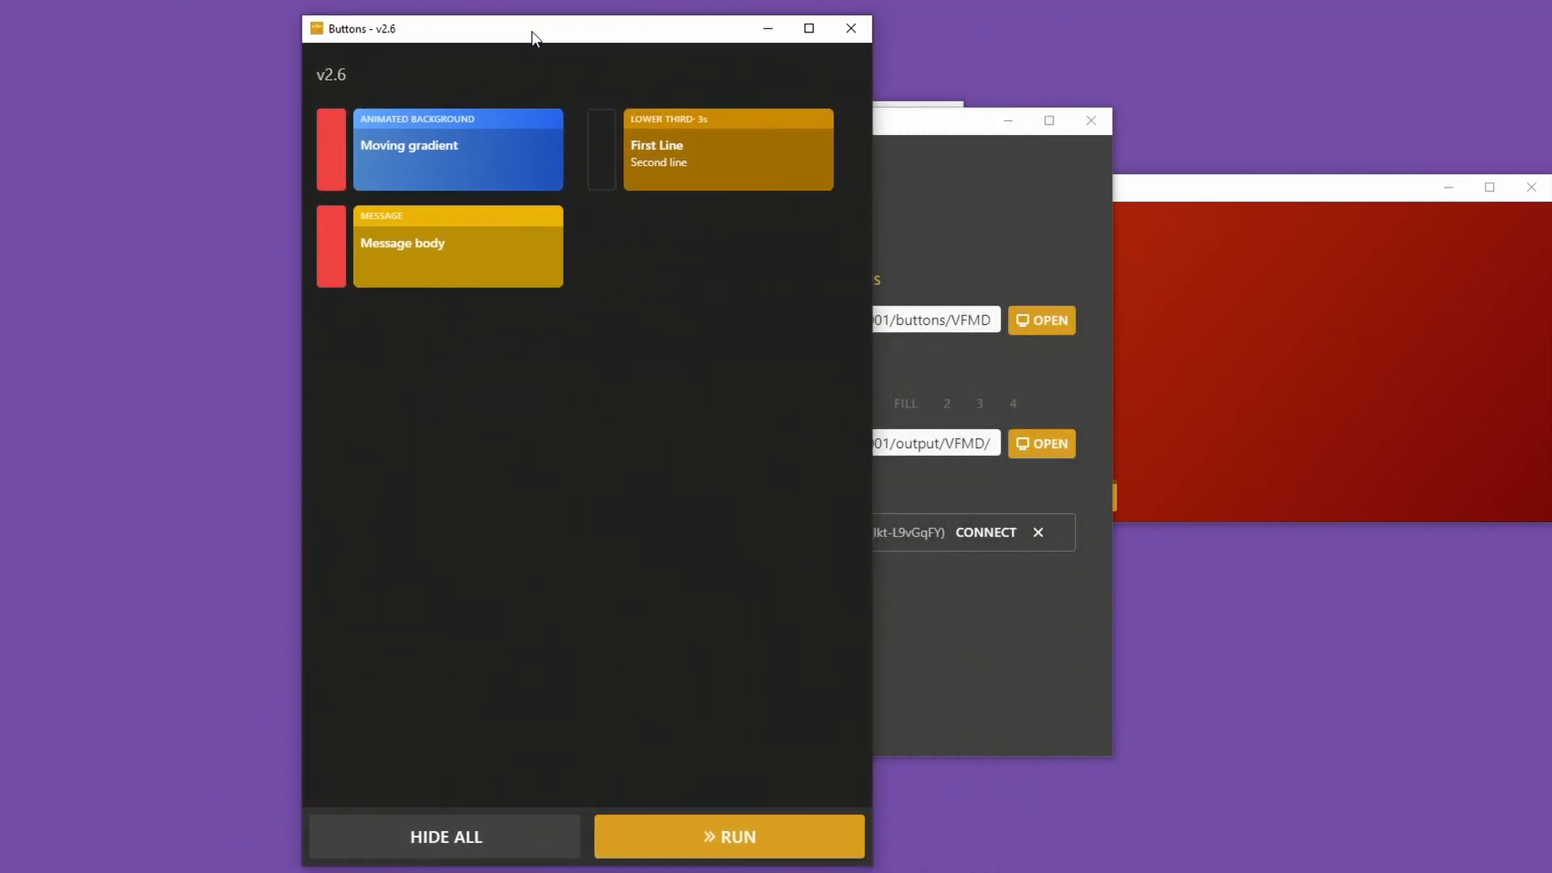
Toggle the Message body on and off air twice from the Buttons window.
left_click(729, 836)
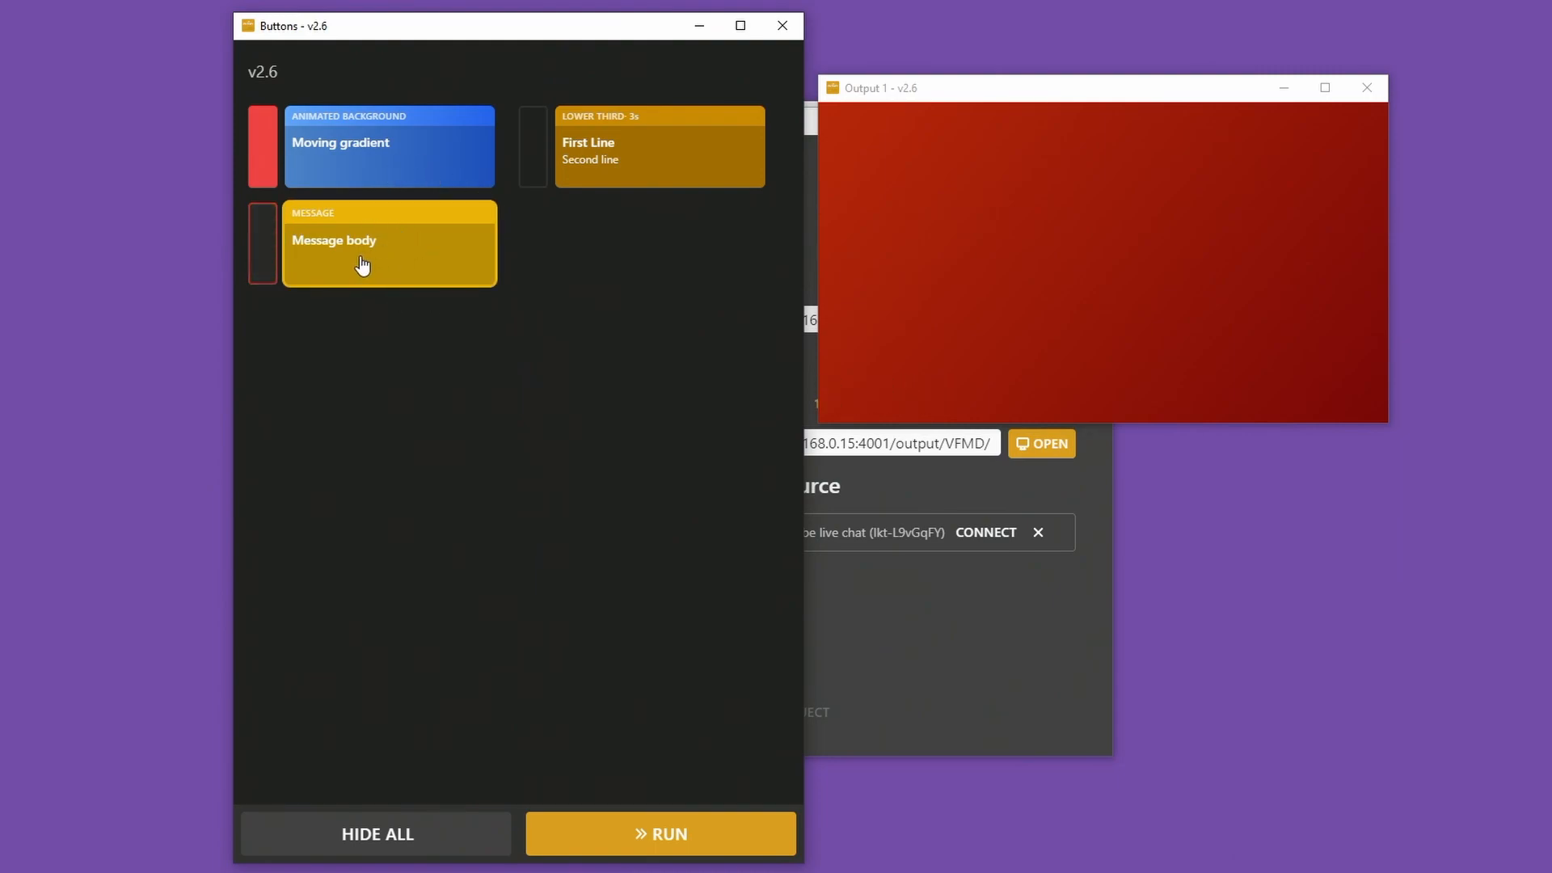
left_click(660, 148)
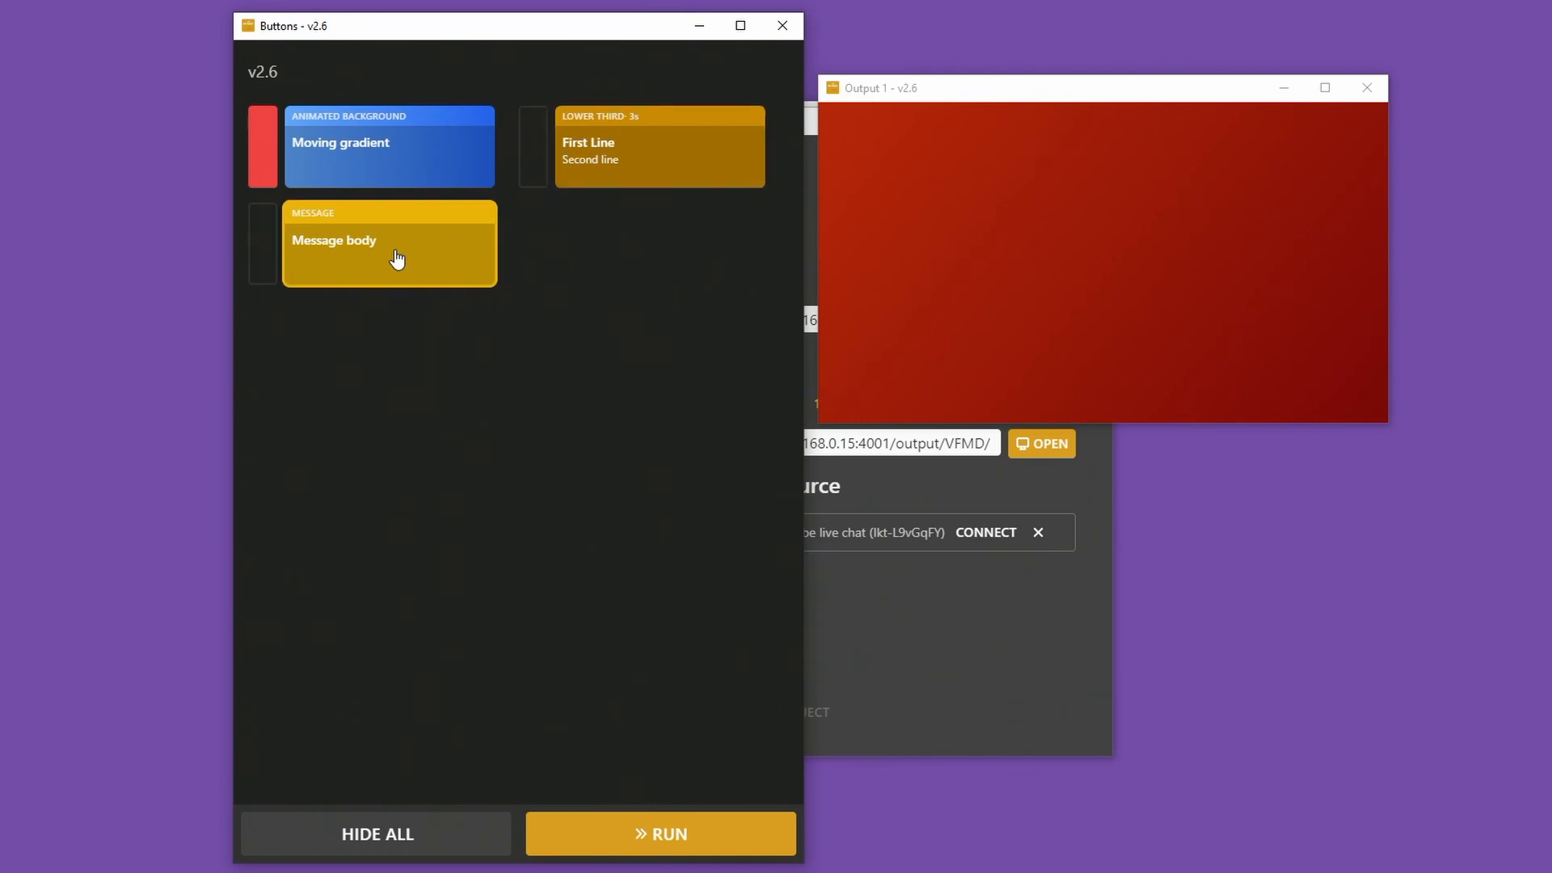
left_click(390, 244)
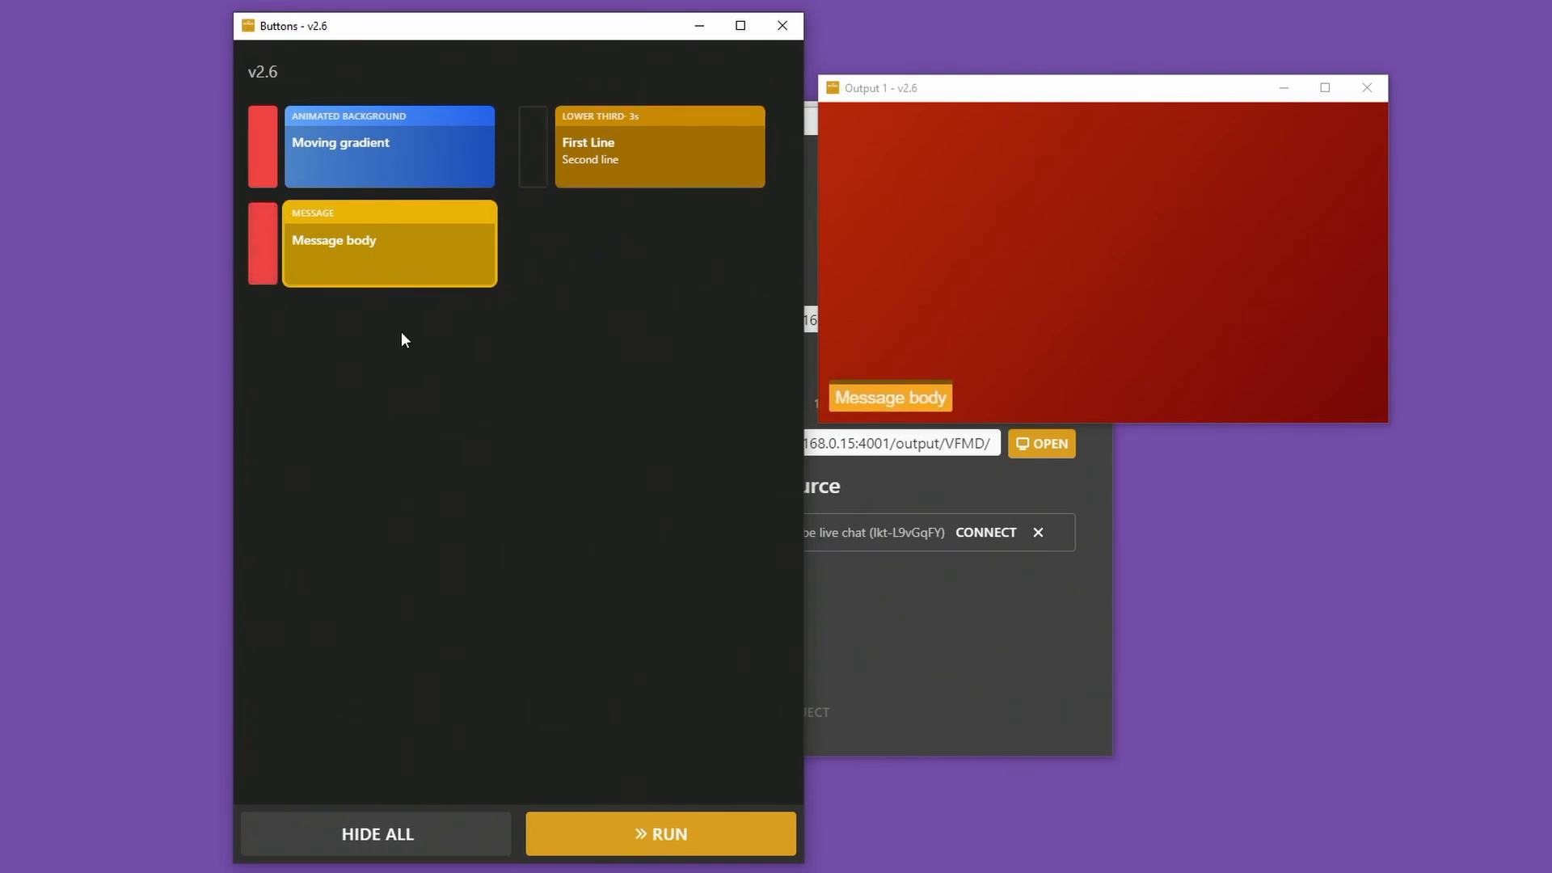
left_click(262, 243)
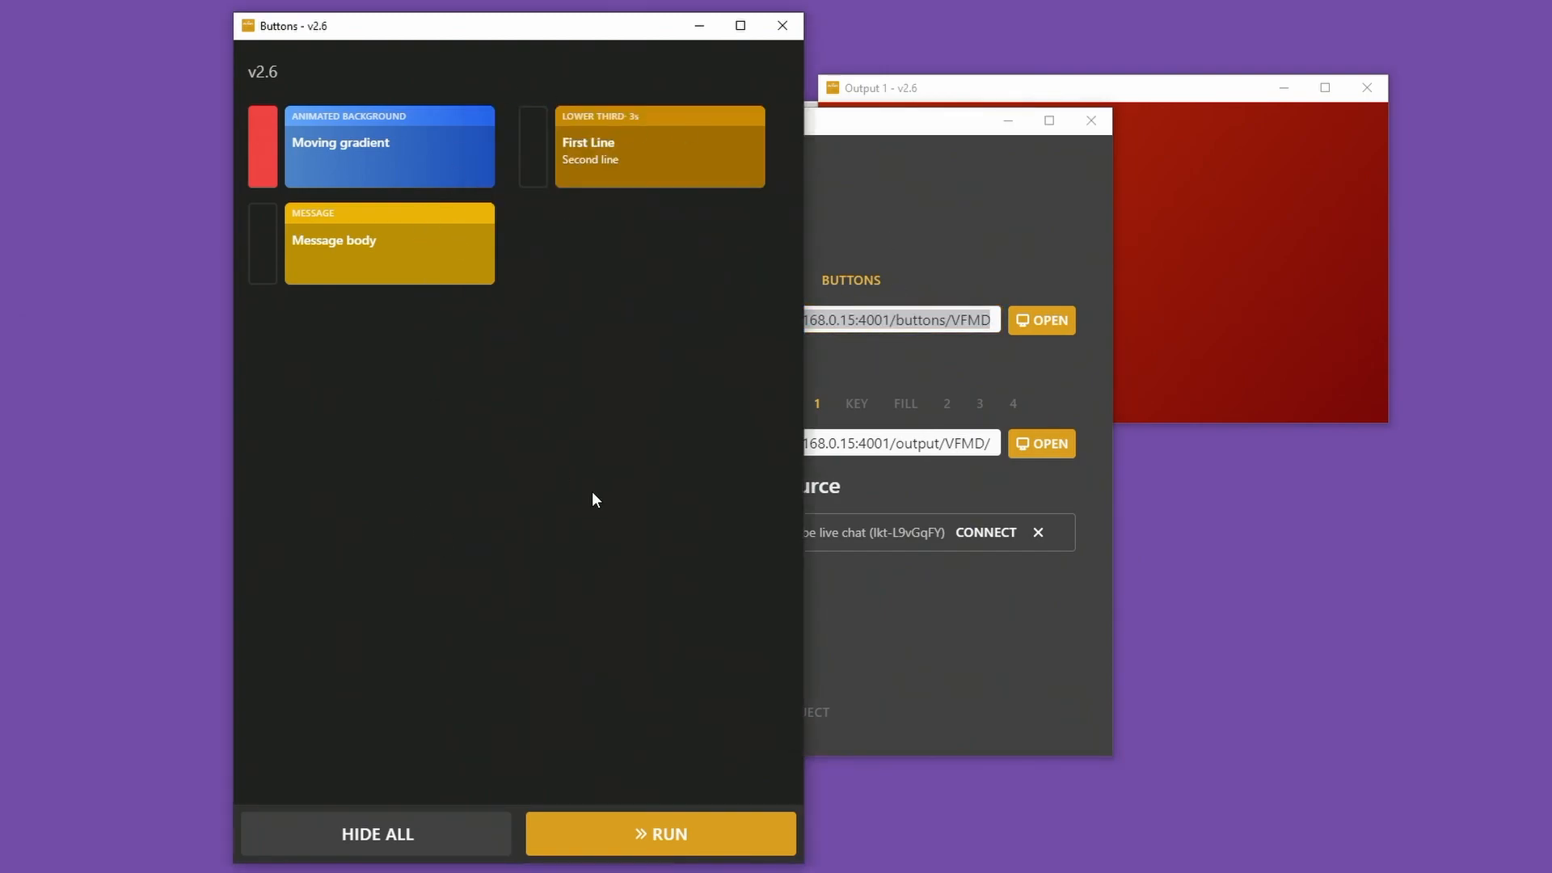
mouse_move(422, 288)
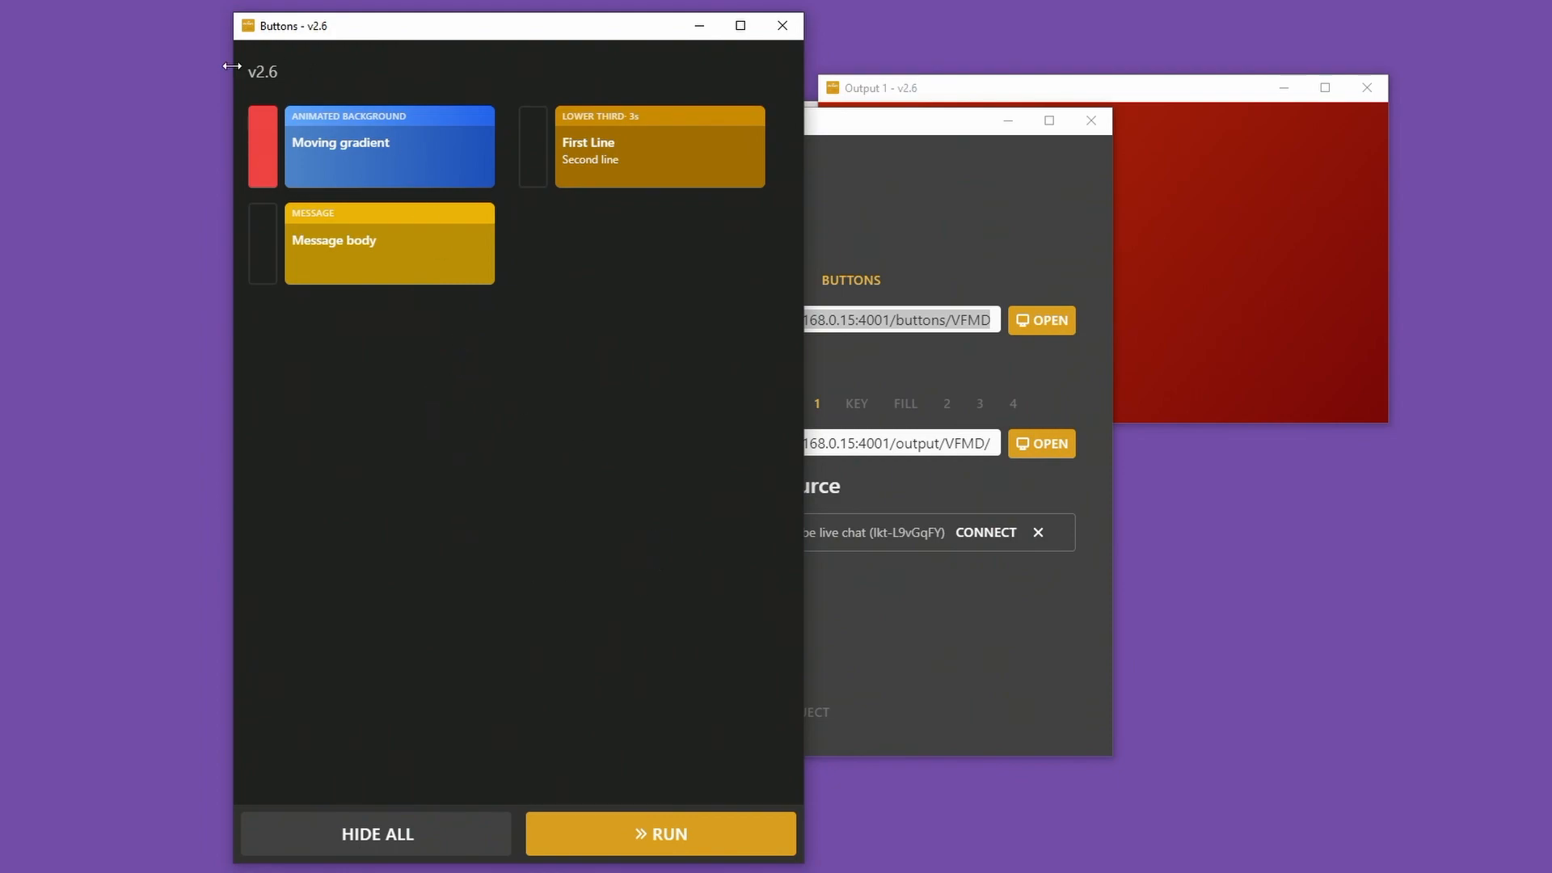
mouse_move(472, 152)
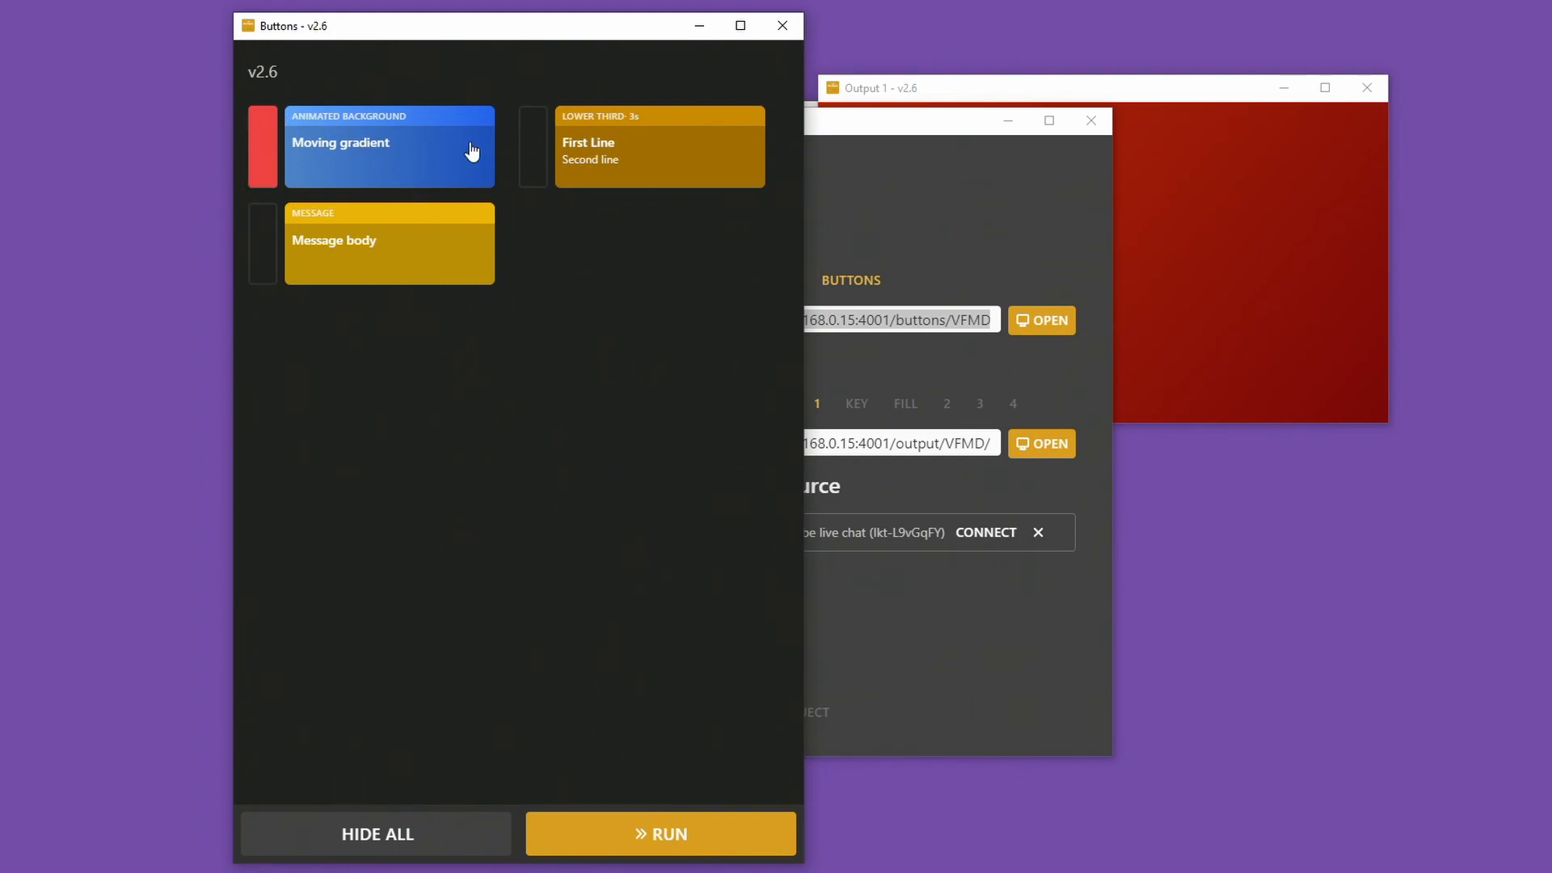
mouse_move(870, 249)
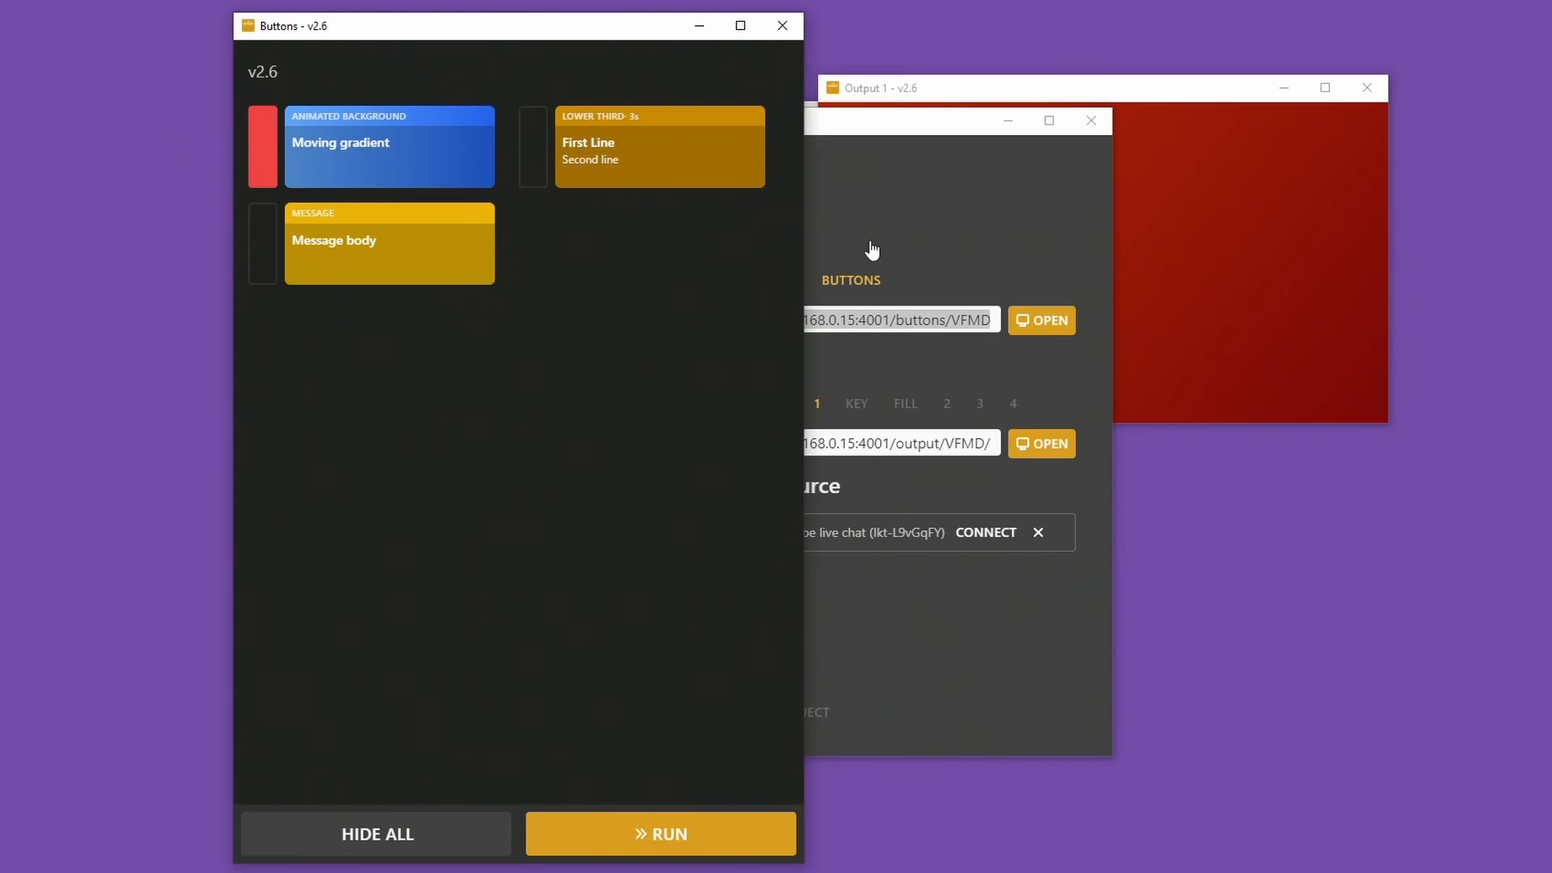
mouse_move(662, 415)
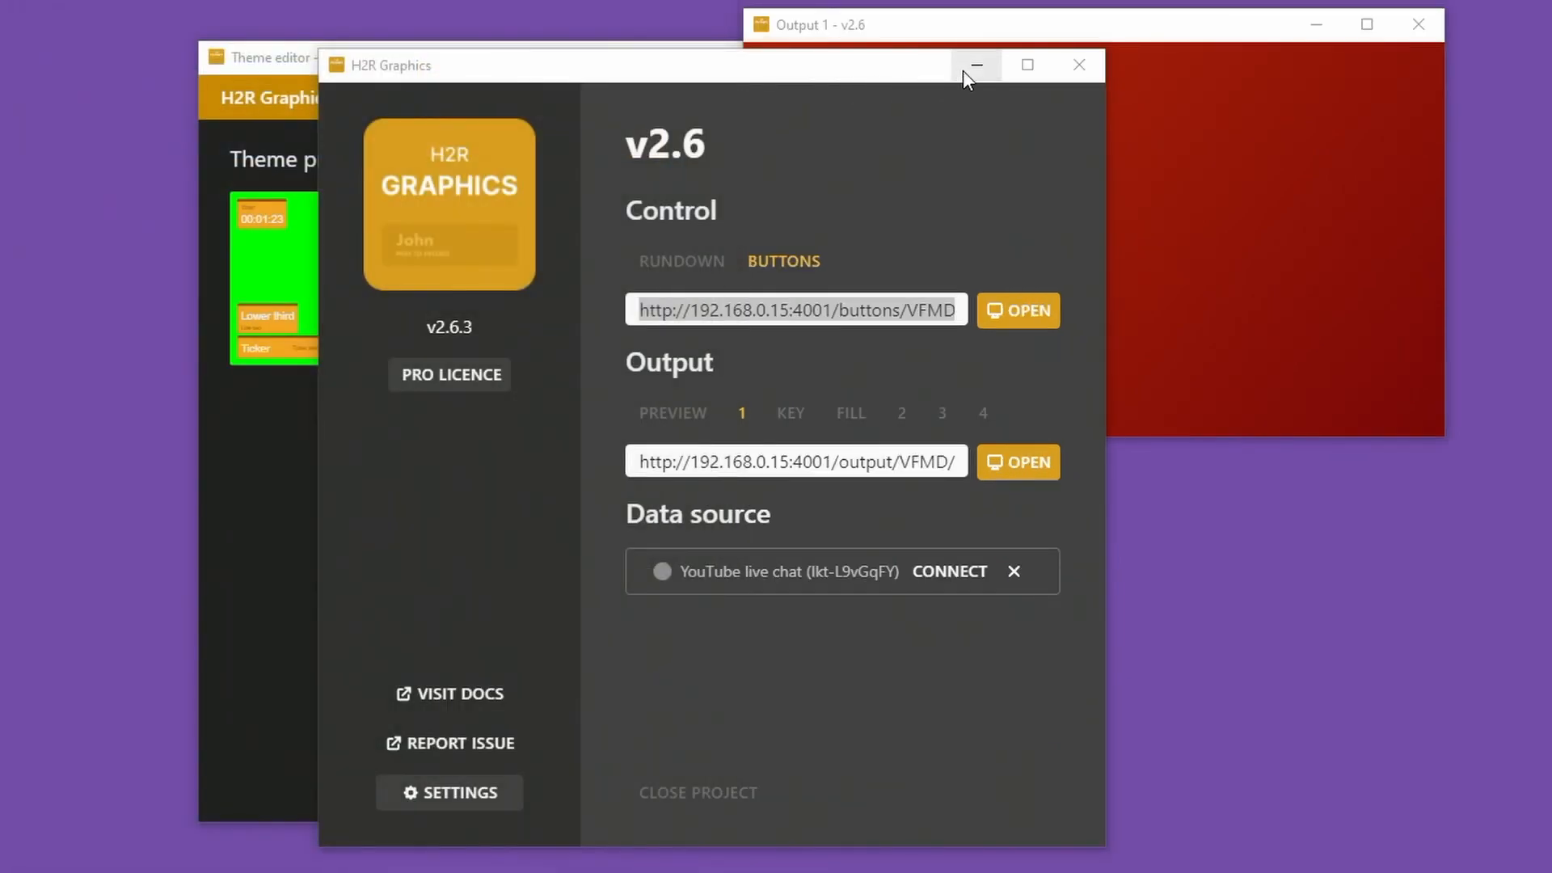
left_click(976, 65)
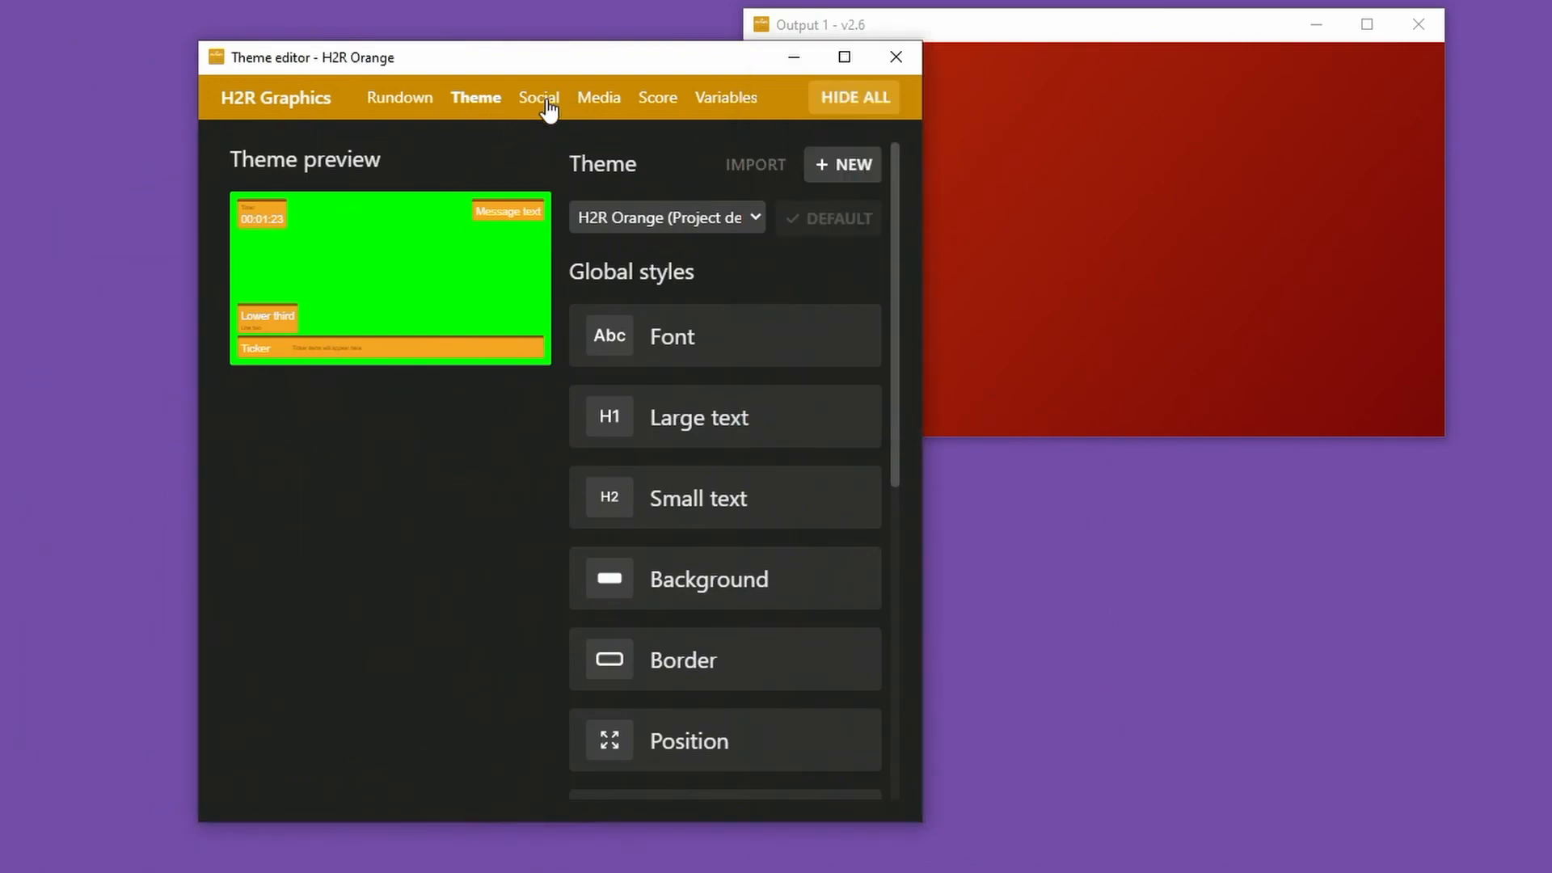
left_click(726, 97)
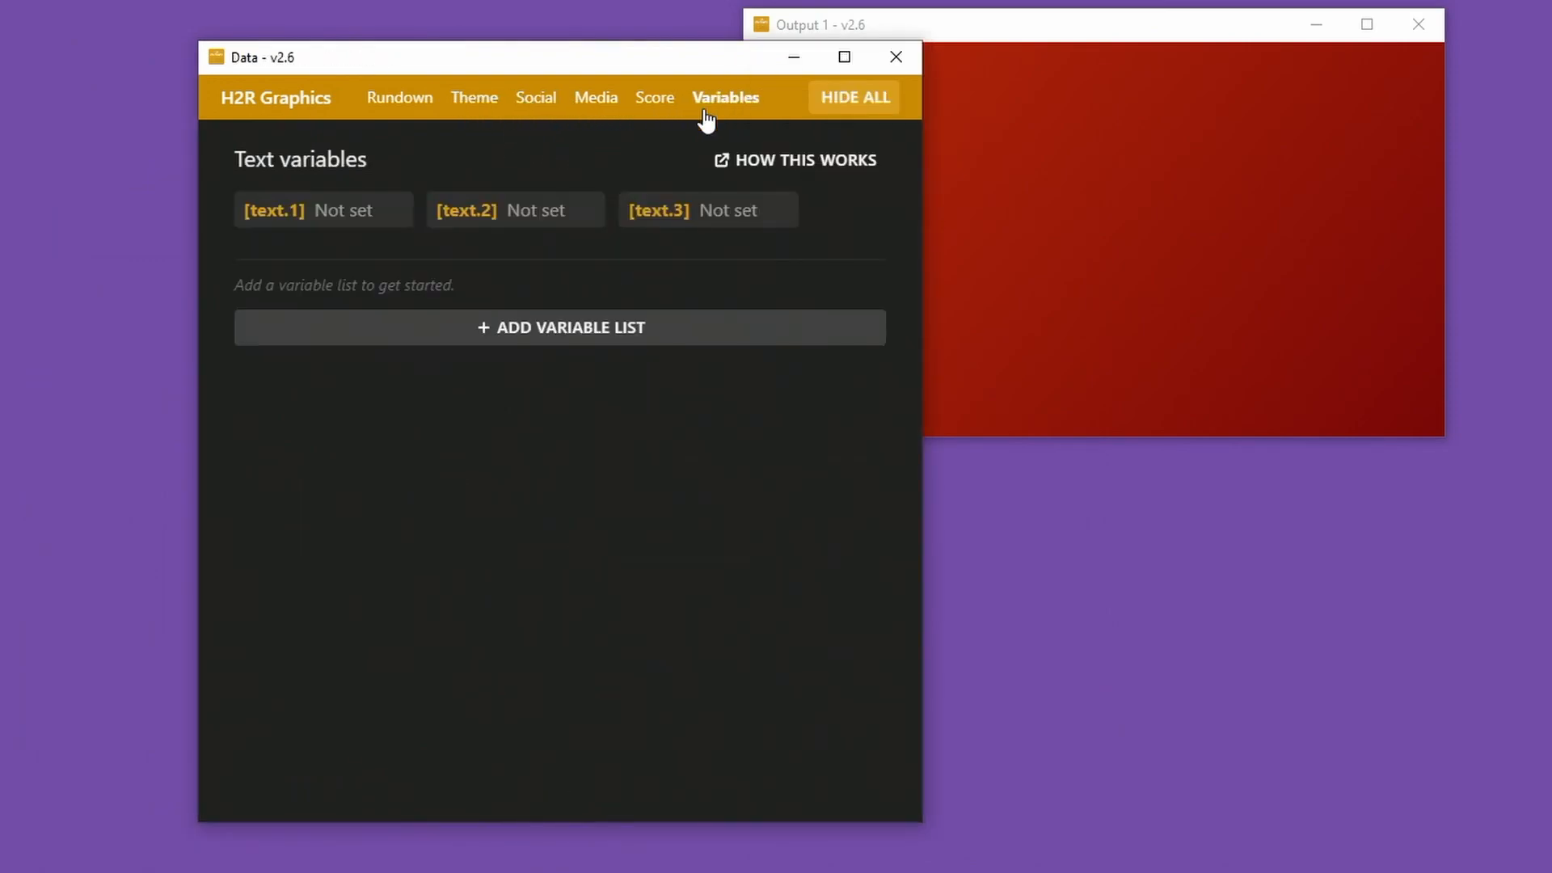
mouse_move(341, 267)
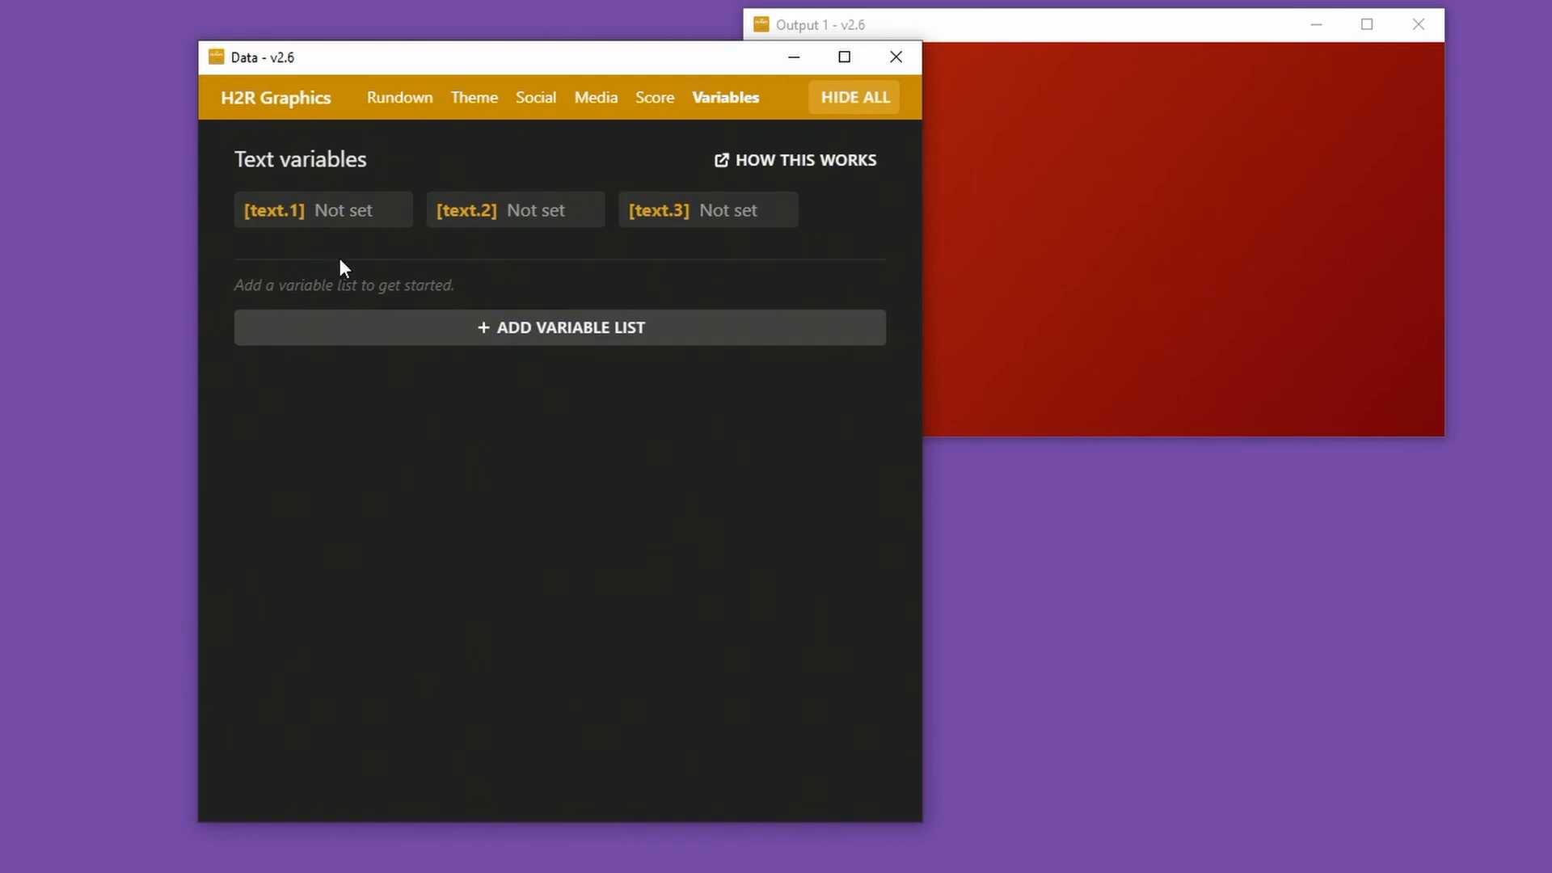
type("John")
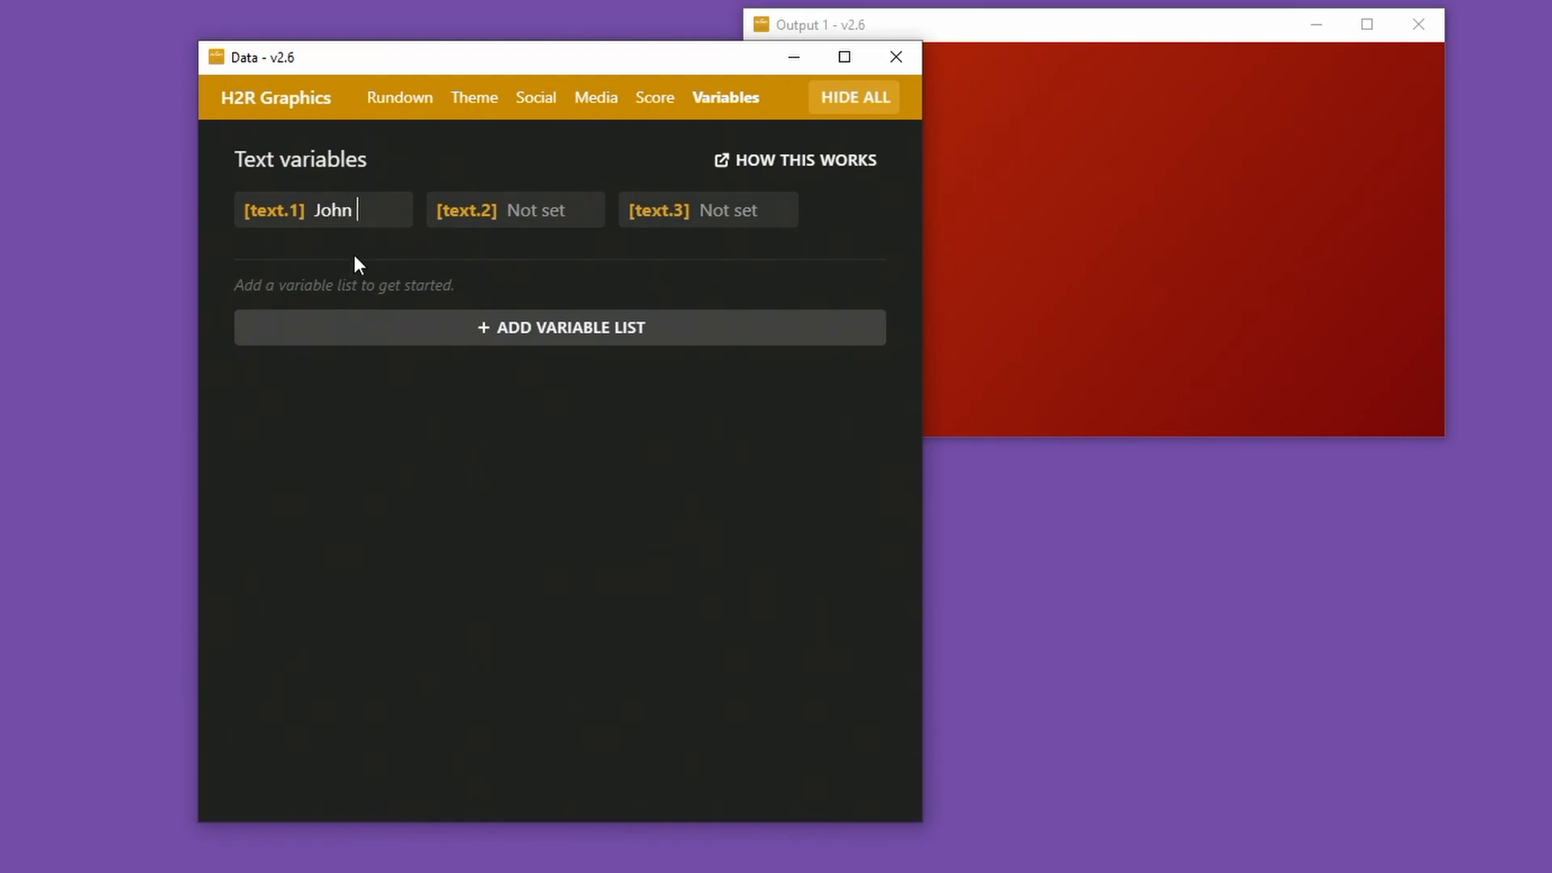
type("Barker")
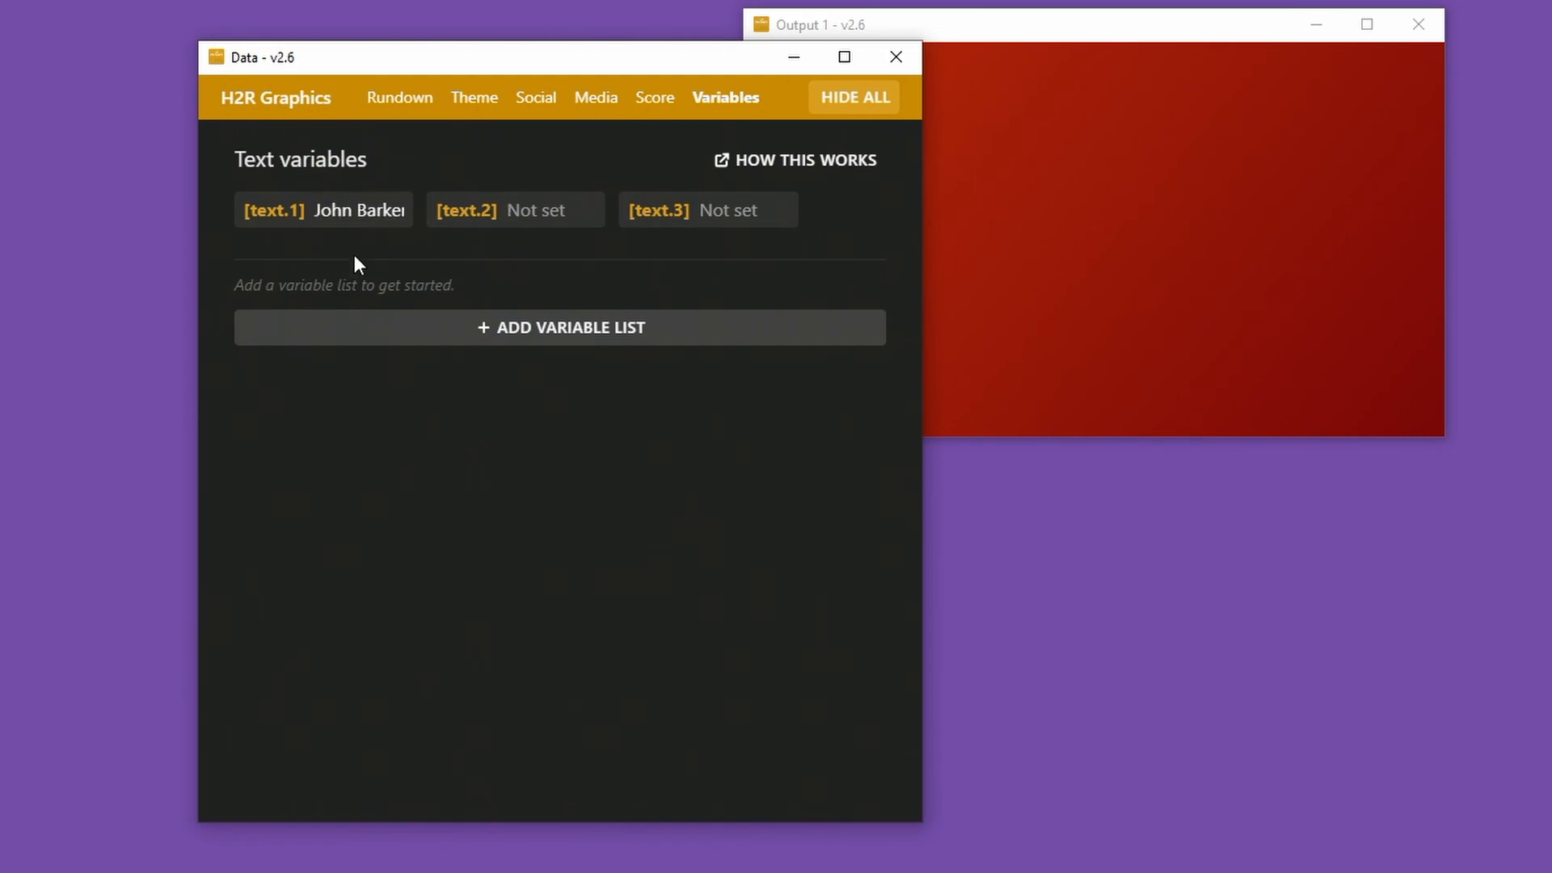
Clear the text.1 value so all three text variables read Not set.
double_click(359, 211)
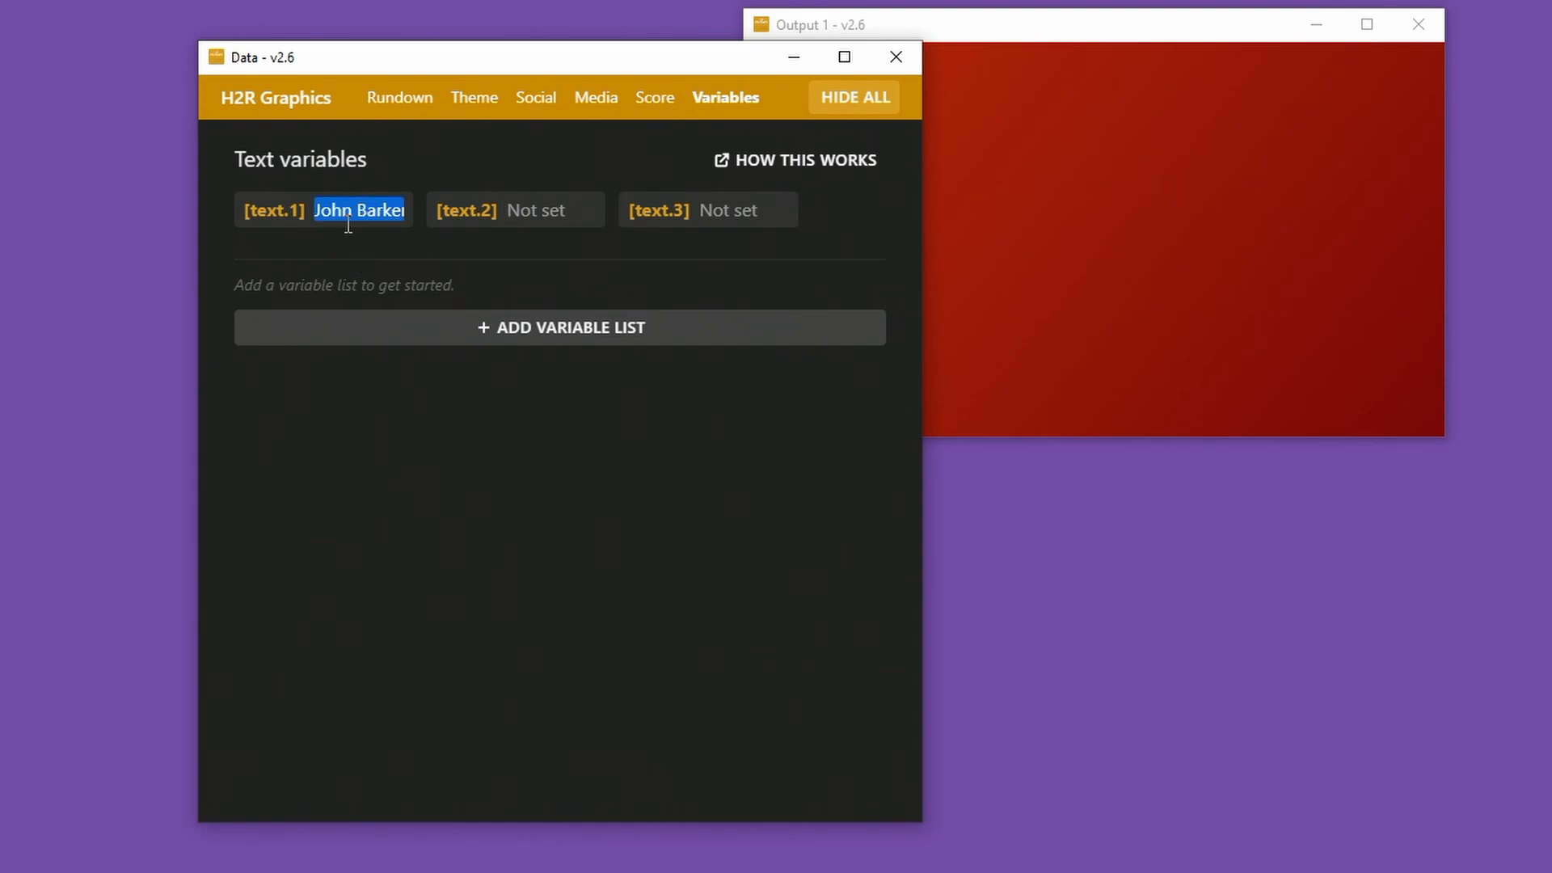
mouse_move(773, 223)
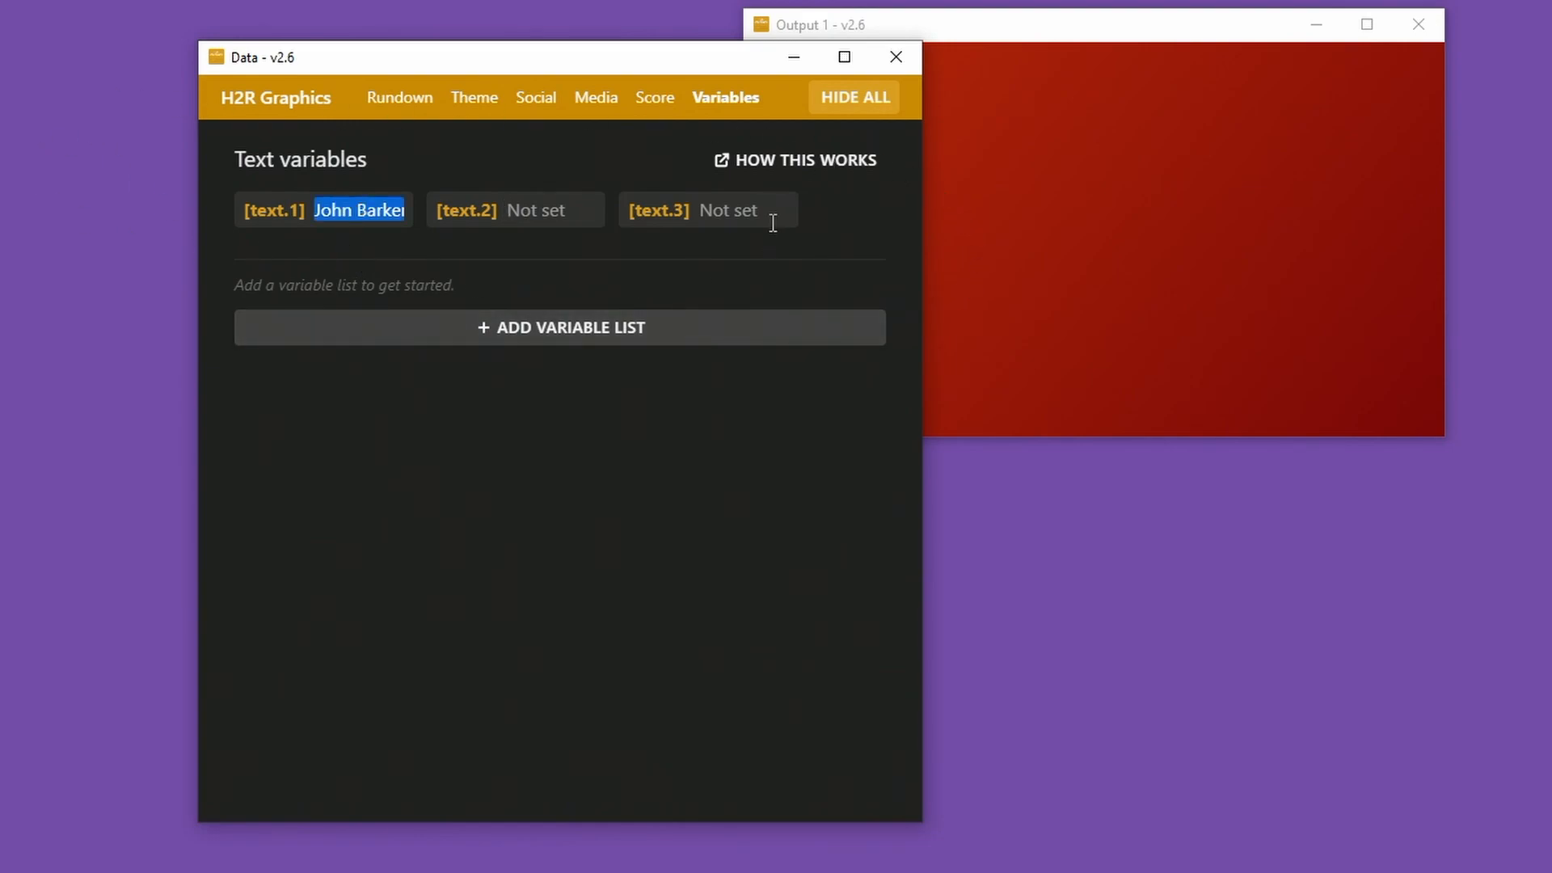
key("Delete")
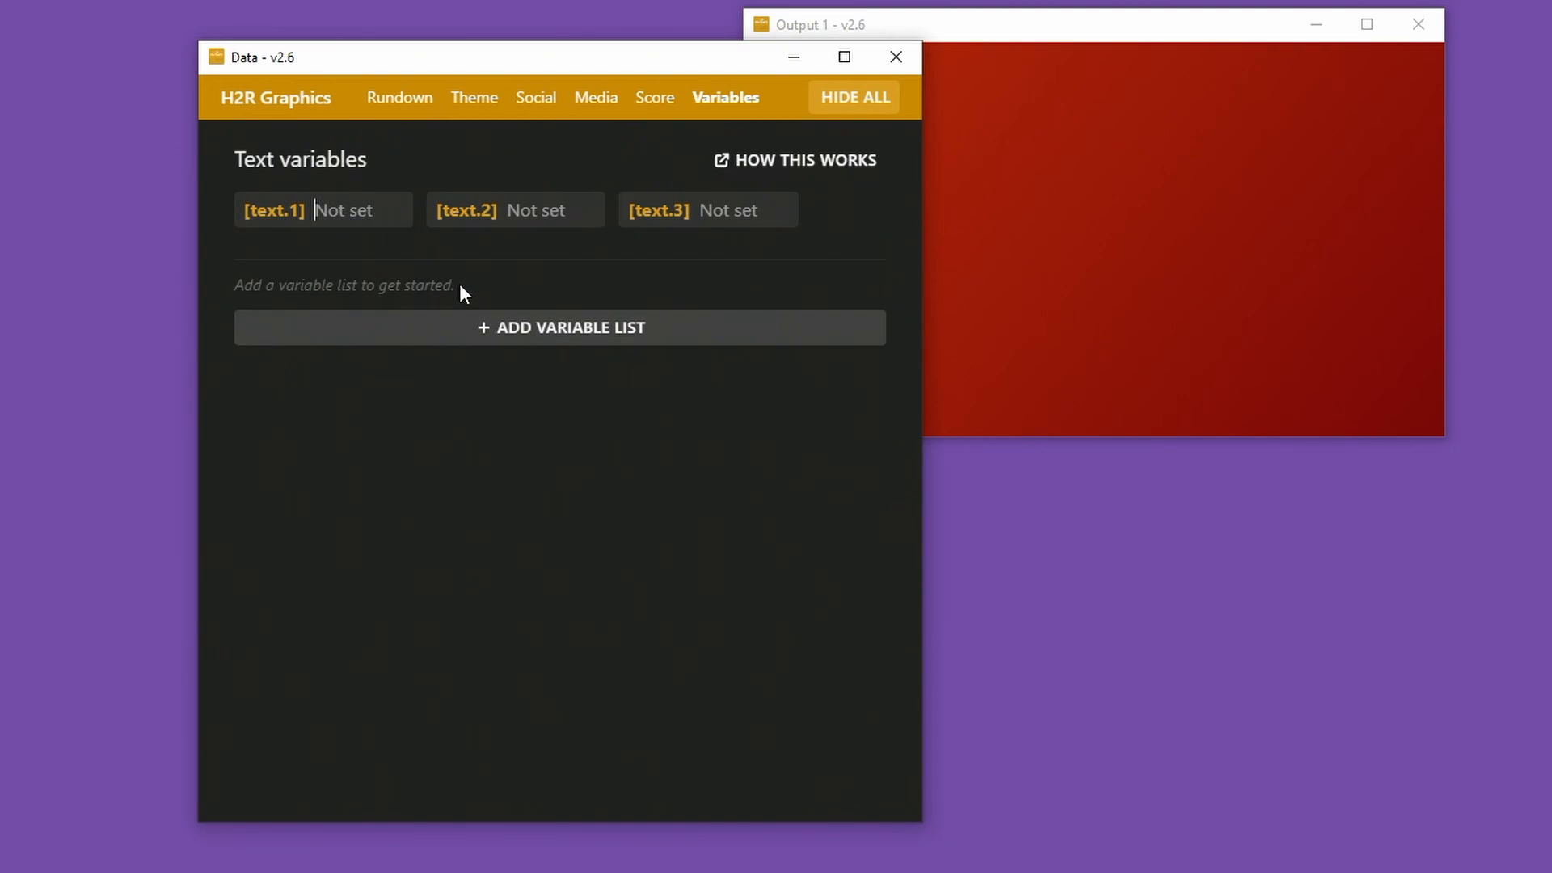
mouse_move(349, 246)
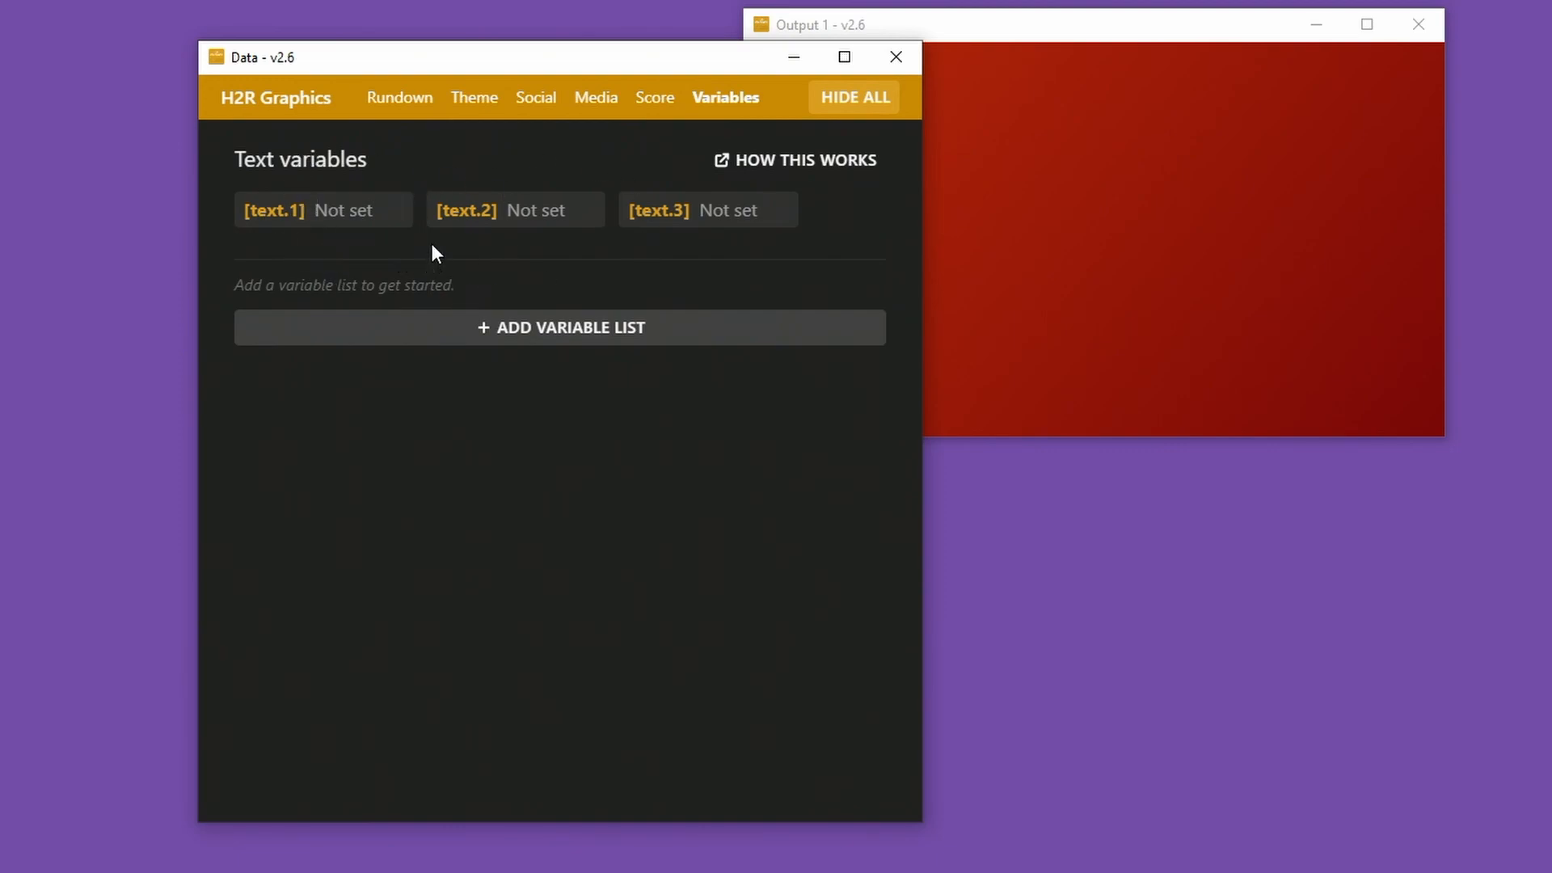
mouse_move(597, 395)
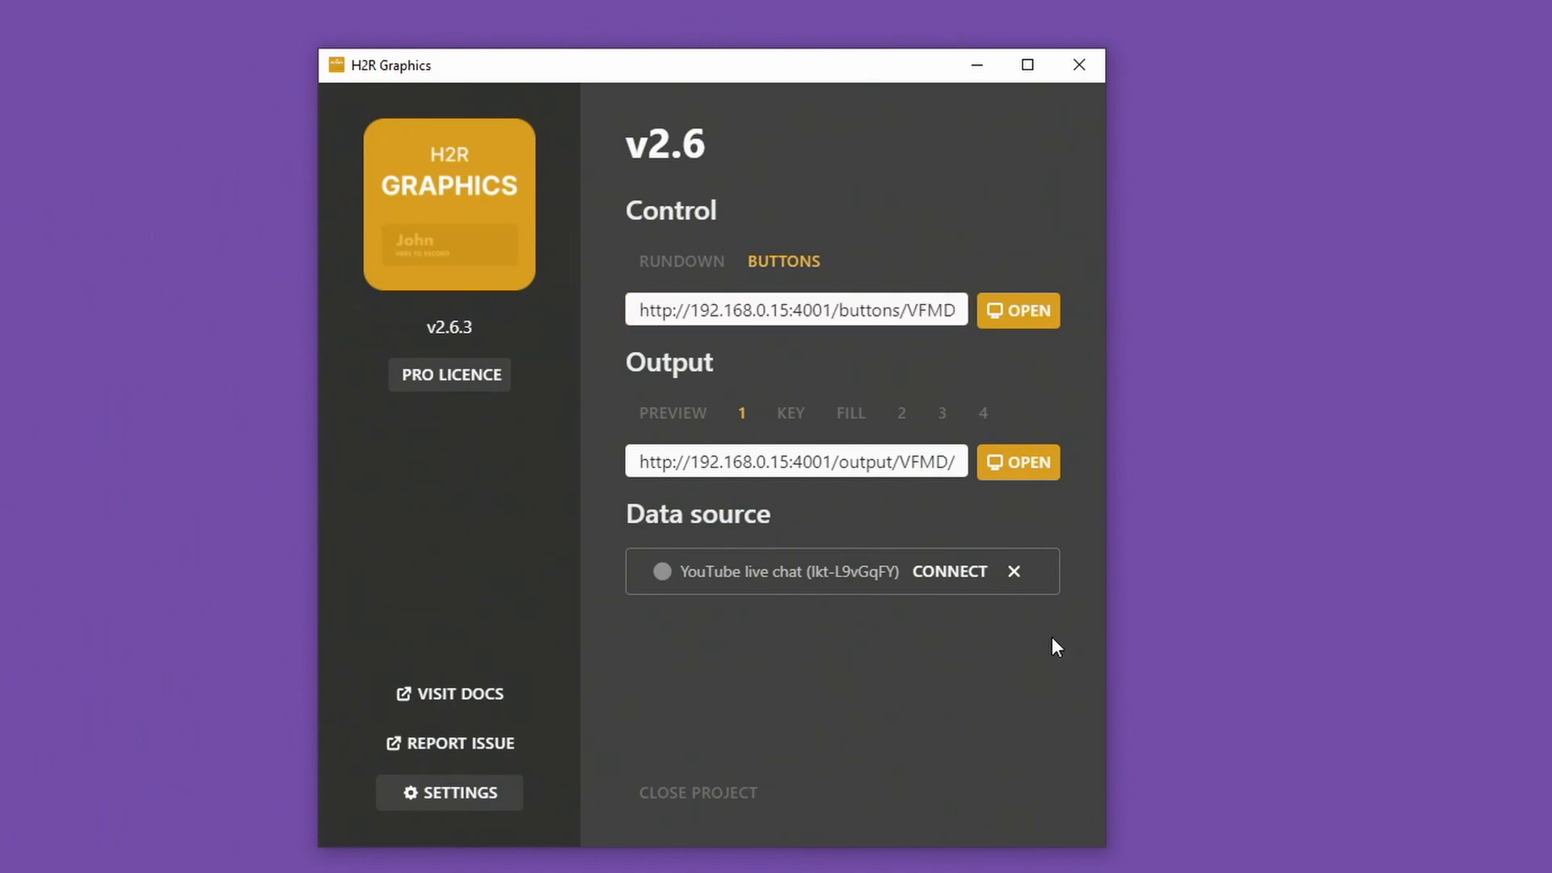
mouse_move(999, 677)
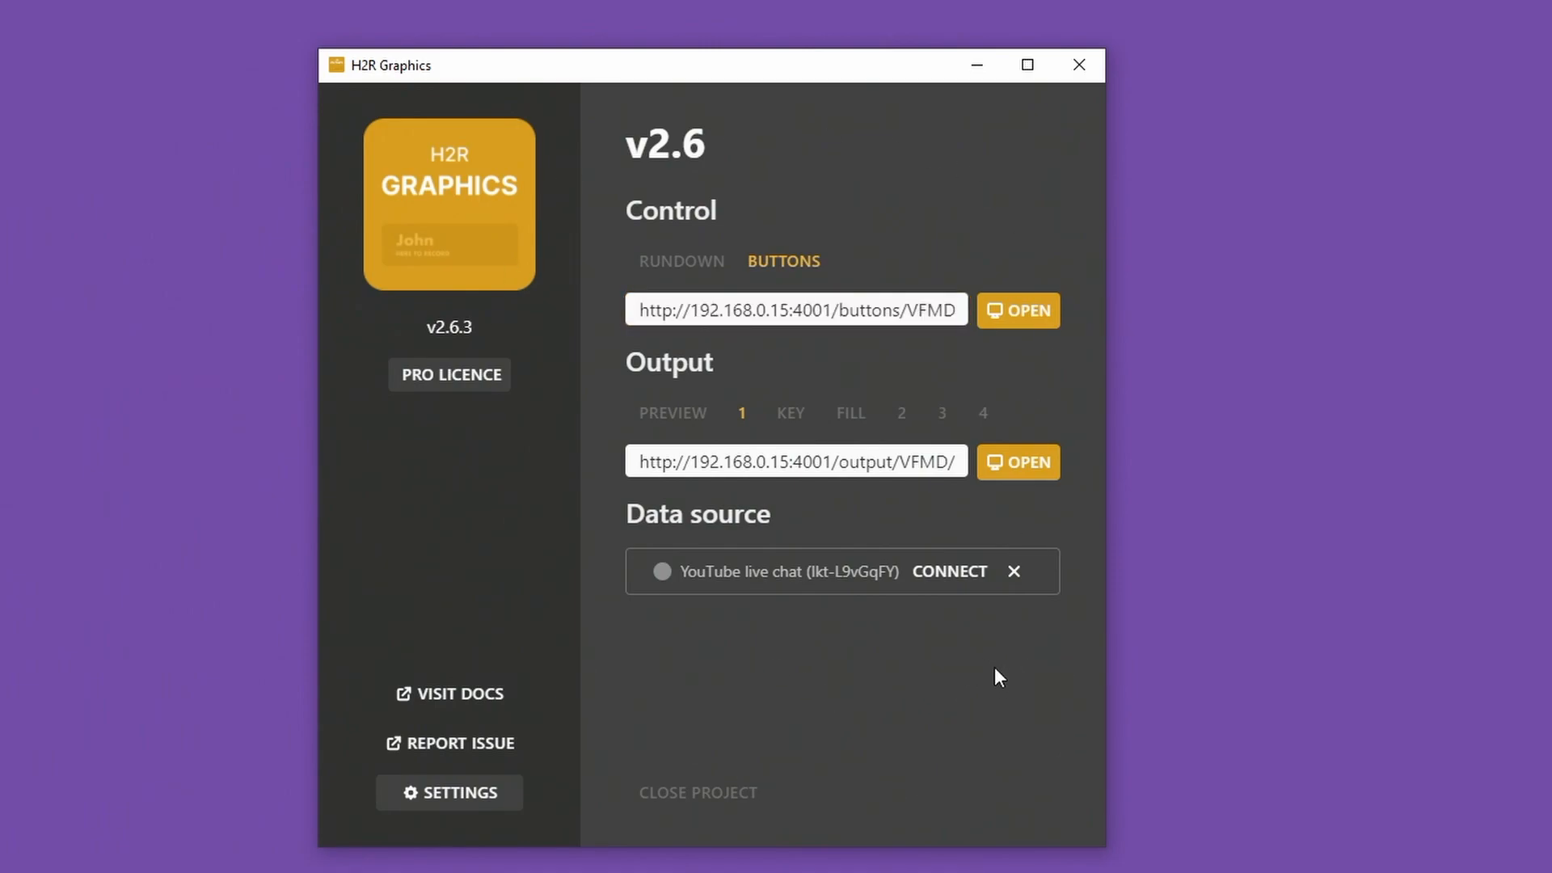
mouse_move(994, 708)
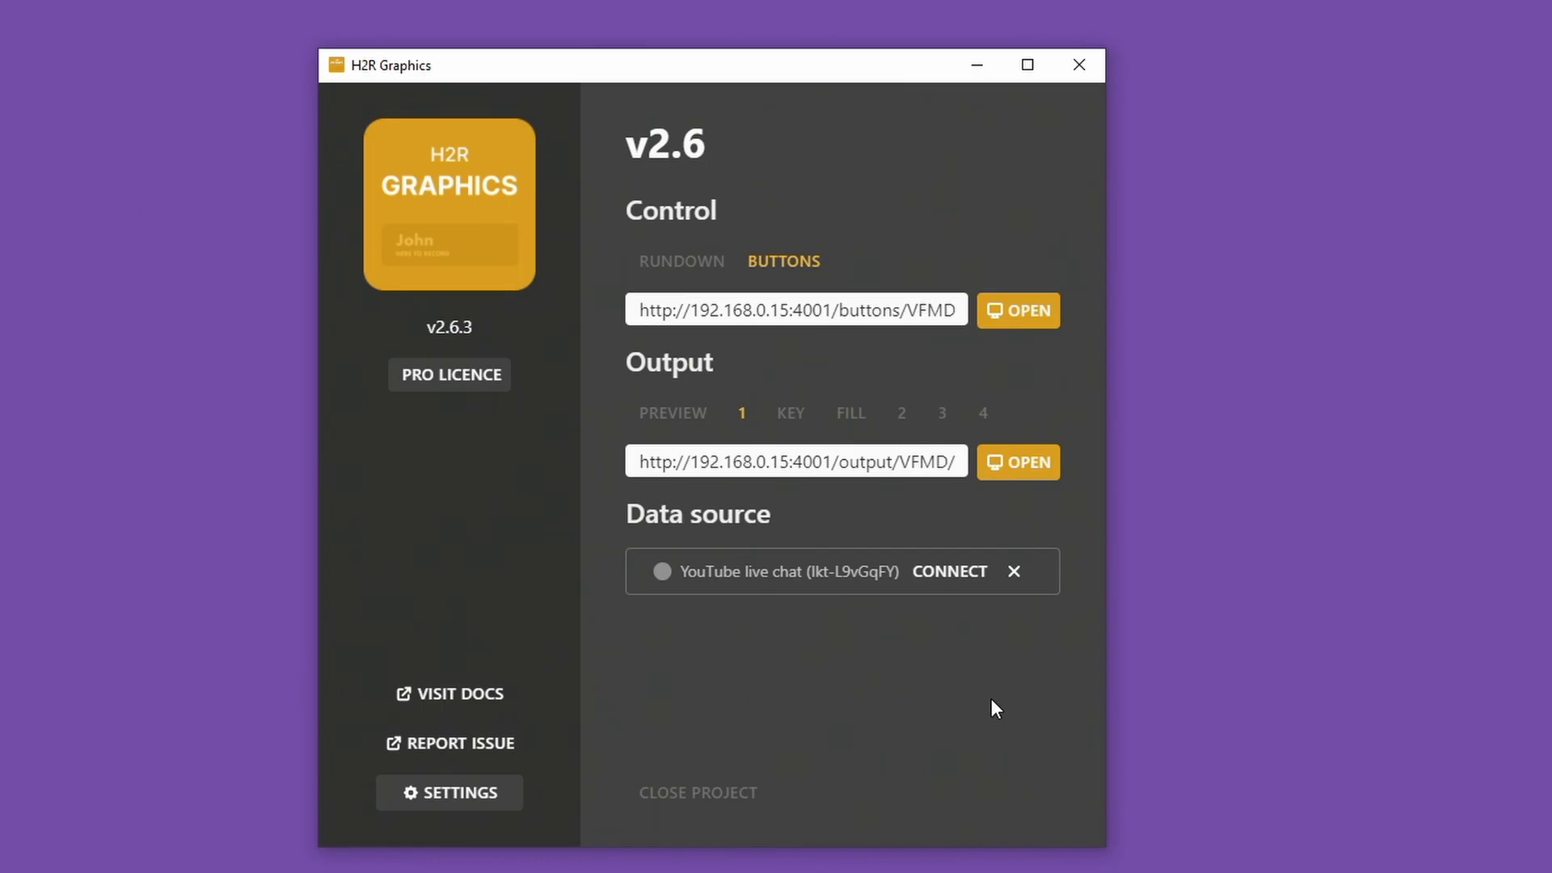